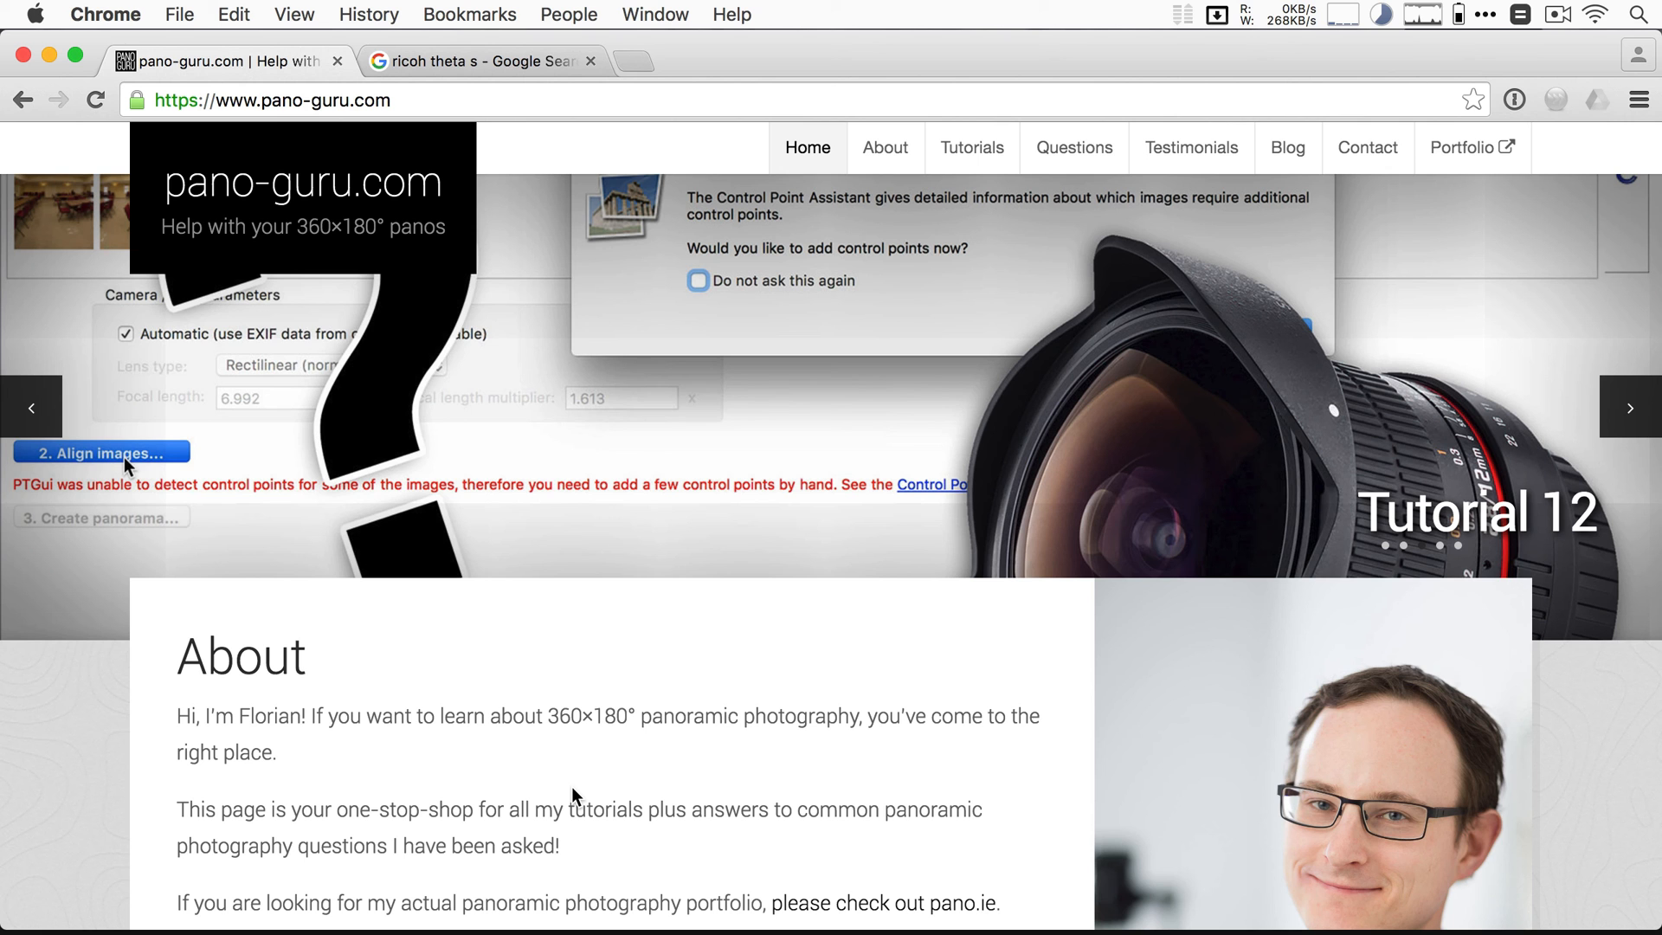
mouse_move(647, 462)
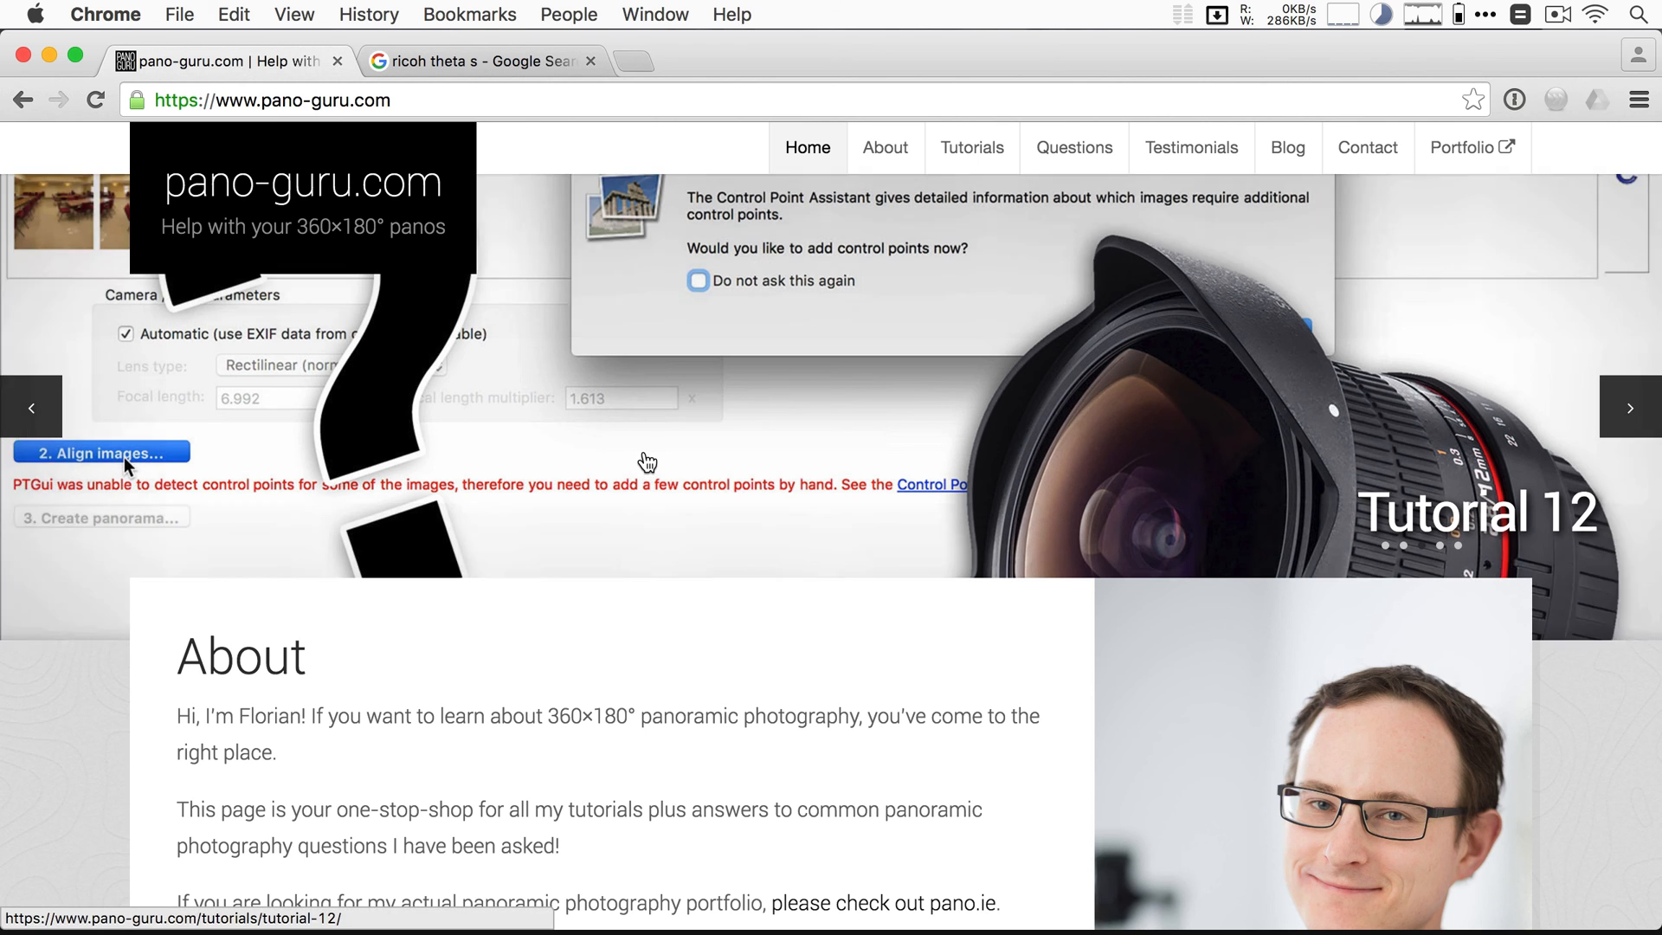
mouse_move(778, 742)
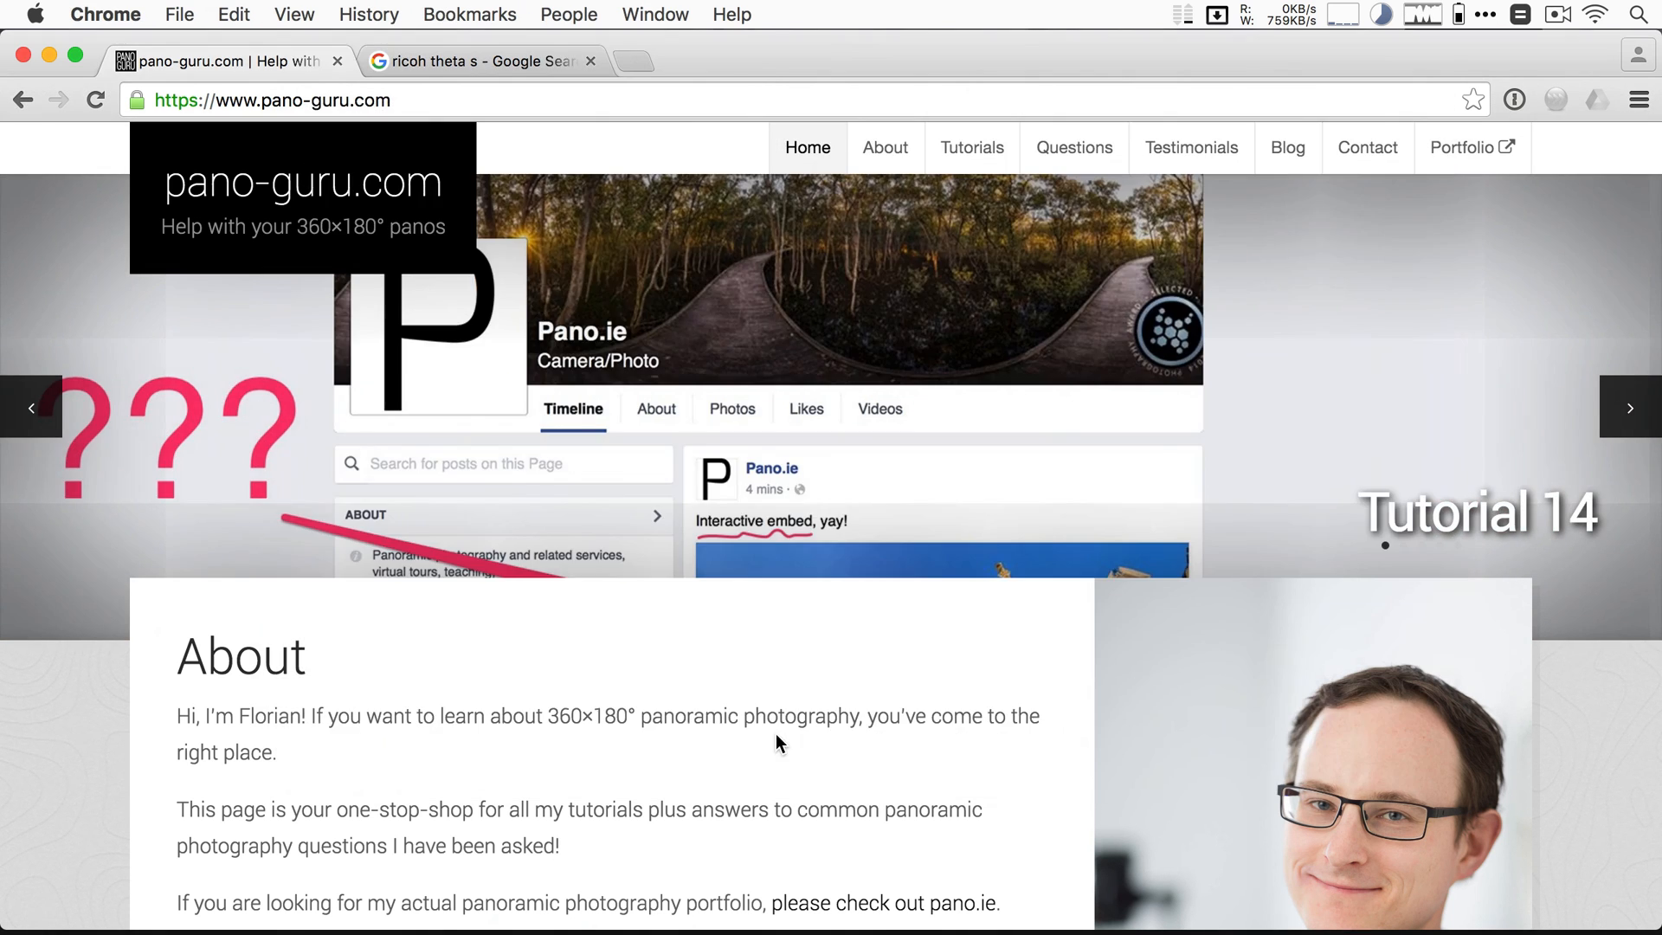
Step: Show the Google image results for 'ricoh theta s' in Chrome
left_click(481, 61)
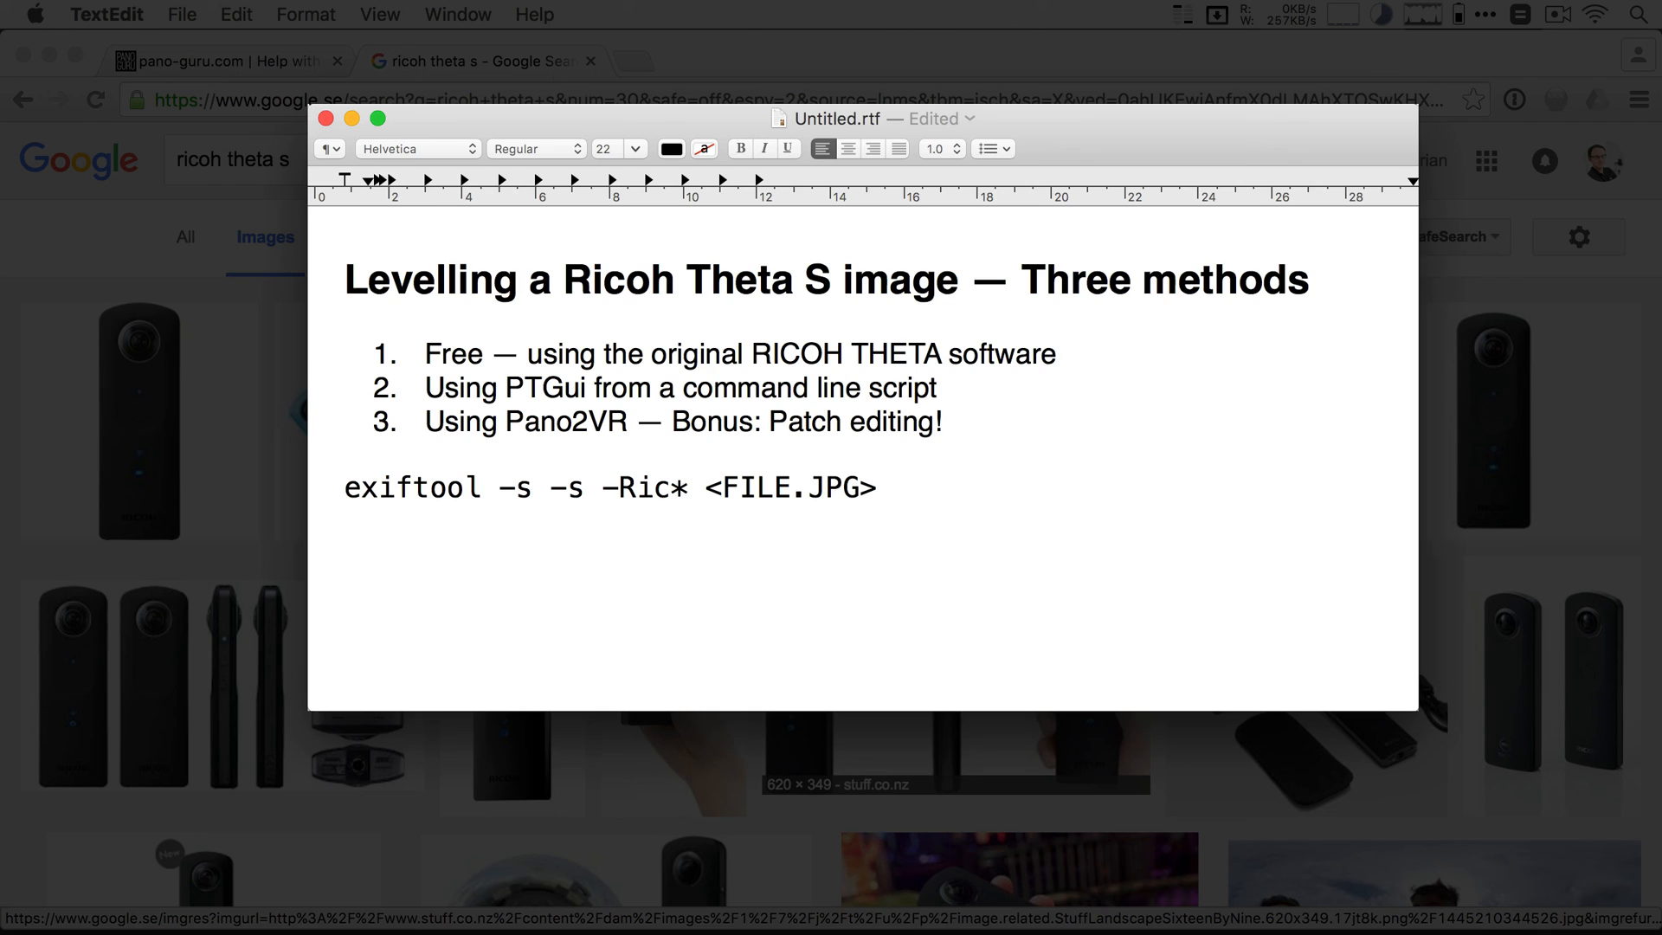
left_click(345, 454)
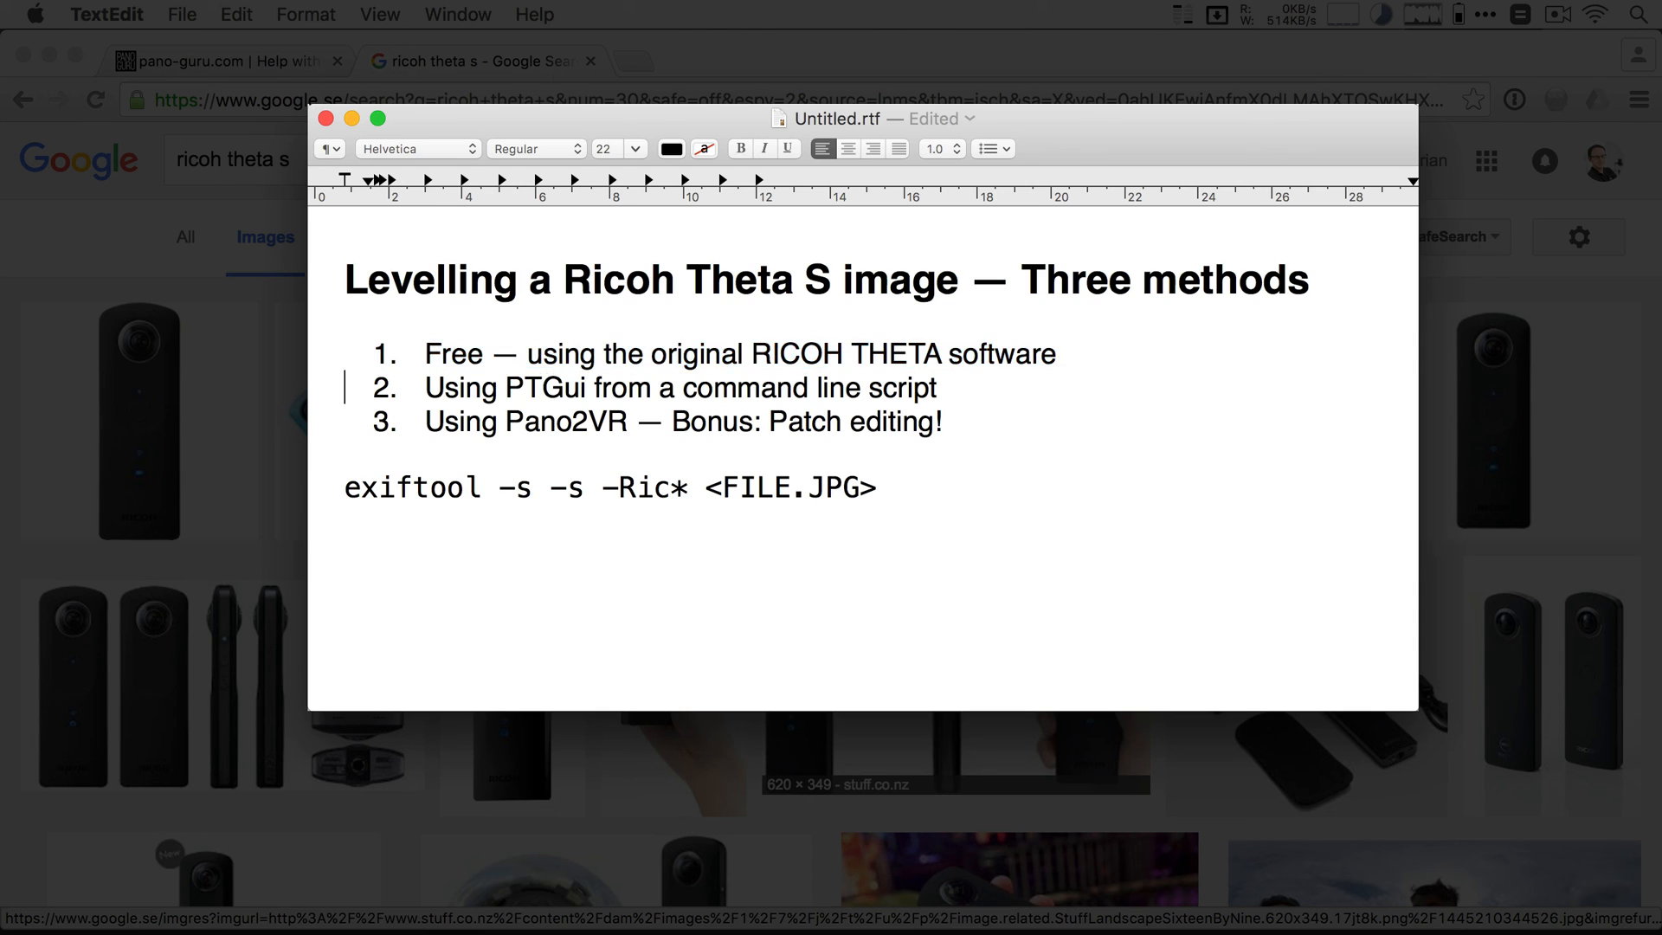
triple_click(679, 386)
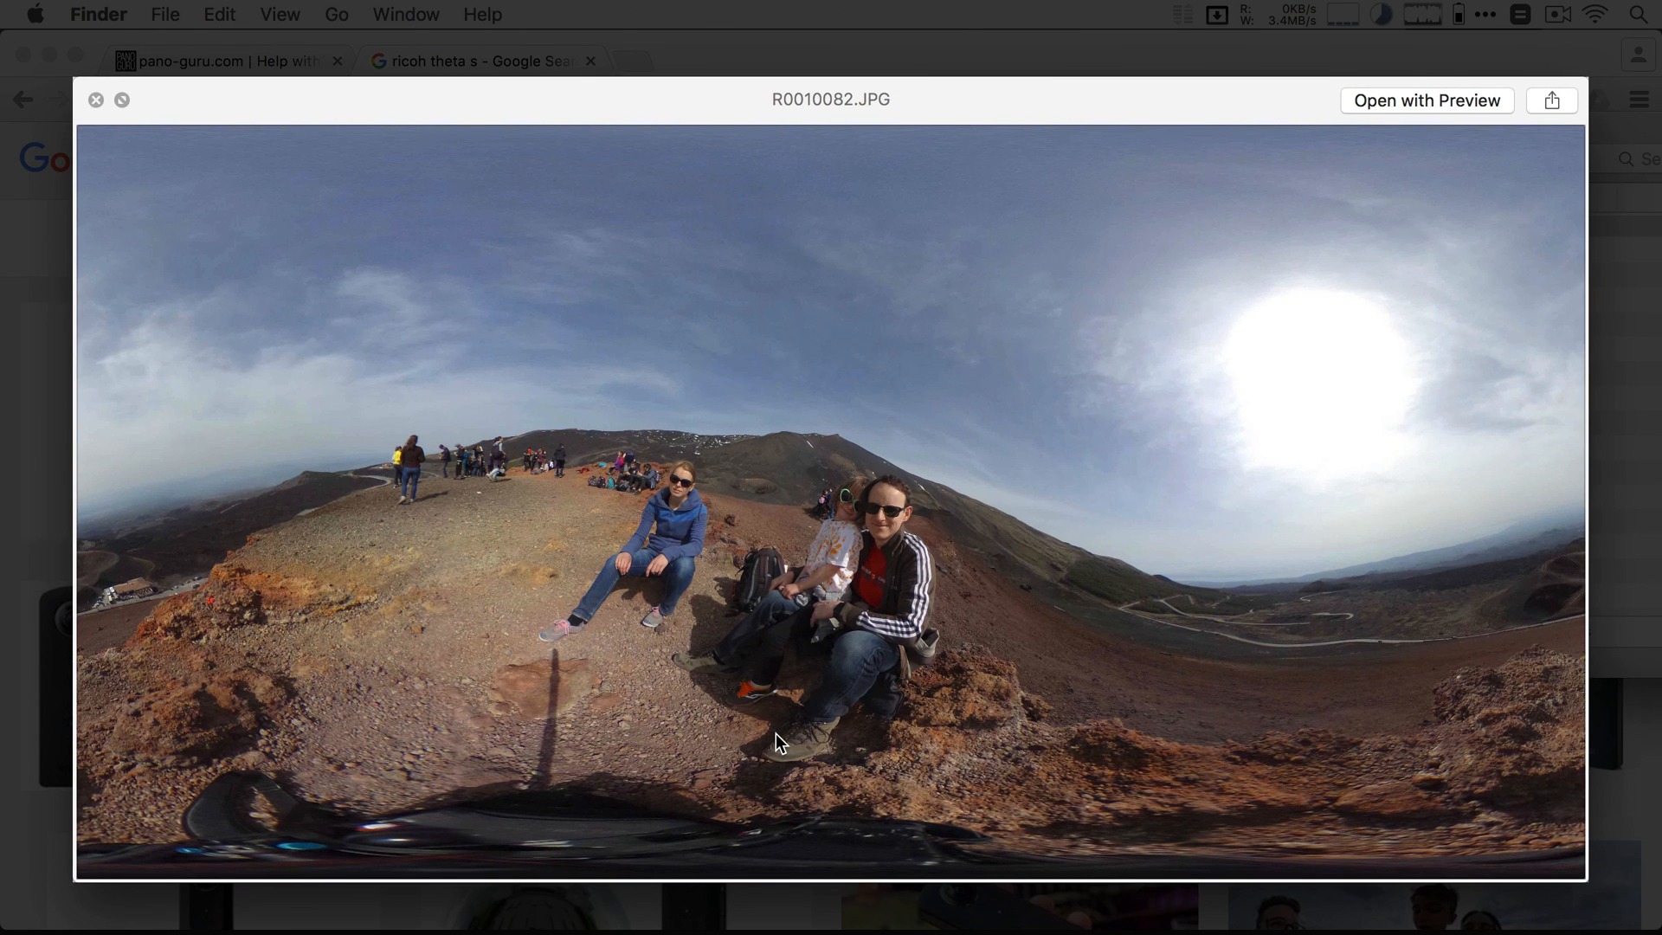
mouse_move(926, 516)
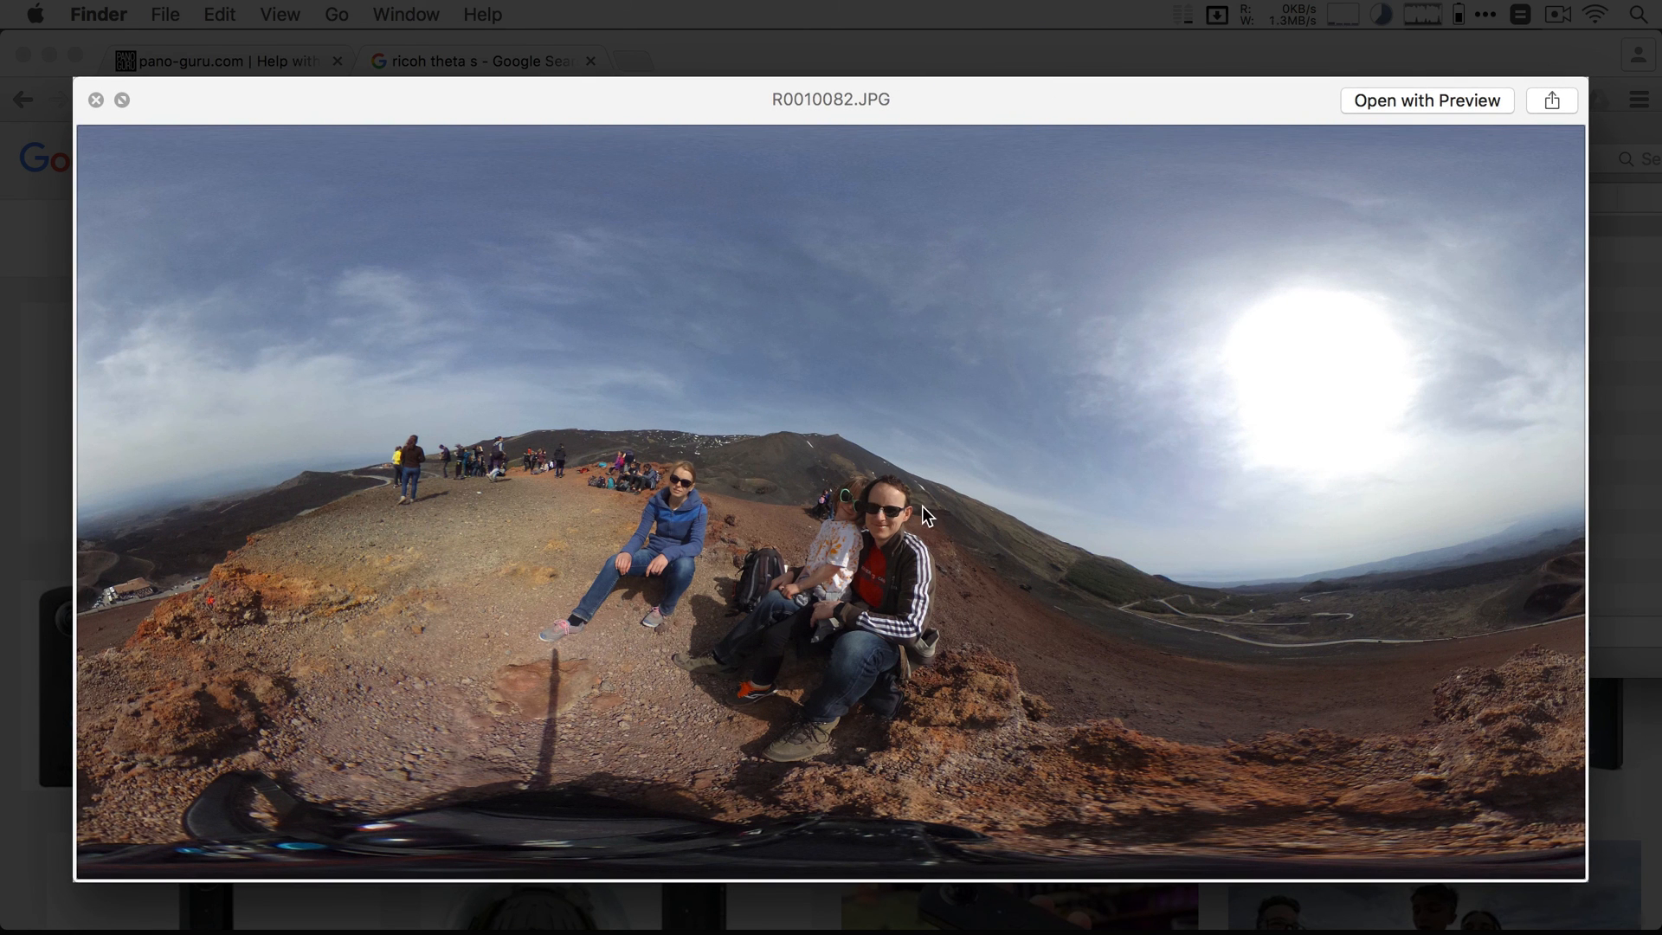
Step: Save R0010082.JPG with top/bottom correction as a JPEG with XMP data
left_click(94, 100)
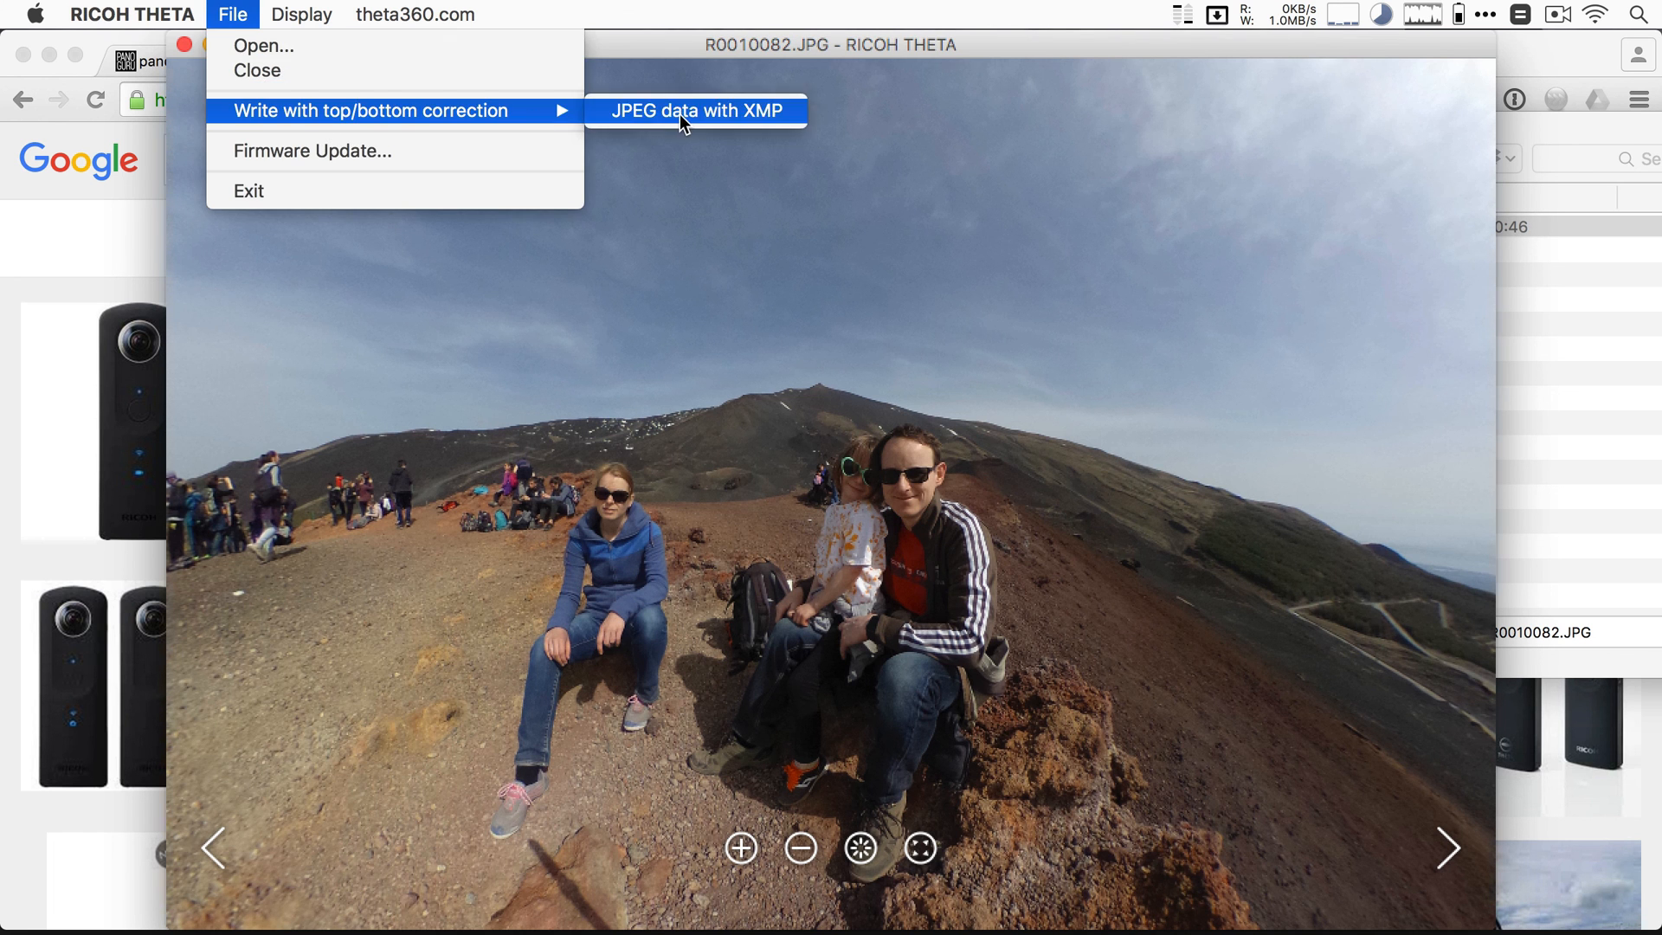
left_click(693, 109)
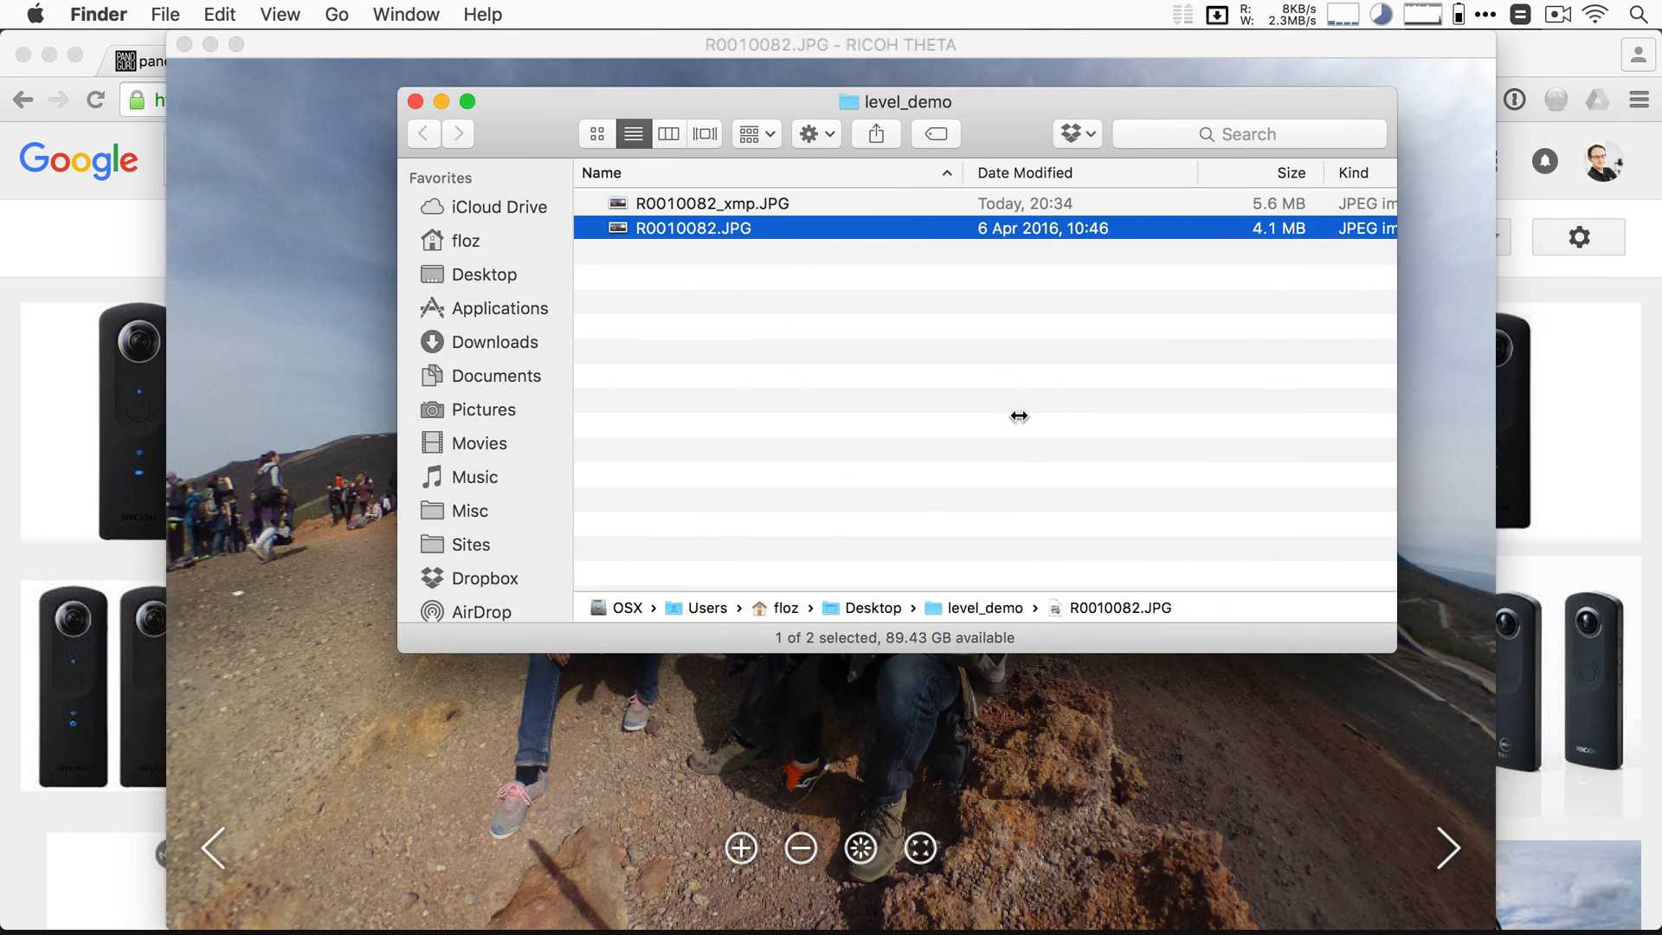
Step: Select R0010082_xmp.JPG in level_demo to preview its level horizon
left_click(713, 202)
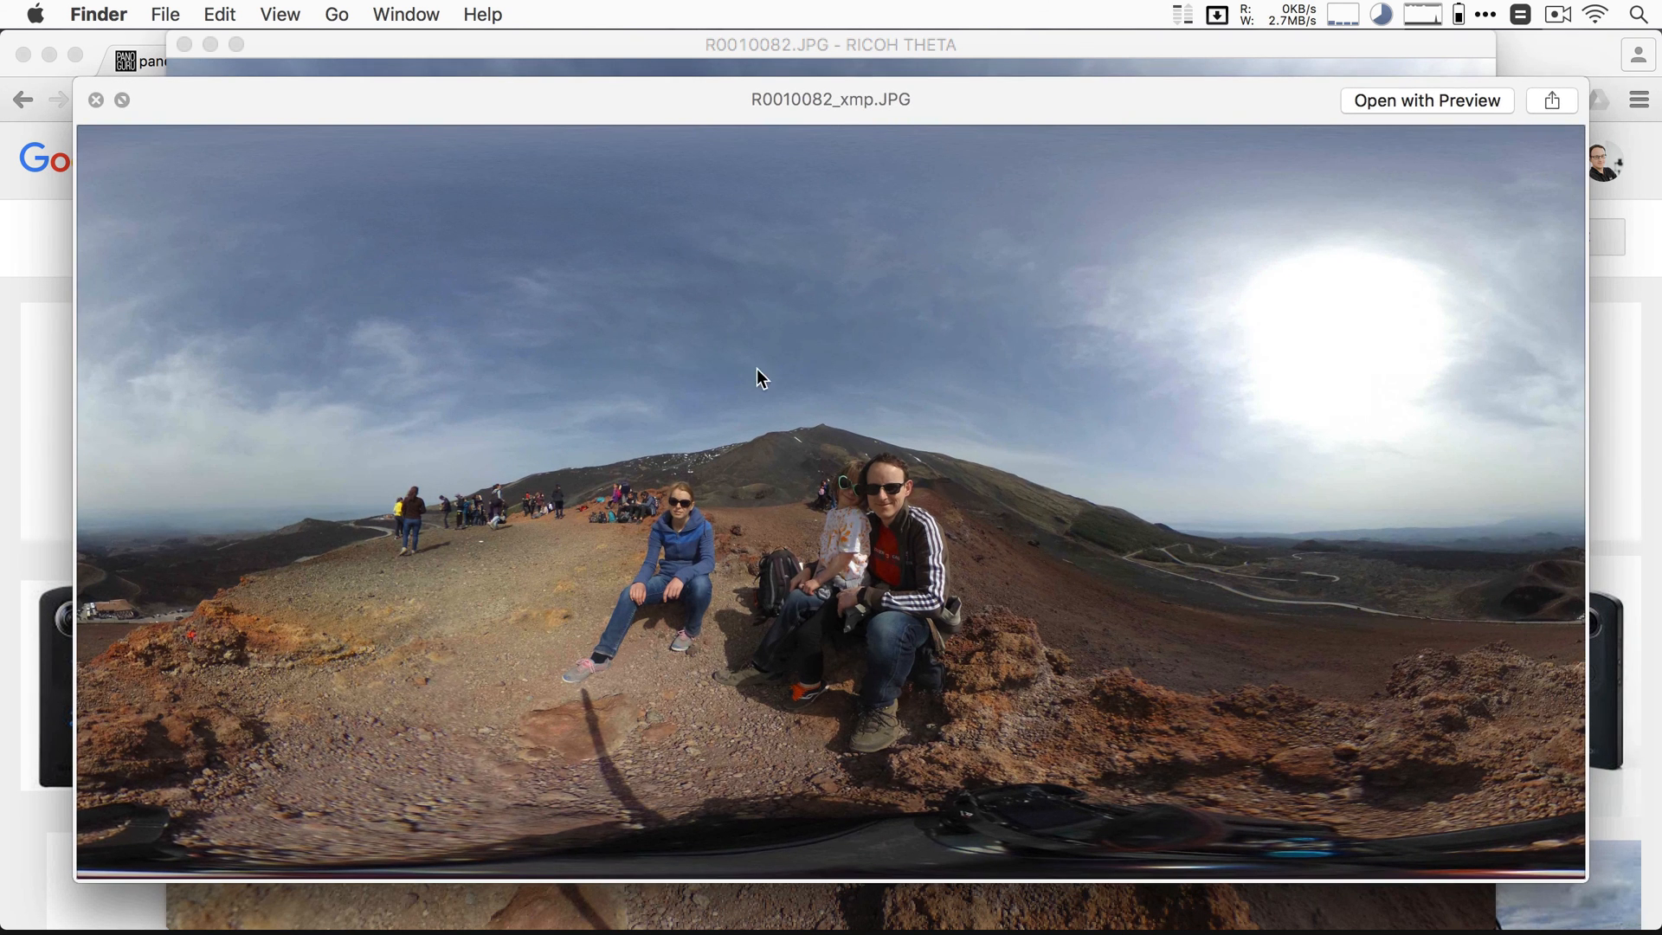
mouse_move(774, 394)
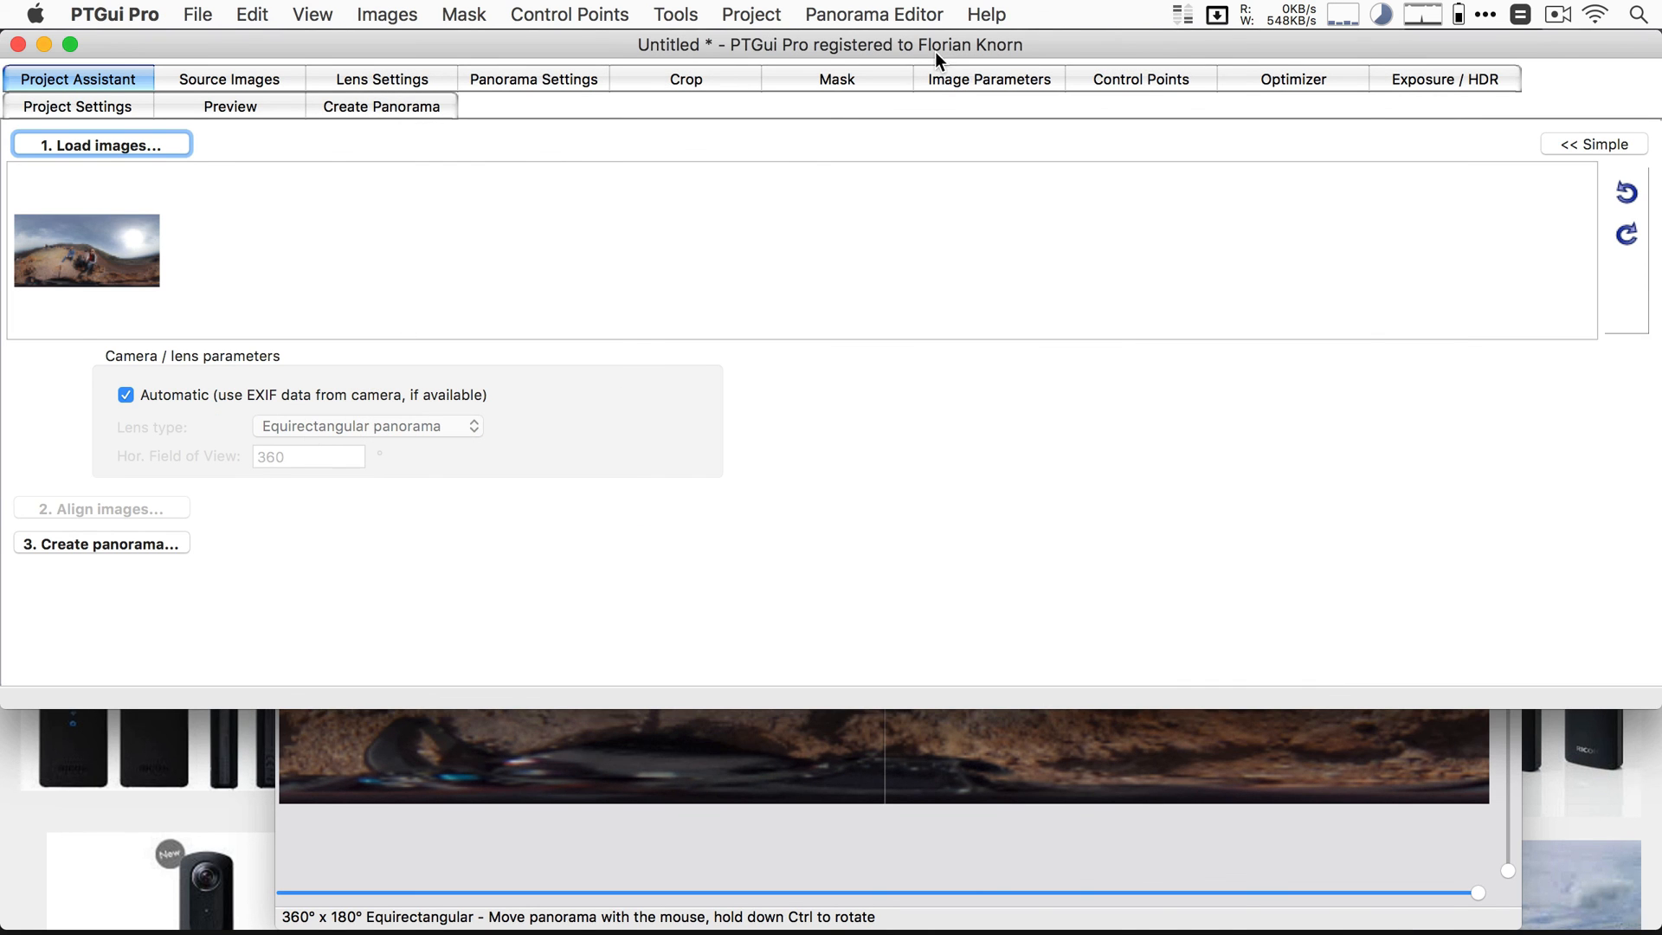
Step: Try marking a vertical line on the Theta photo in the Control Points tab
left_click(1140, 79)
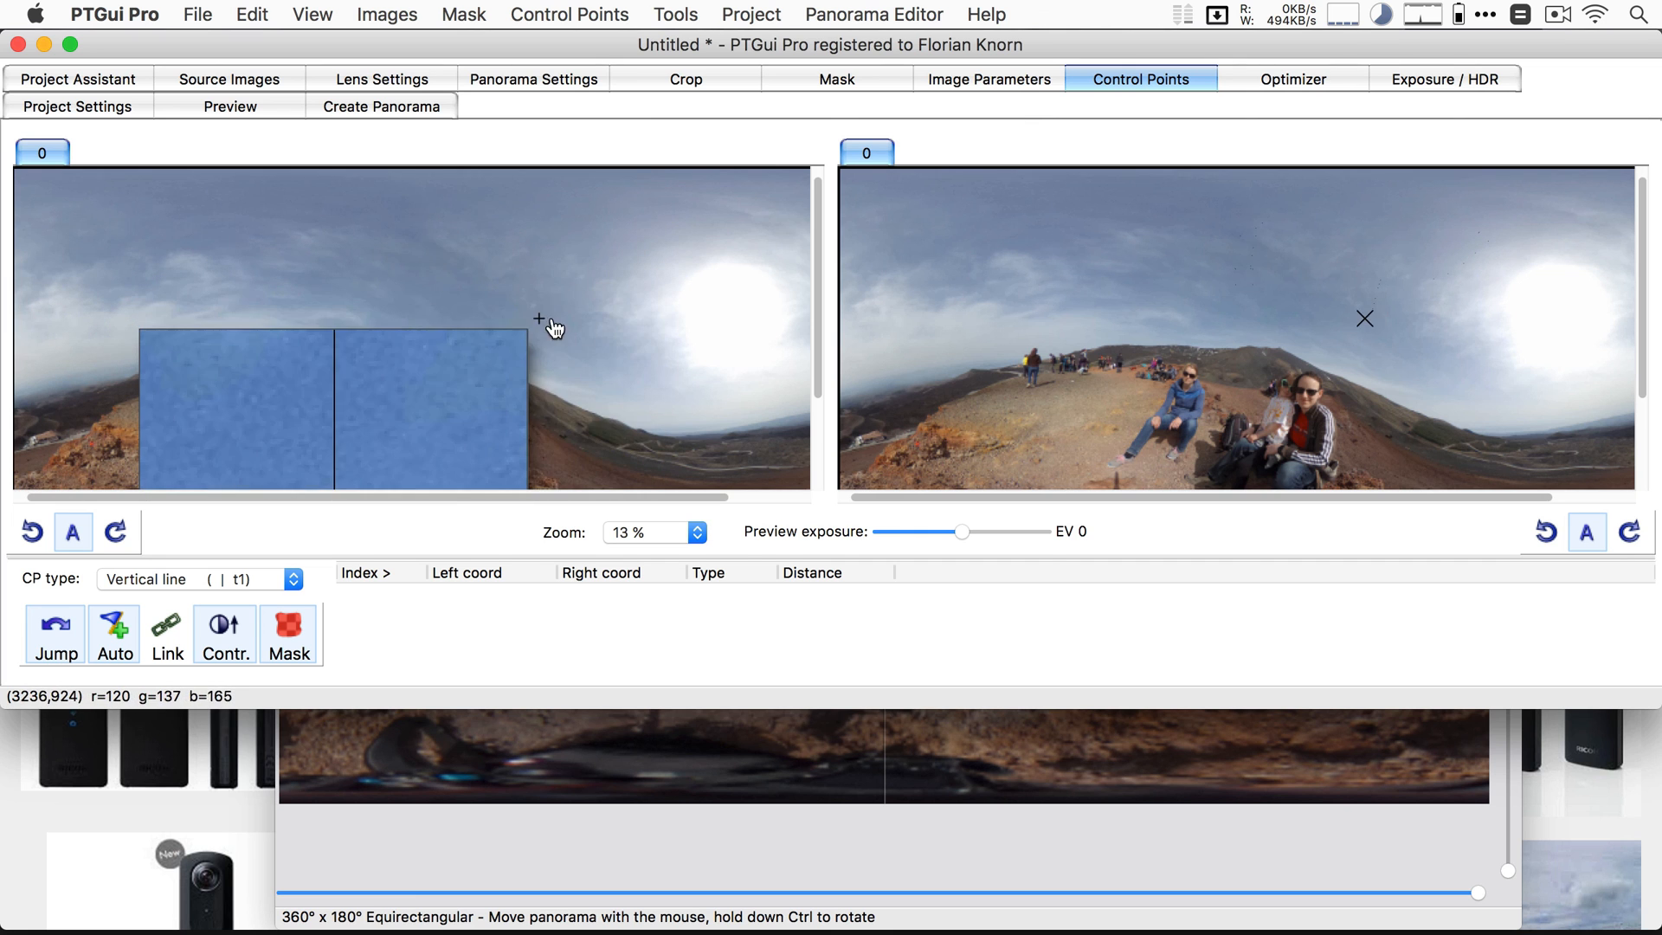
left_click(539, 319)
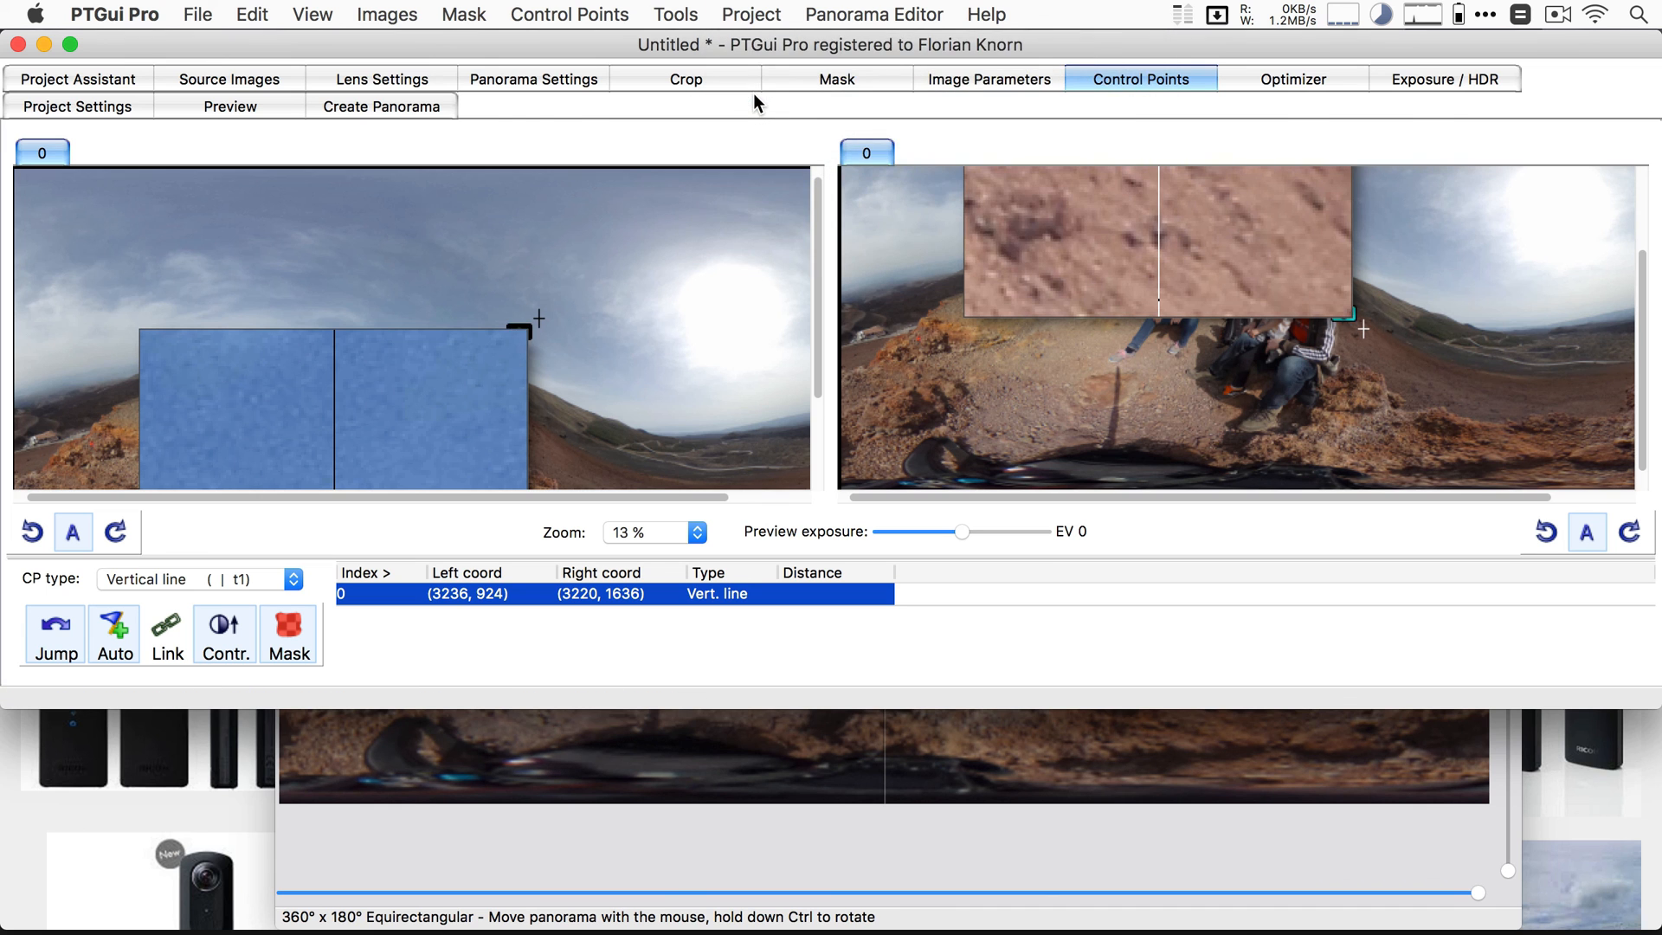
left_click(873, 14)
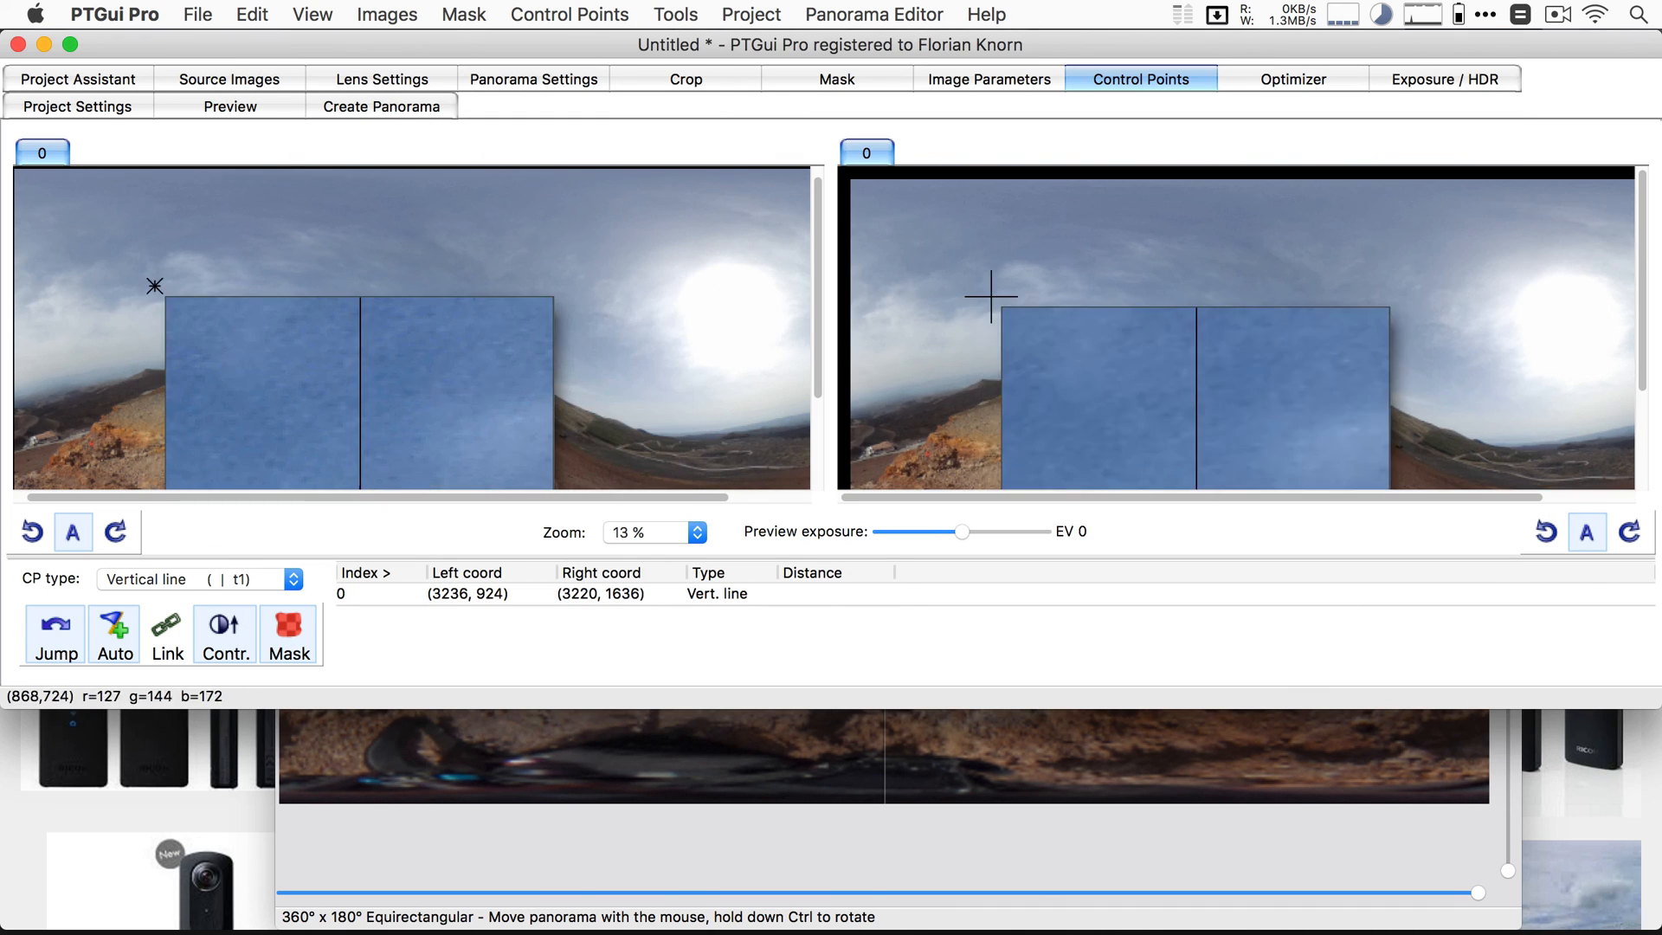
left_click(873, 14)
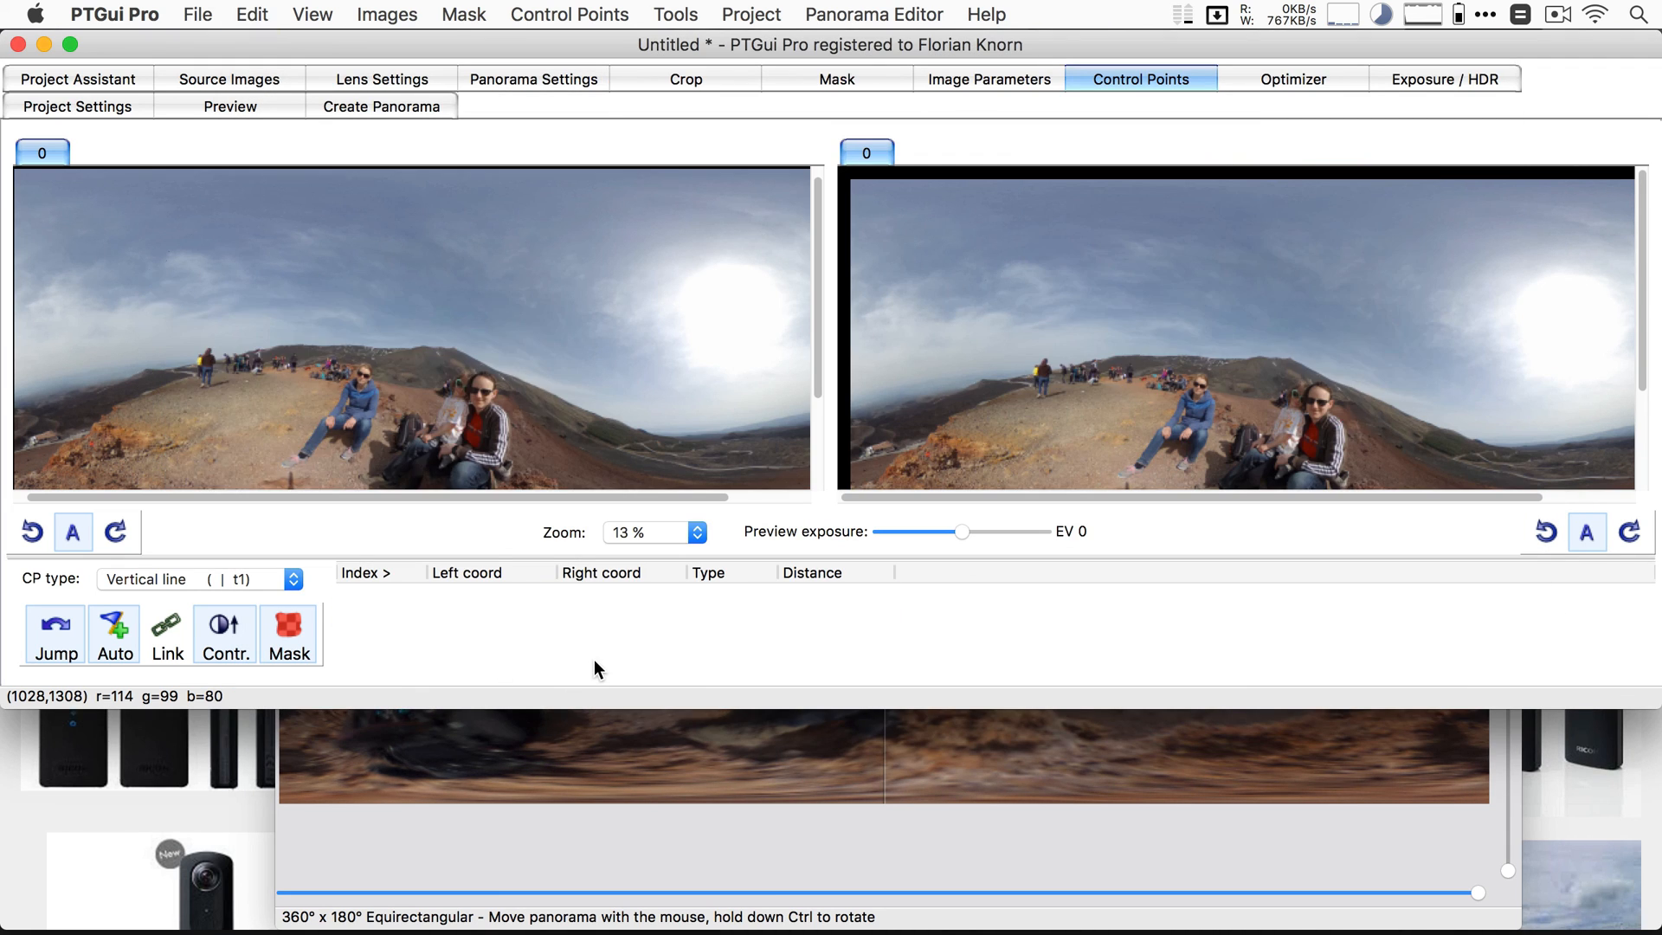
left_click(872, 14)
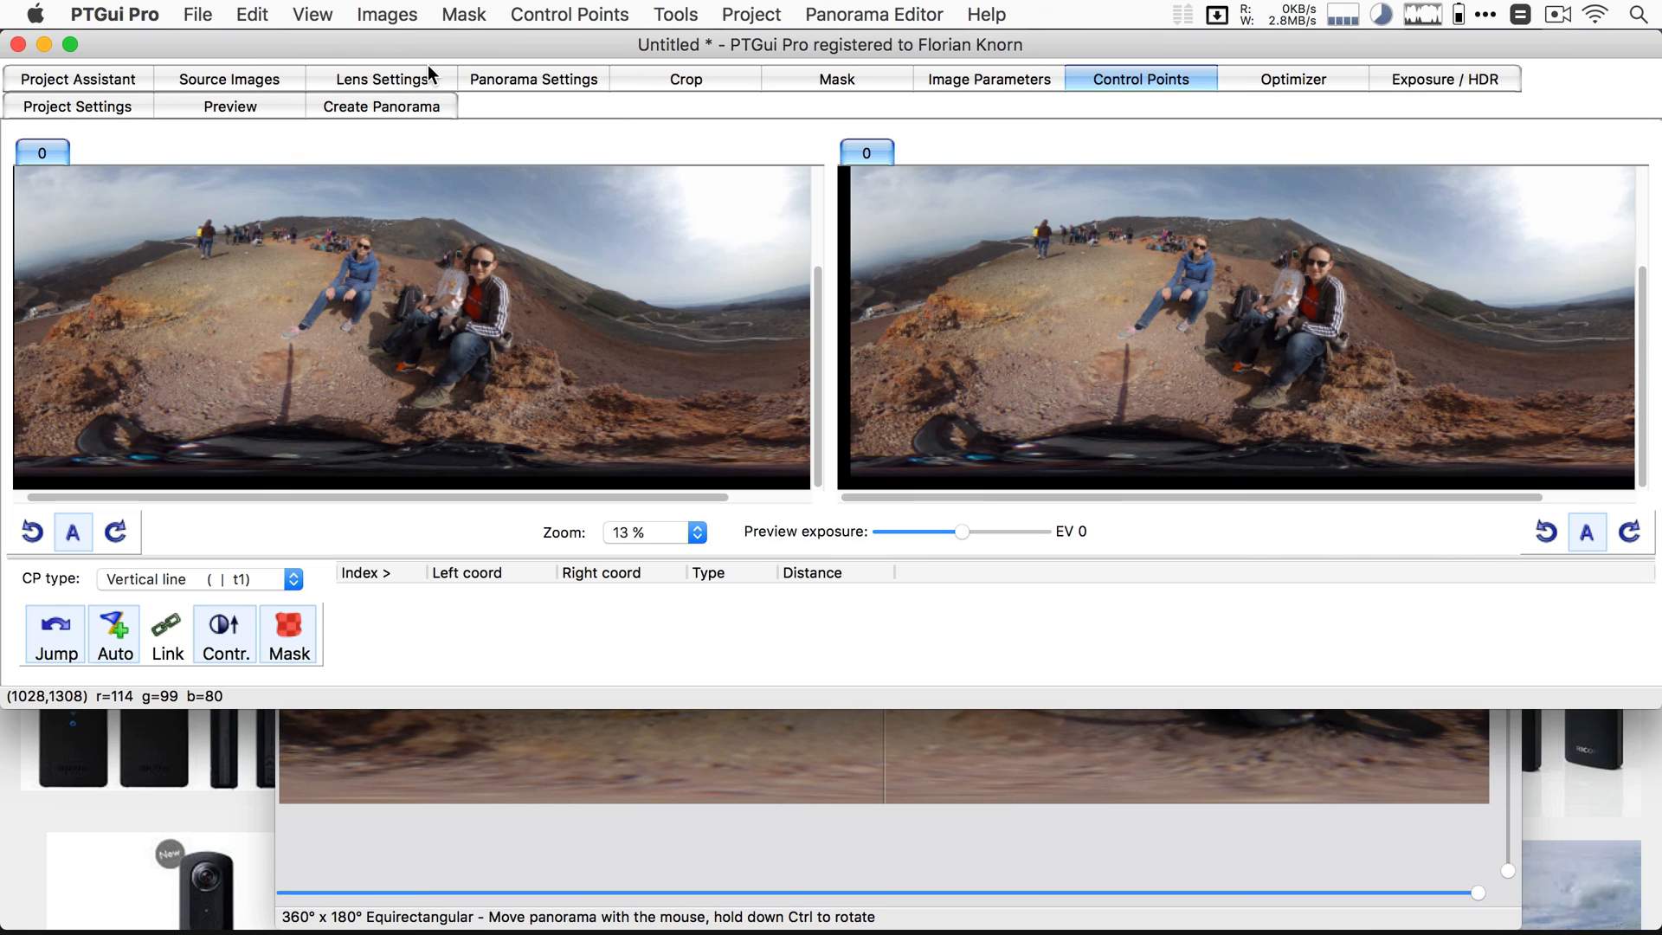
mouse_move(105, 105)
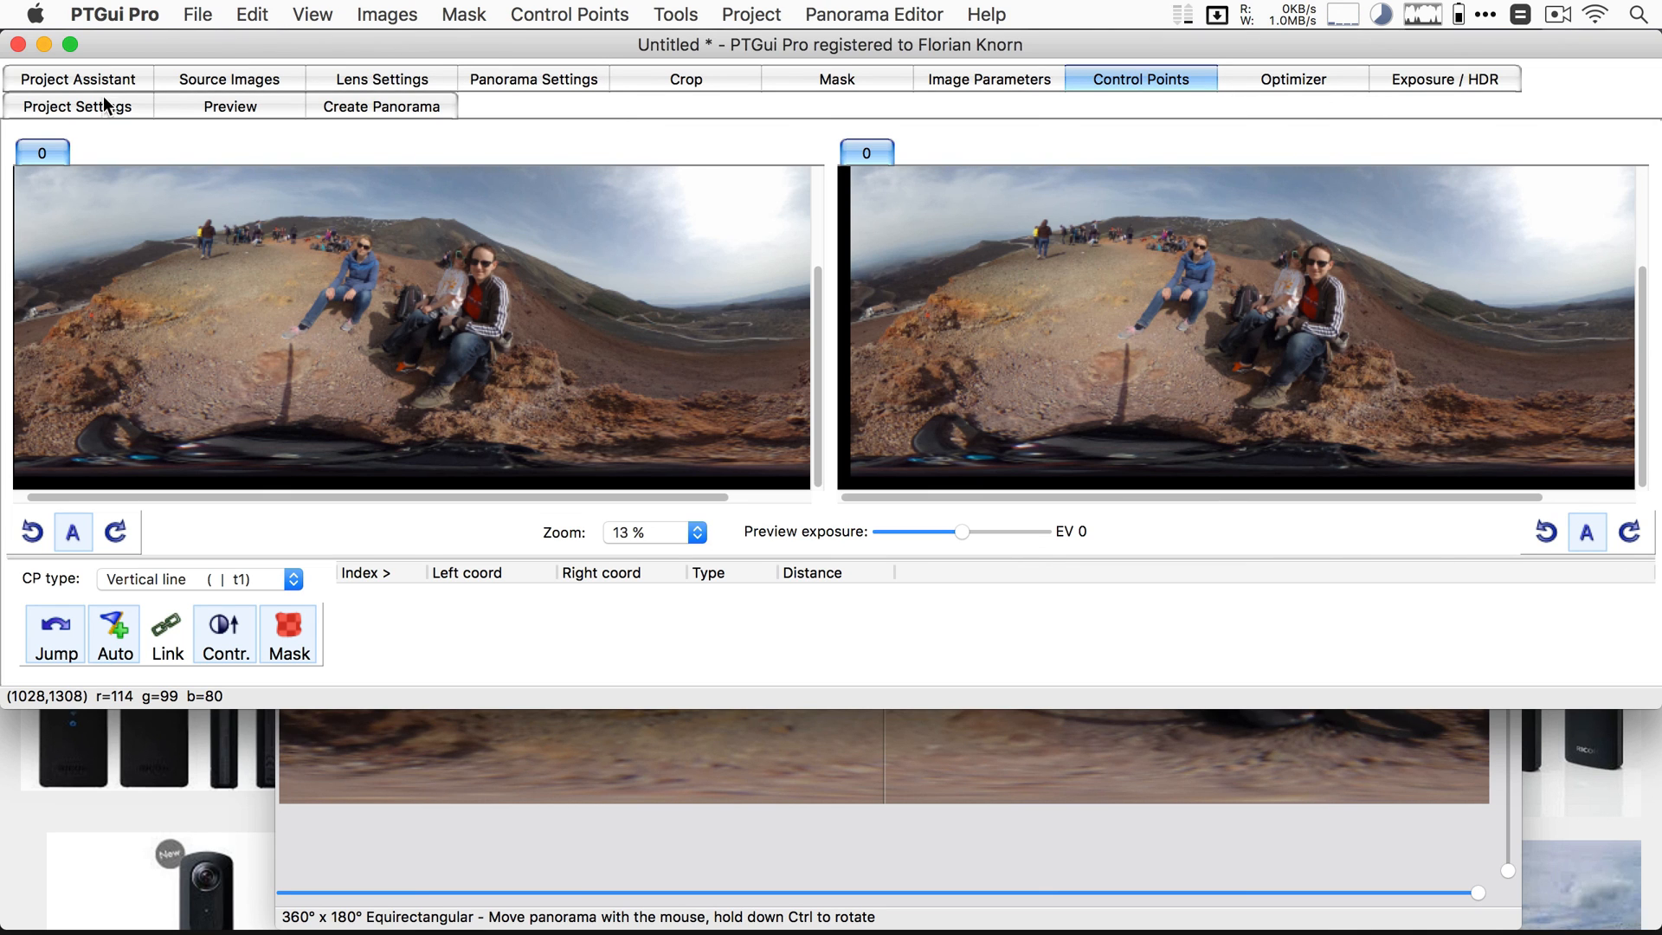
Step: Set the projection to Equirectangular and view the panorama in the Panorama Editor
left_click(534, 77)
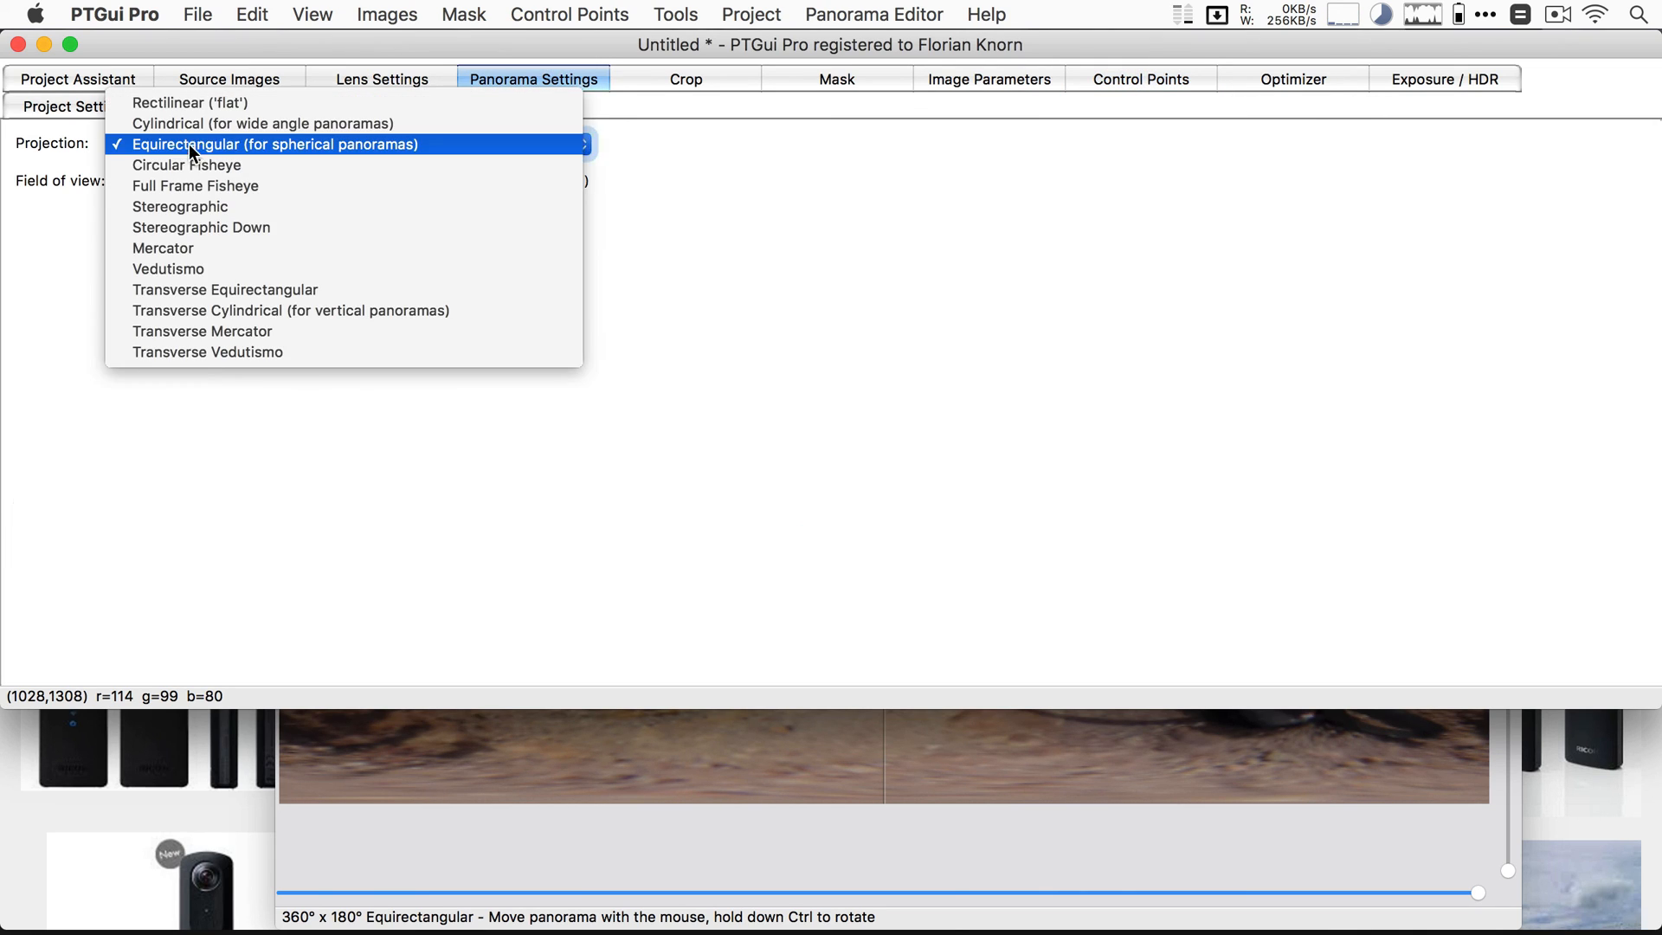
left_click(275, 144)
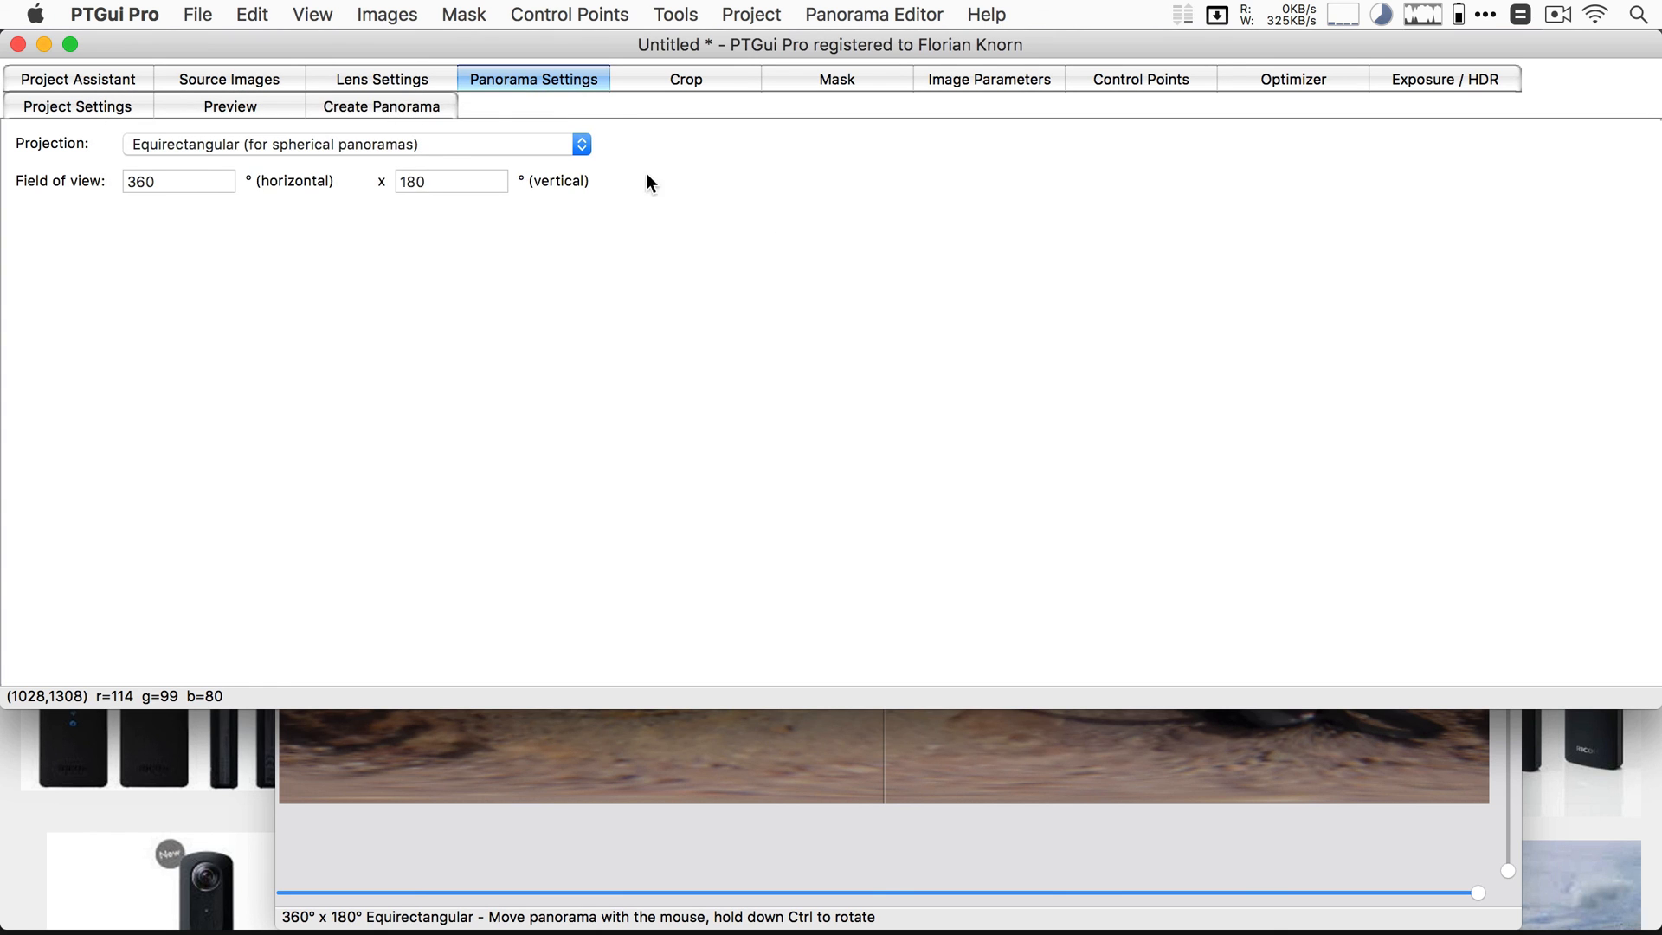
left_click(382, 105)
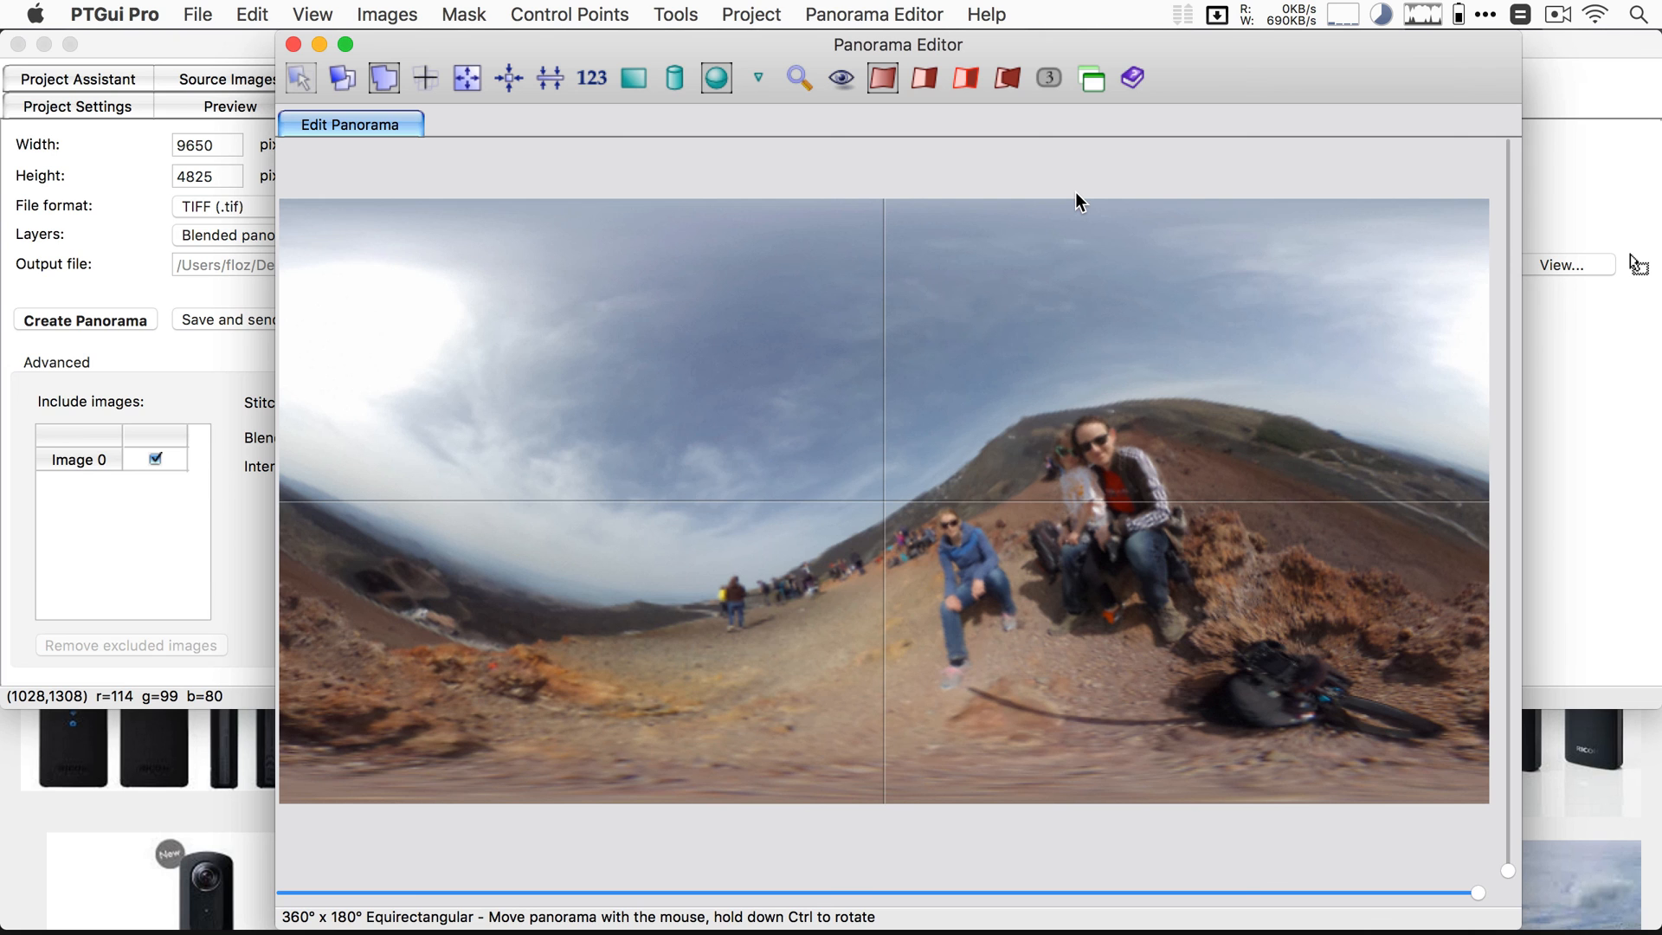
mouse_move(931, 322)
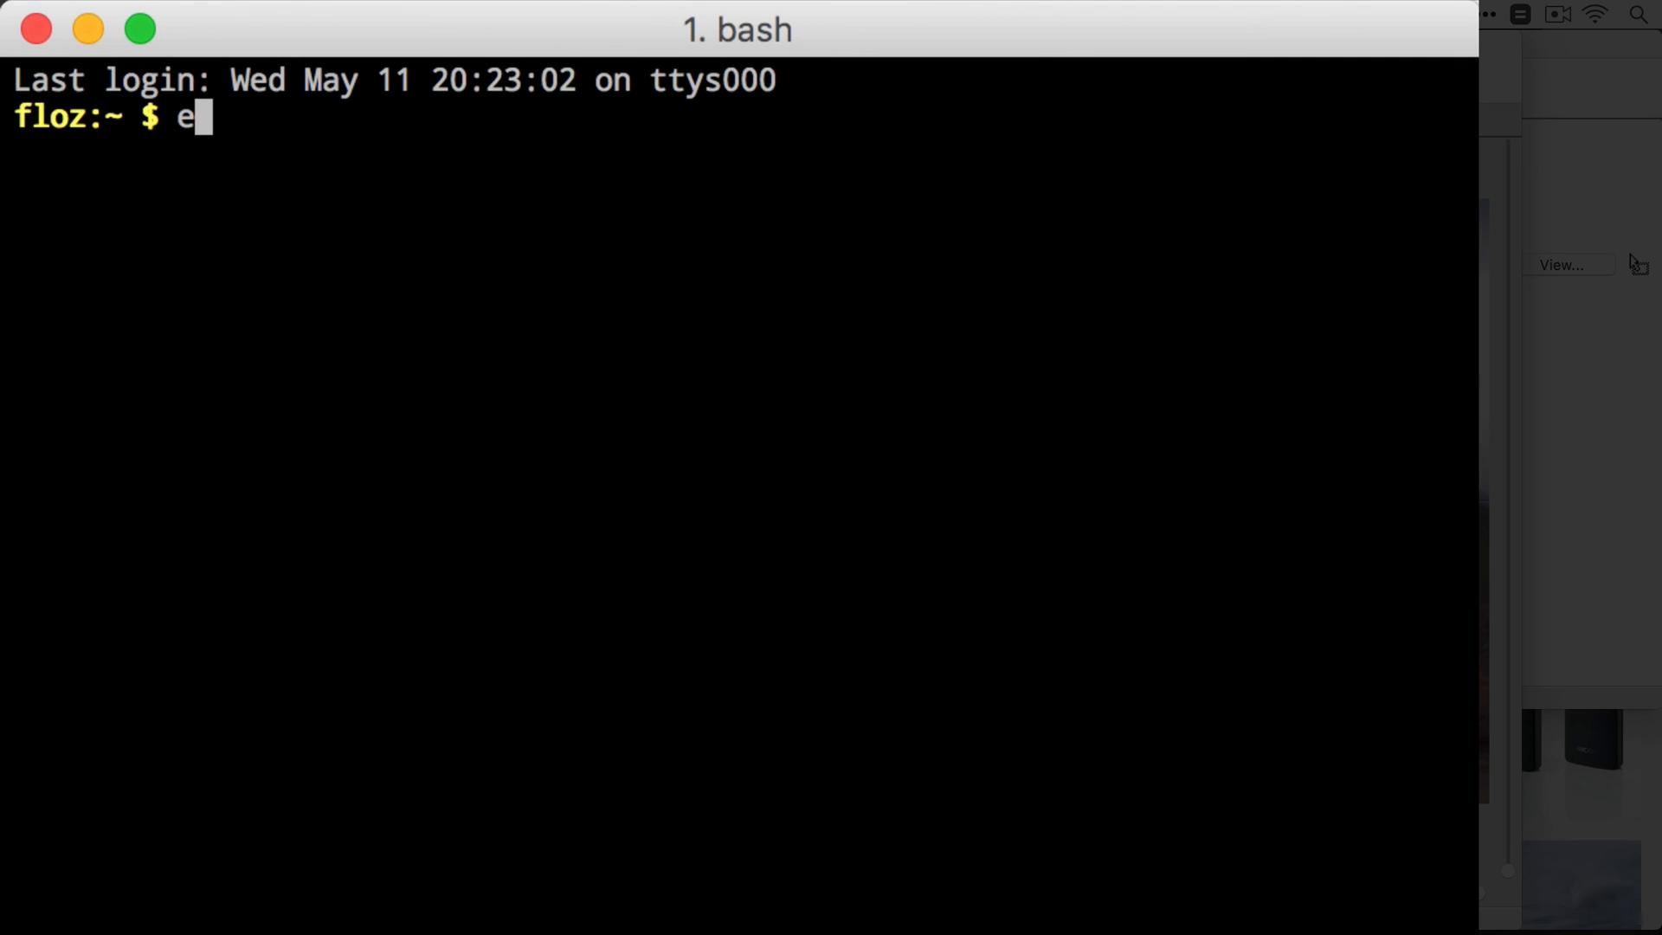
Step: Type the exiftool -s -s -Ric* query to list the Ricoh pitch and roll tags
type("xiftool")
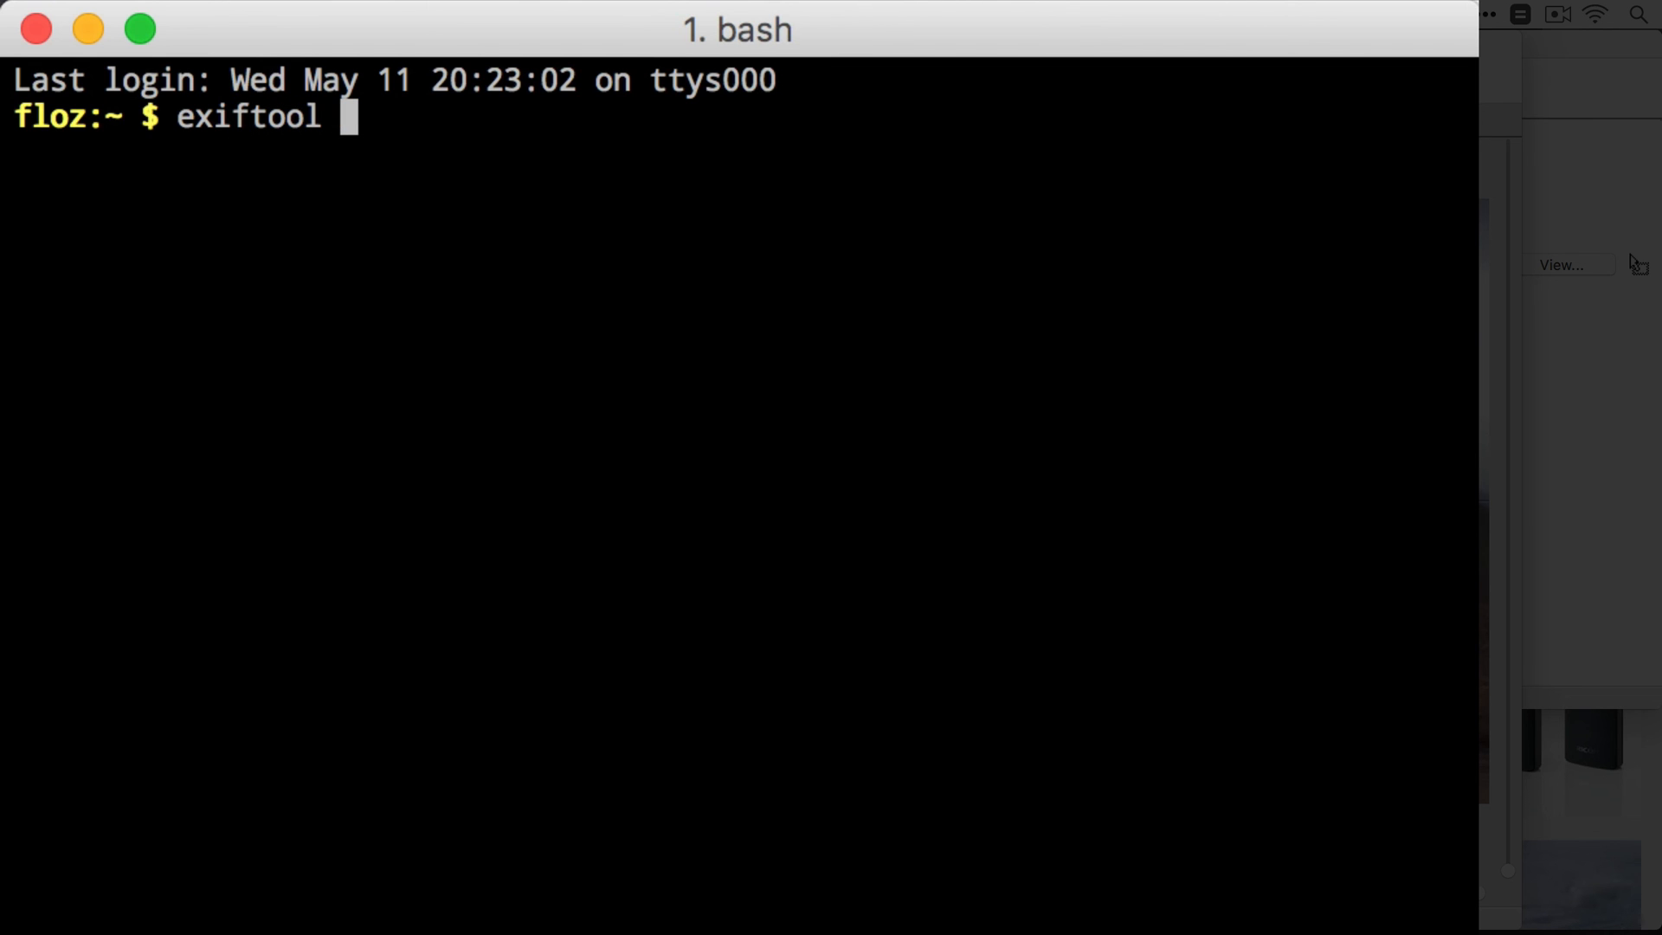
type("-s -s")
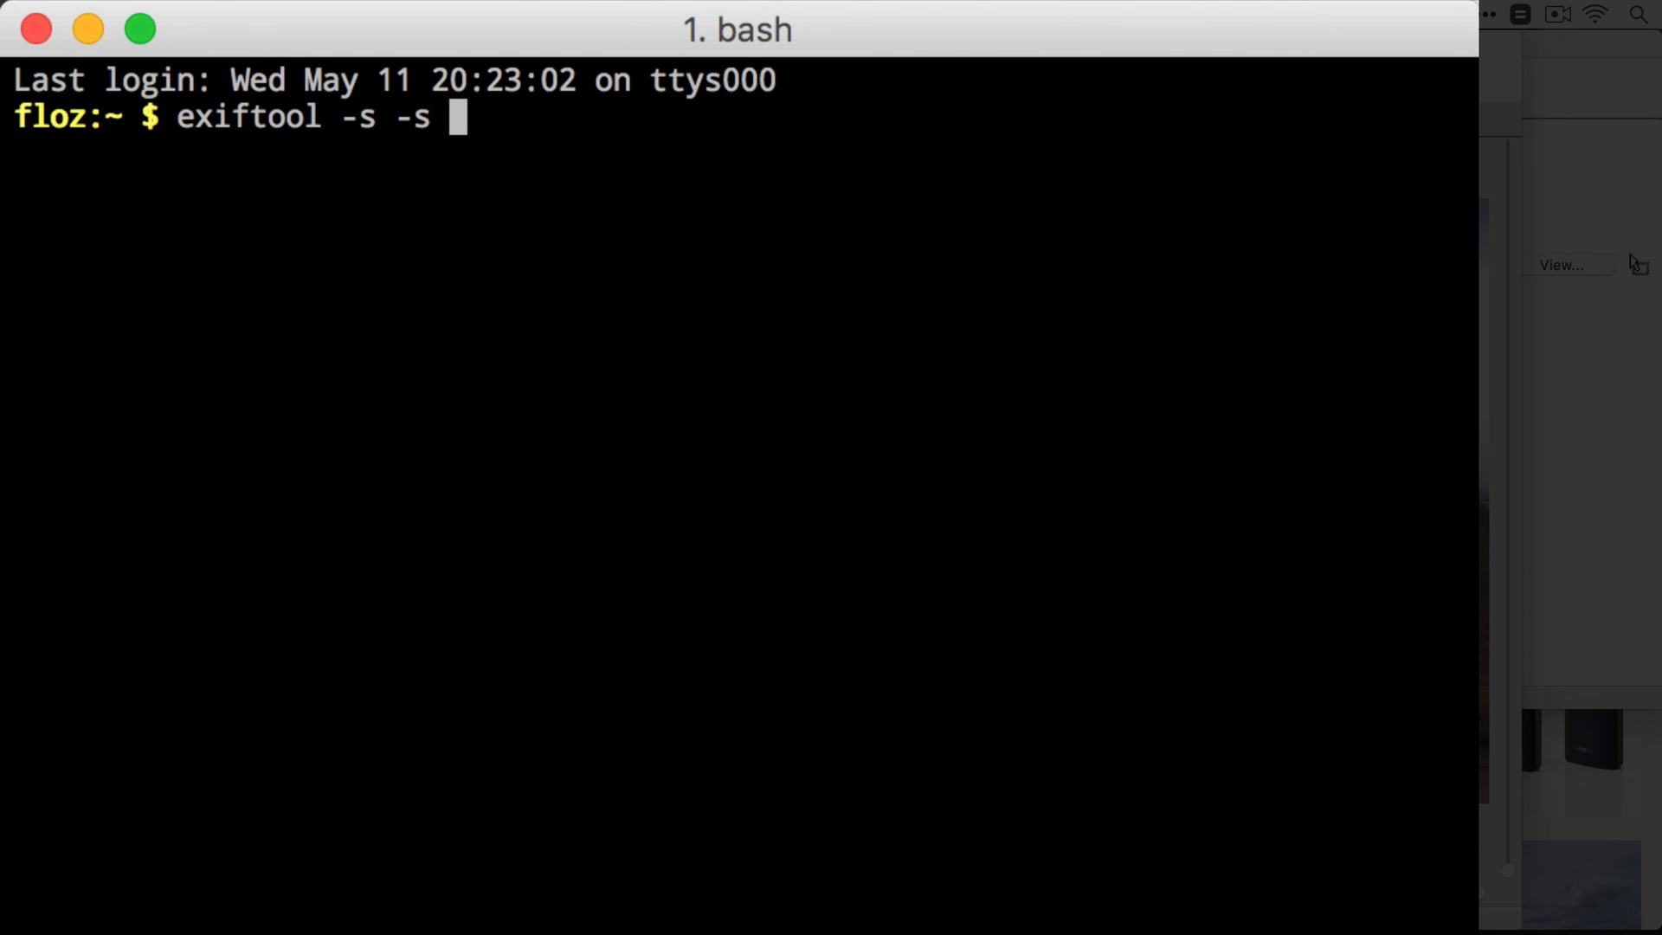
type("-")
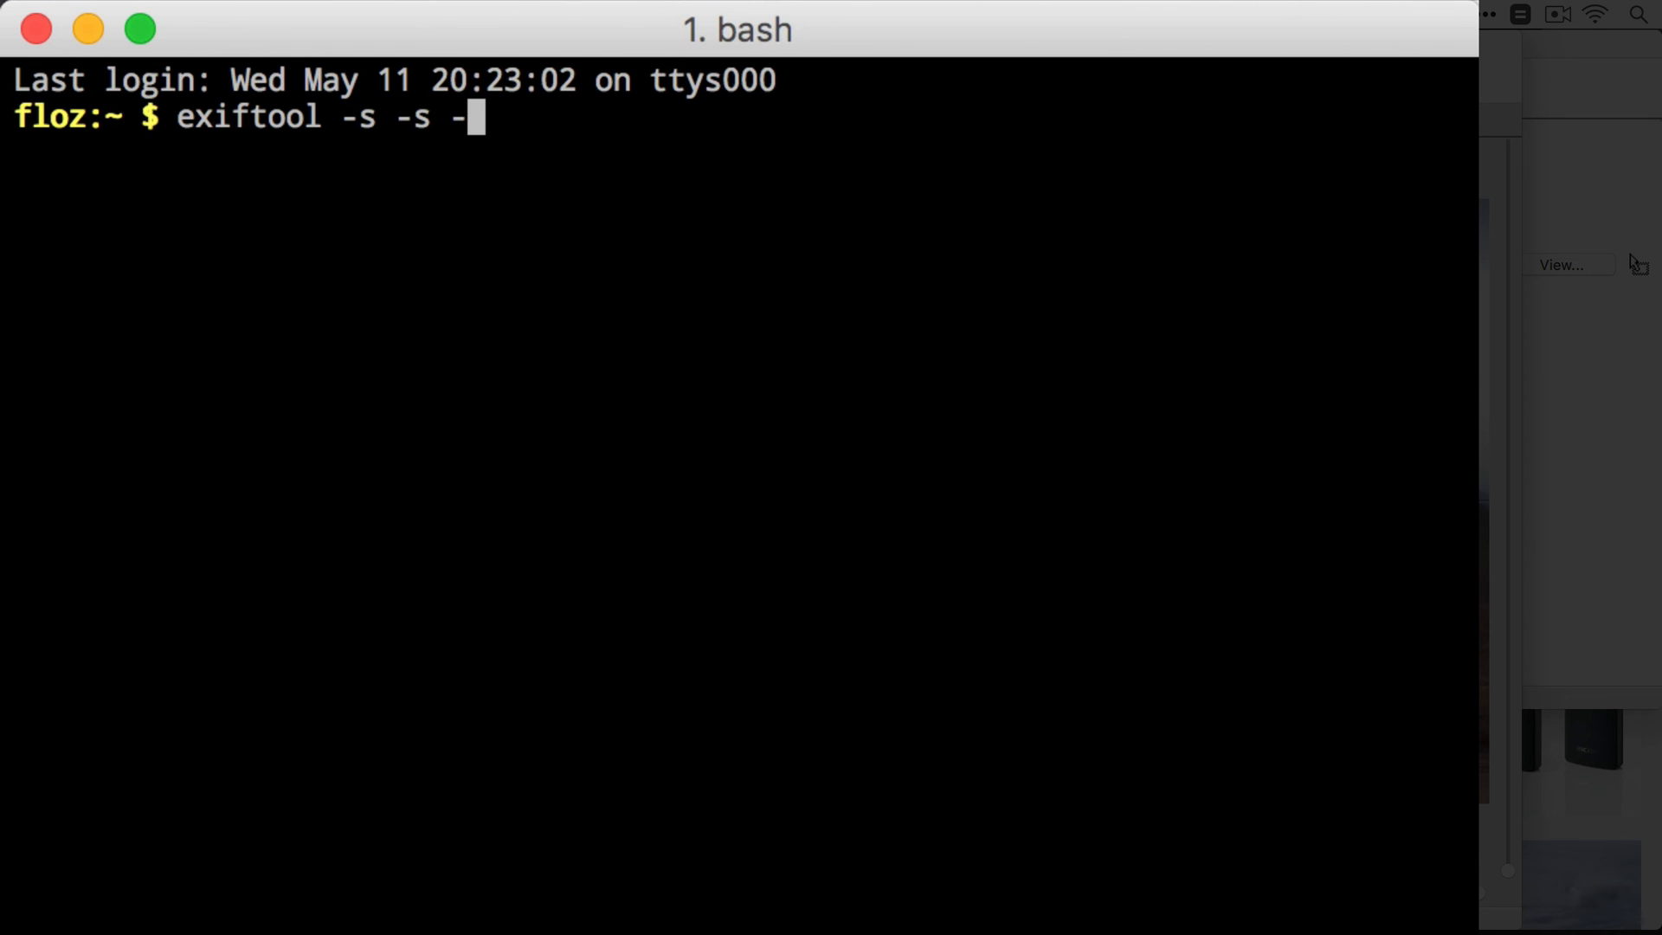
type("Ric")
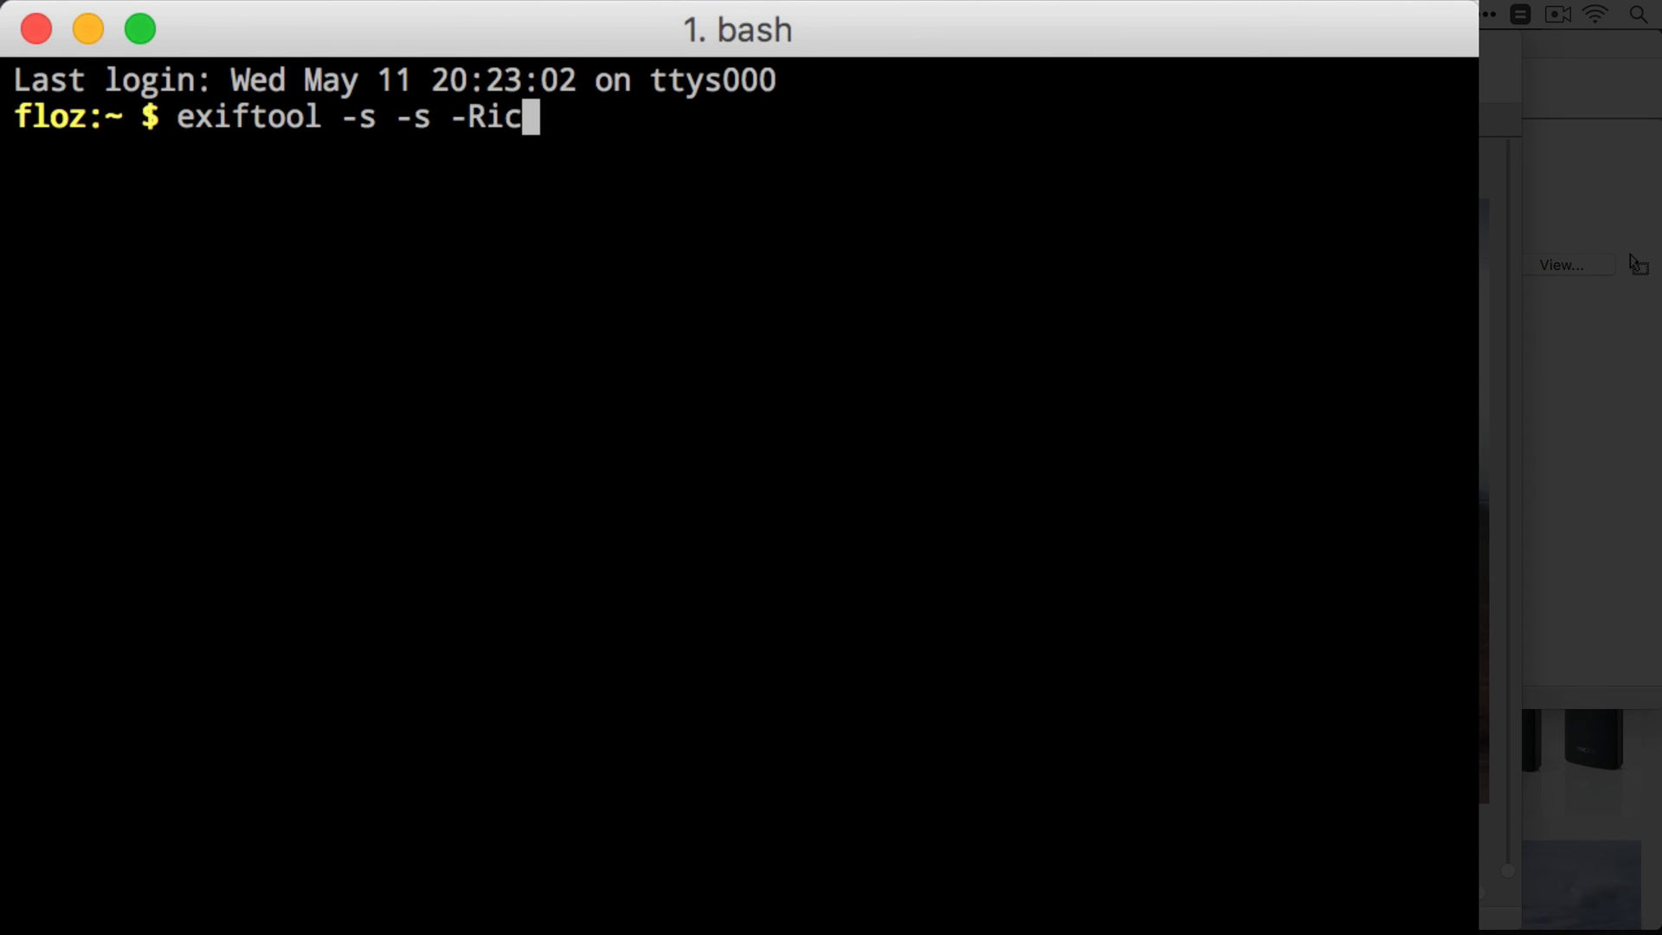
type("*")
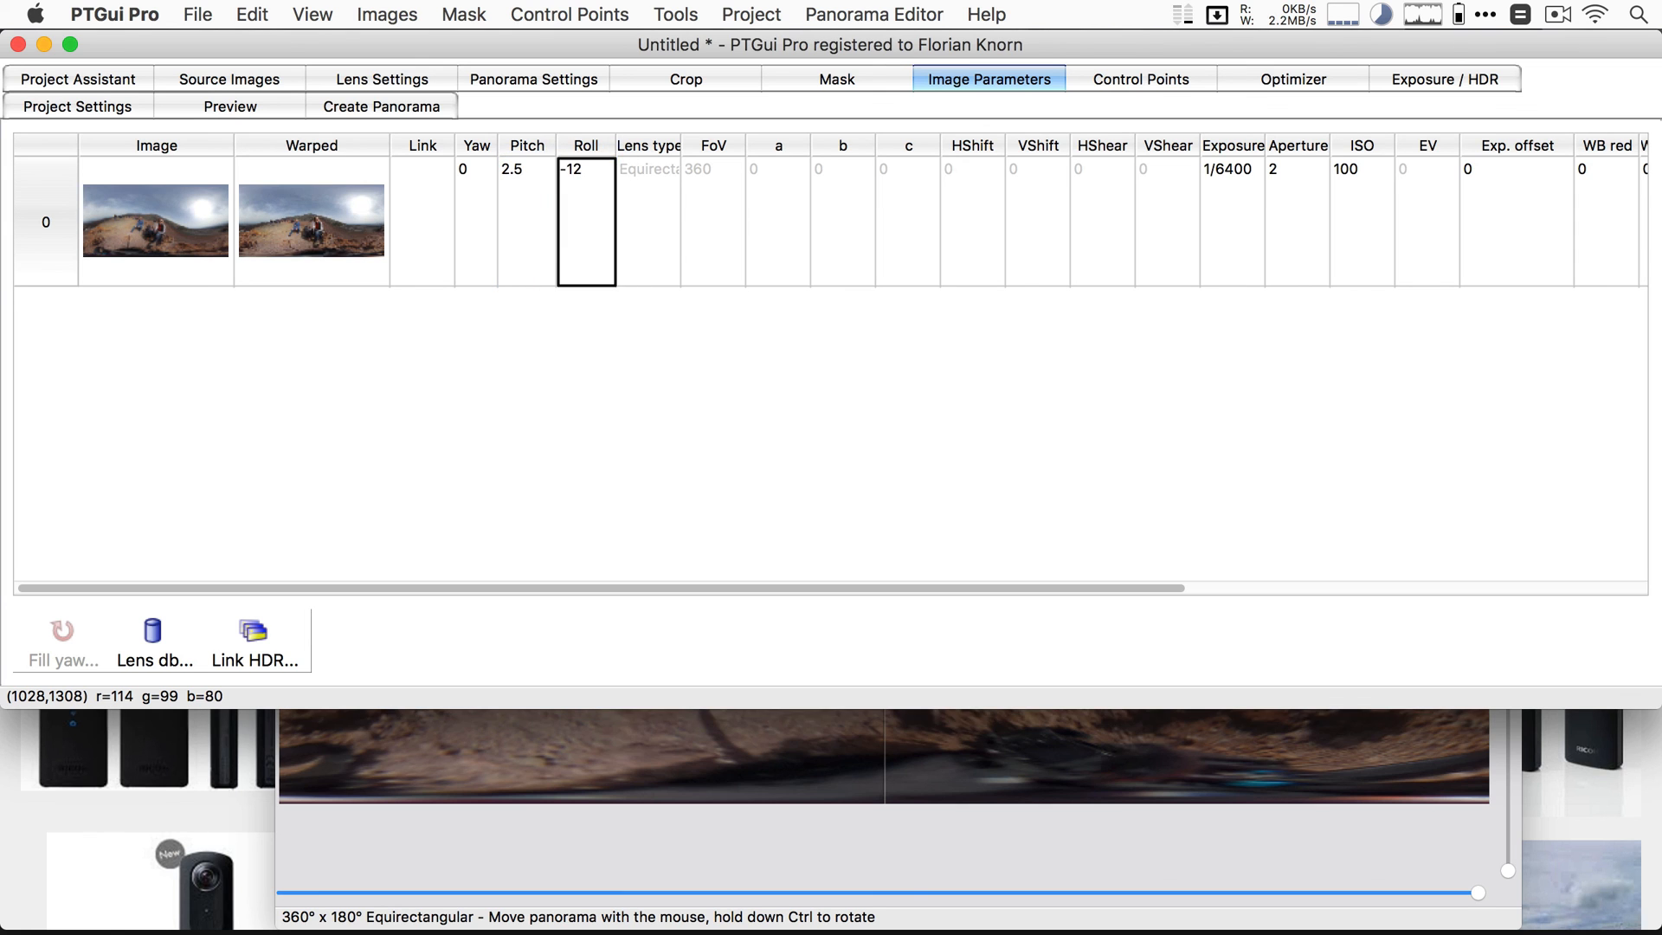
Step: Check the panorama levelled at pitch 2.5 and roll -12, then bring up output settings
left_click(872, 14)
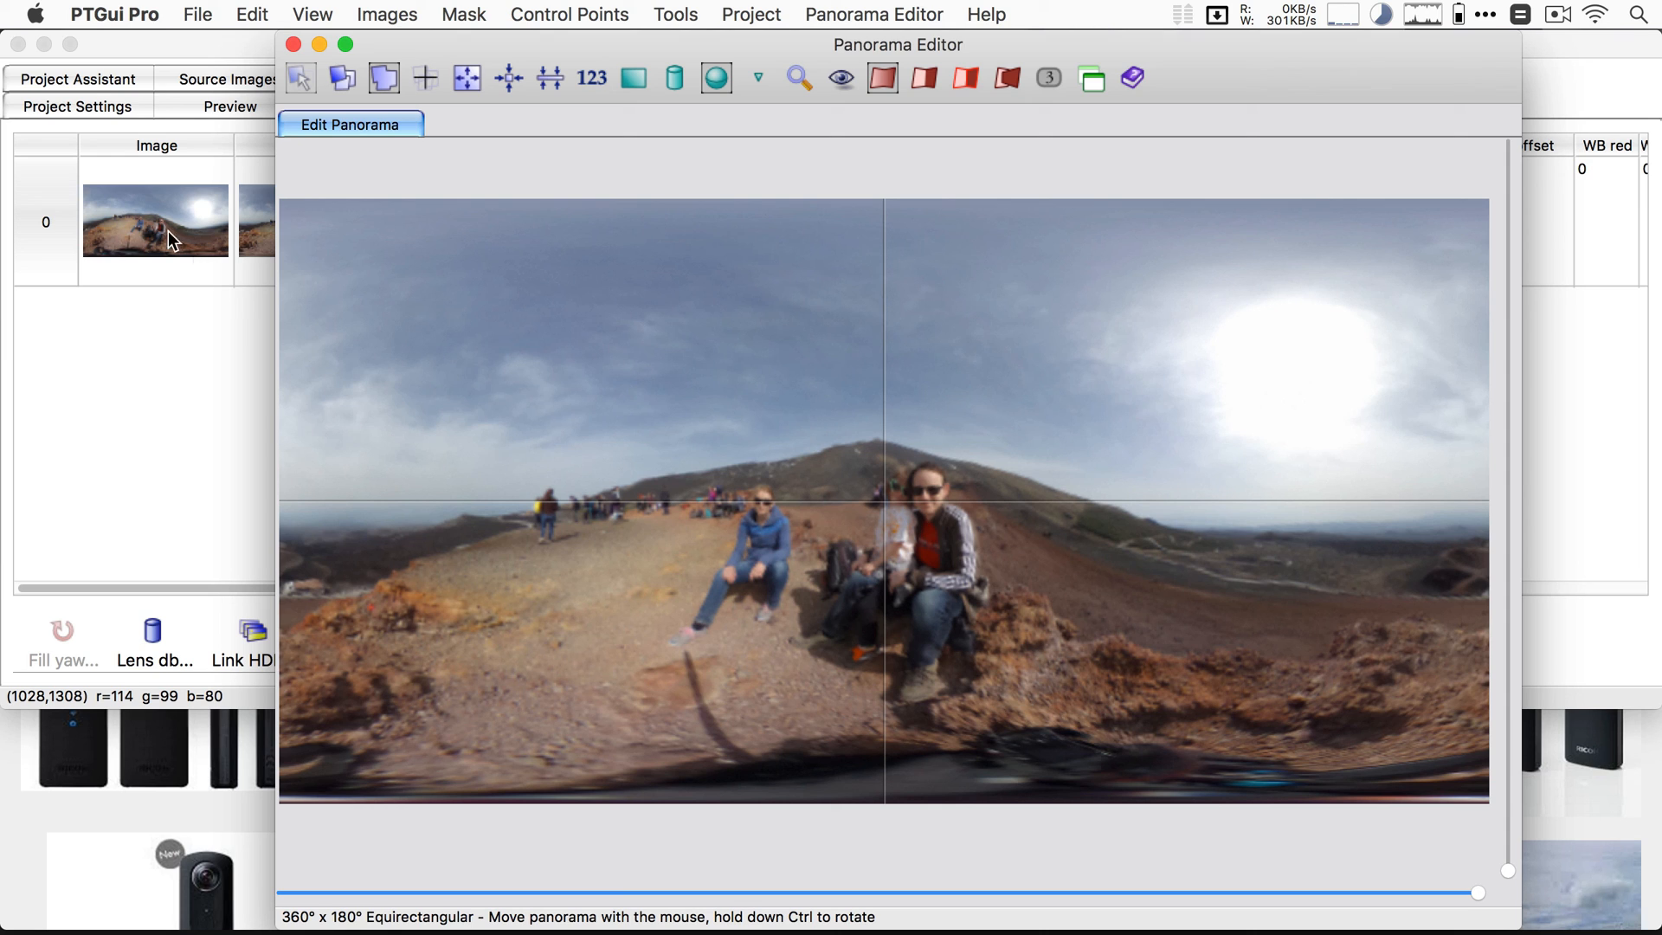
mouse_move(204, 109)
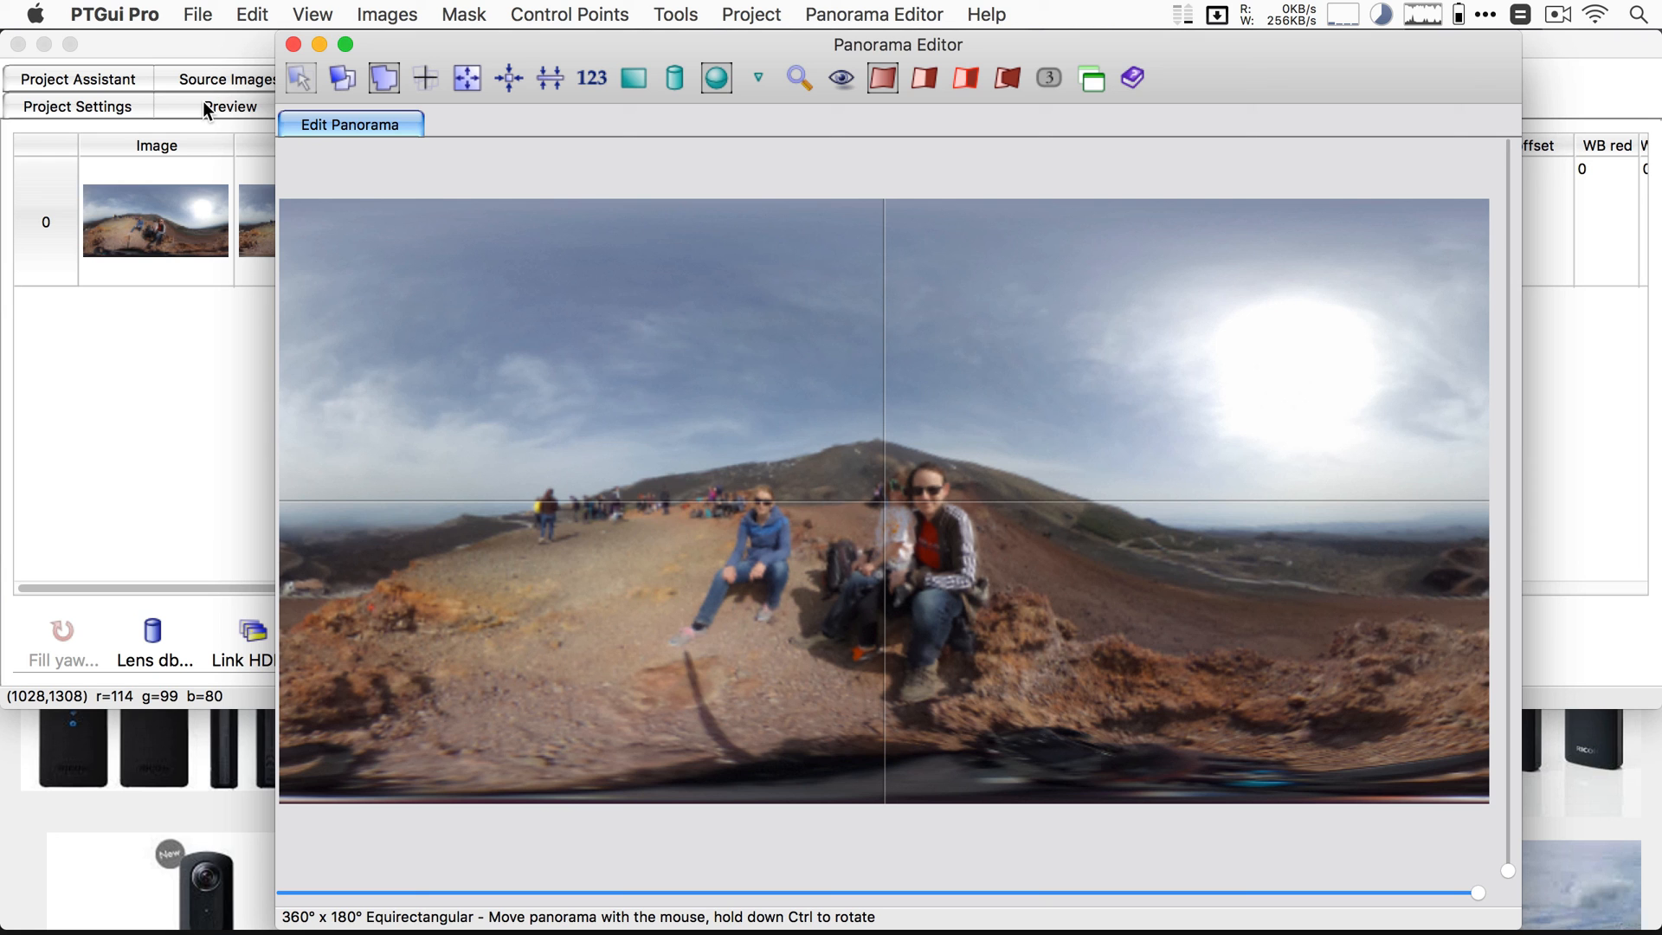
left_click(381, 105)
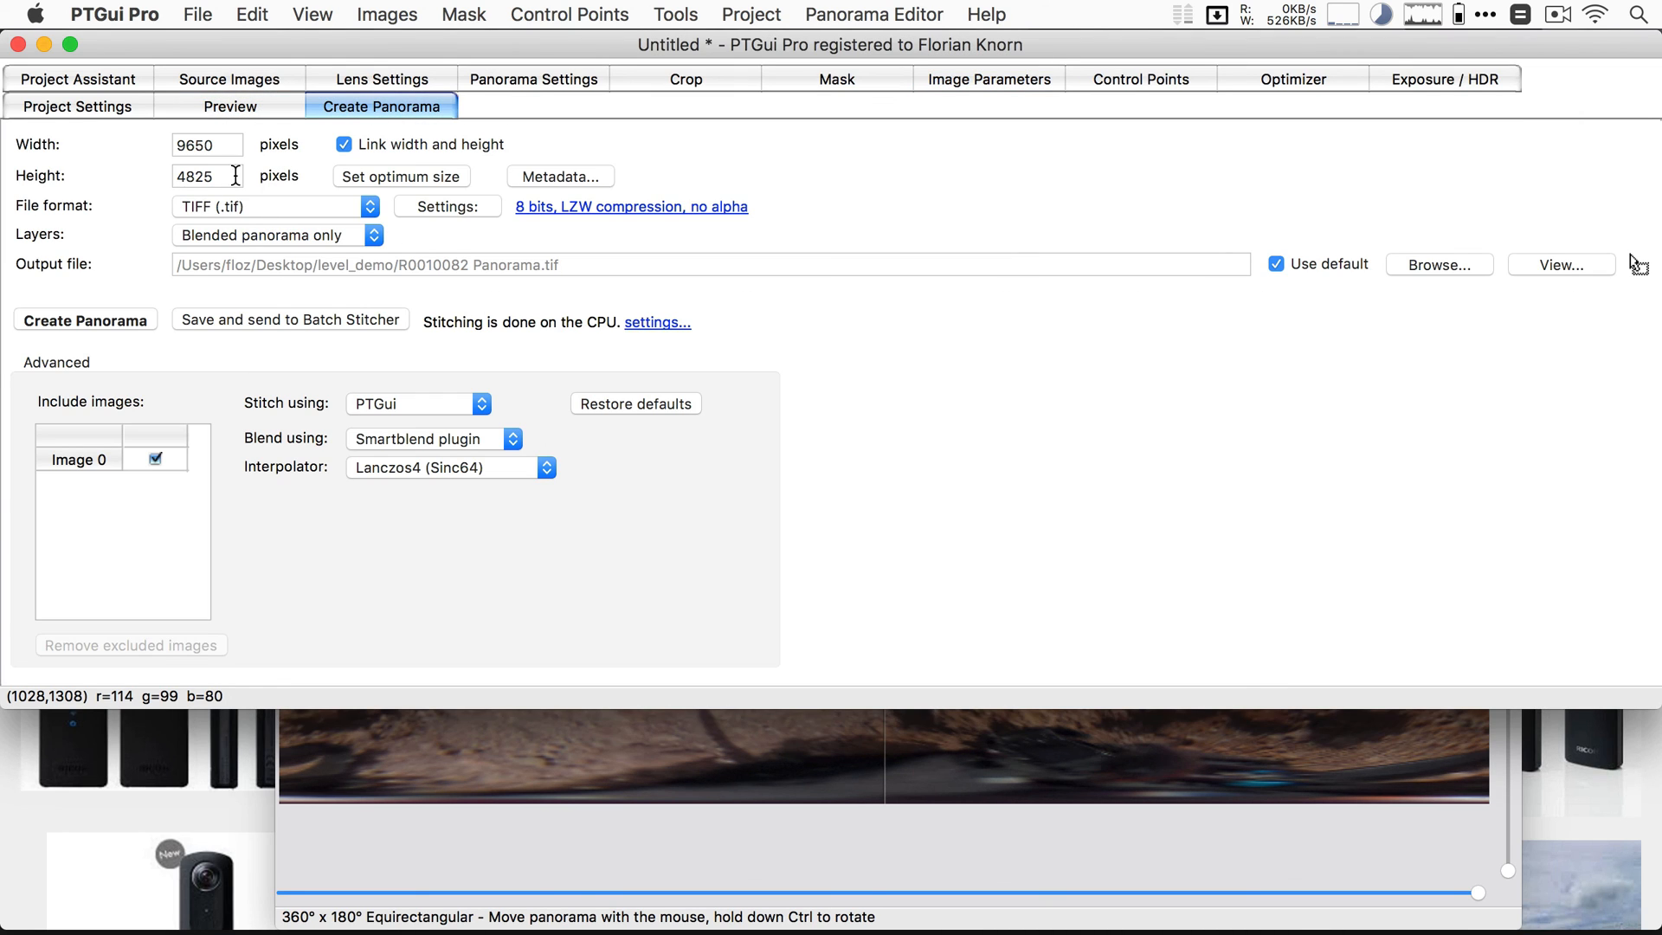
mouse_move(501, 480)
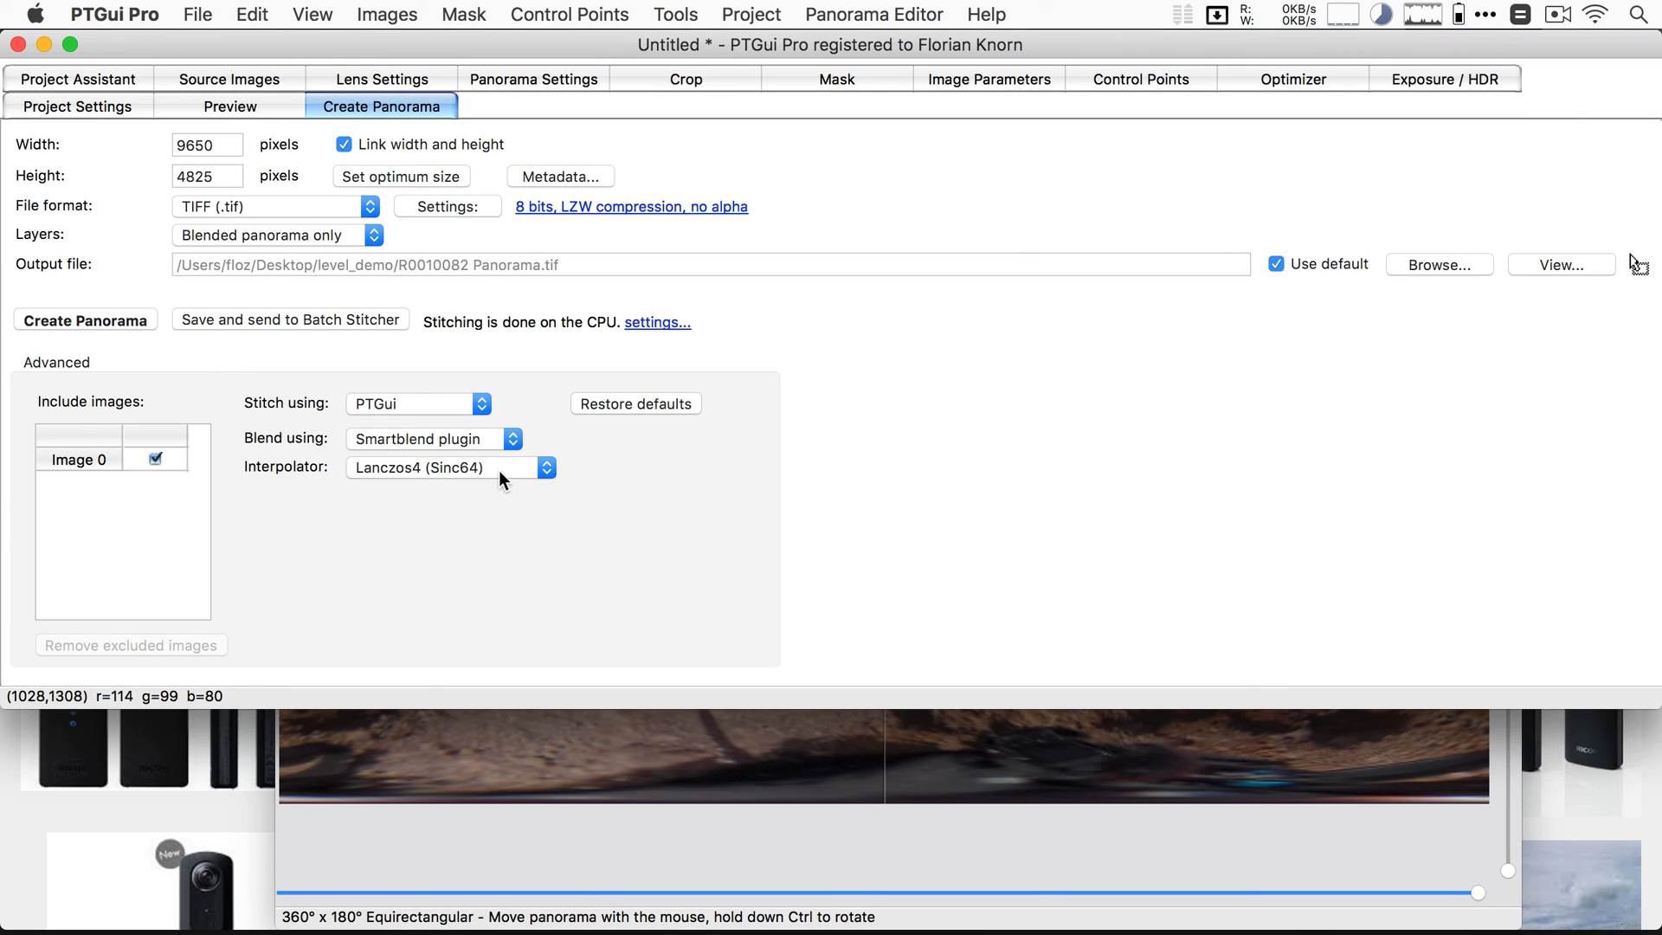
mouse_move(888, 439)
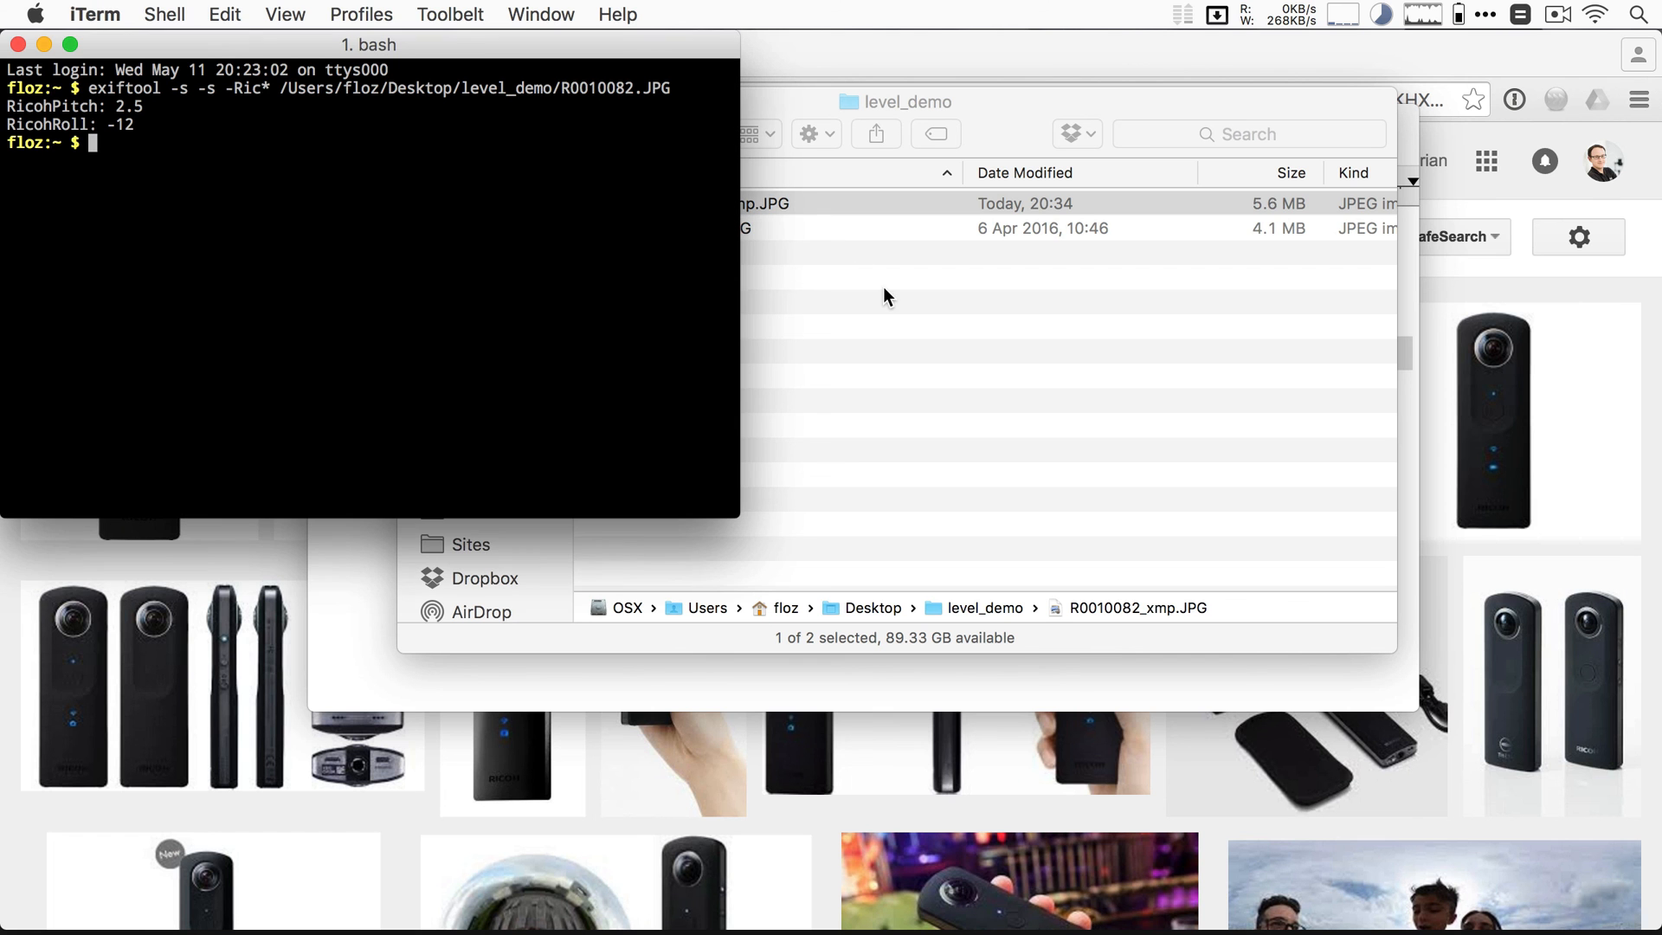
Step: Run level_theta_image.sh on R0010082.JPG and preview the resulting R0010082_lvl.tif
type("lev")
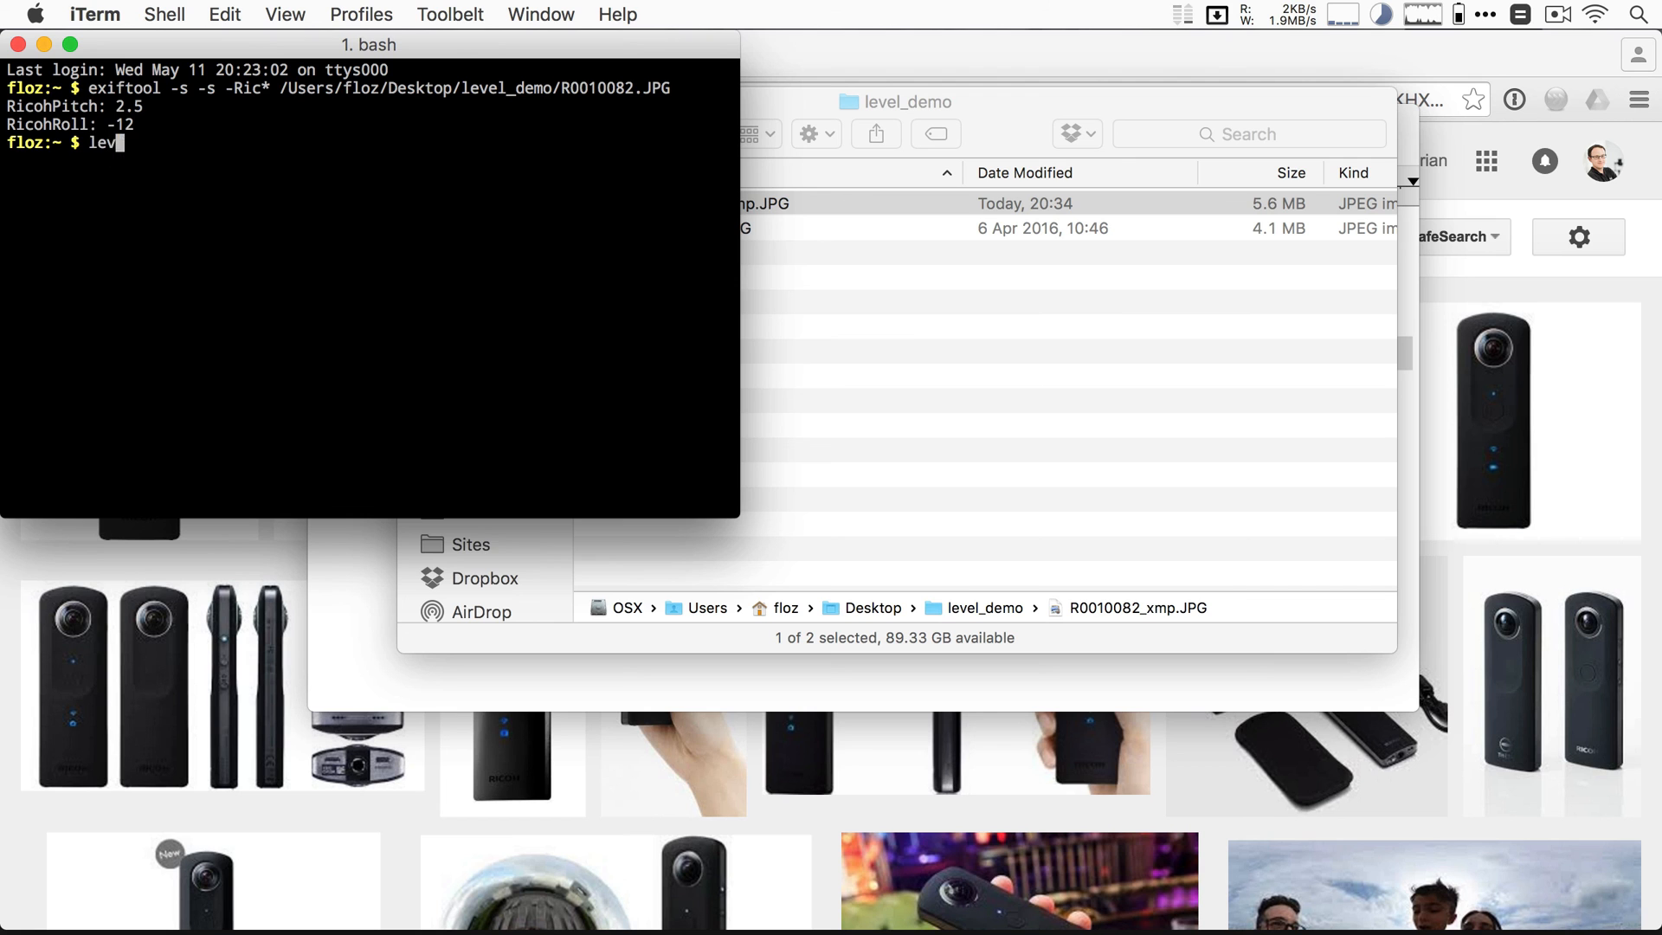
left_click(895, 228)
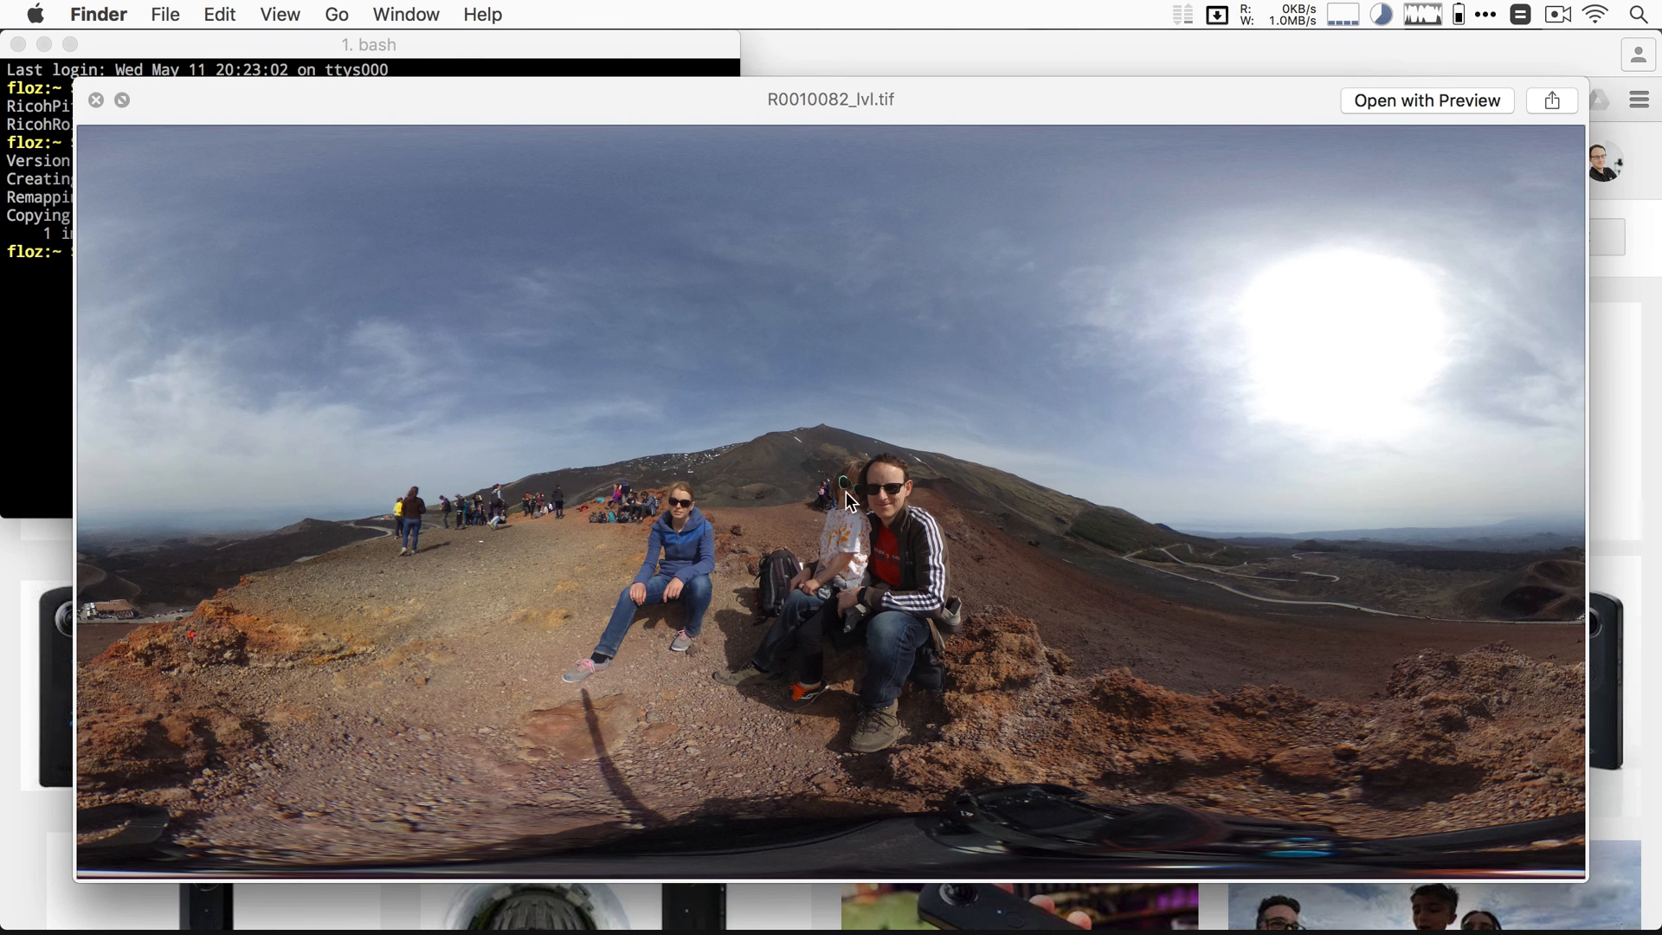
left_click(95, 100)
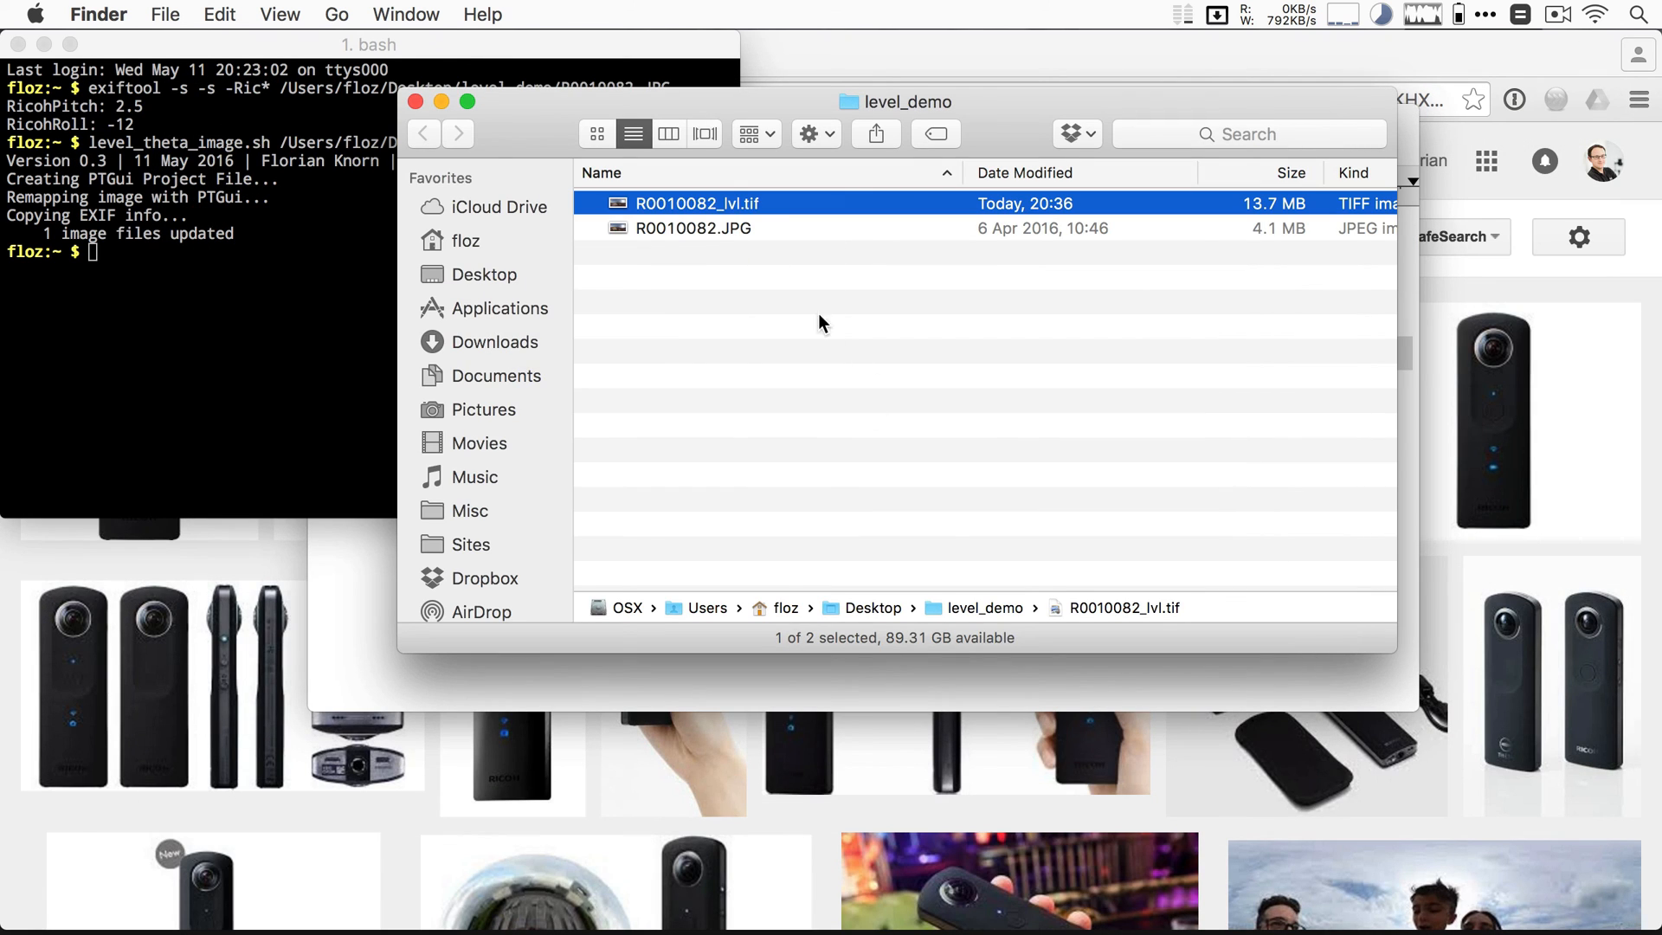
mouse_move(748, 227)
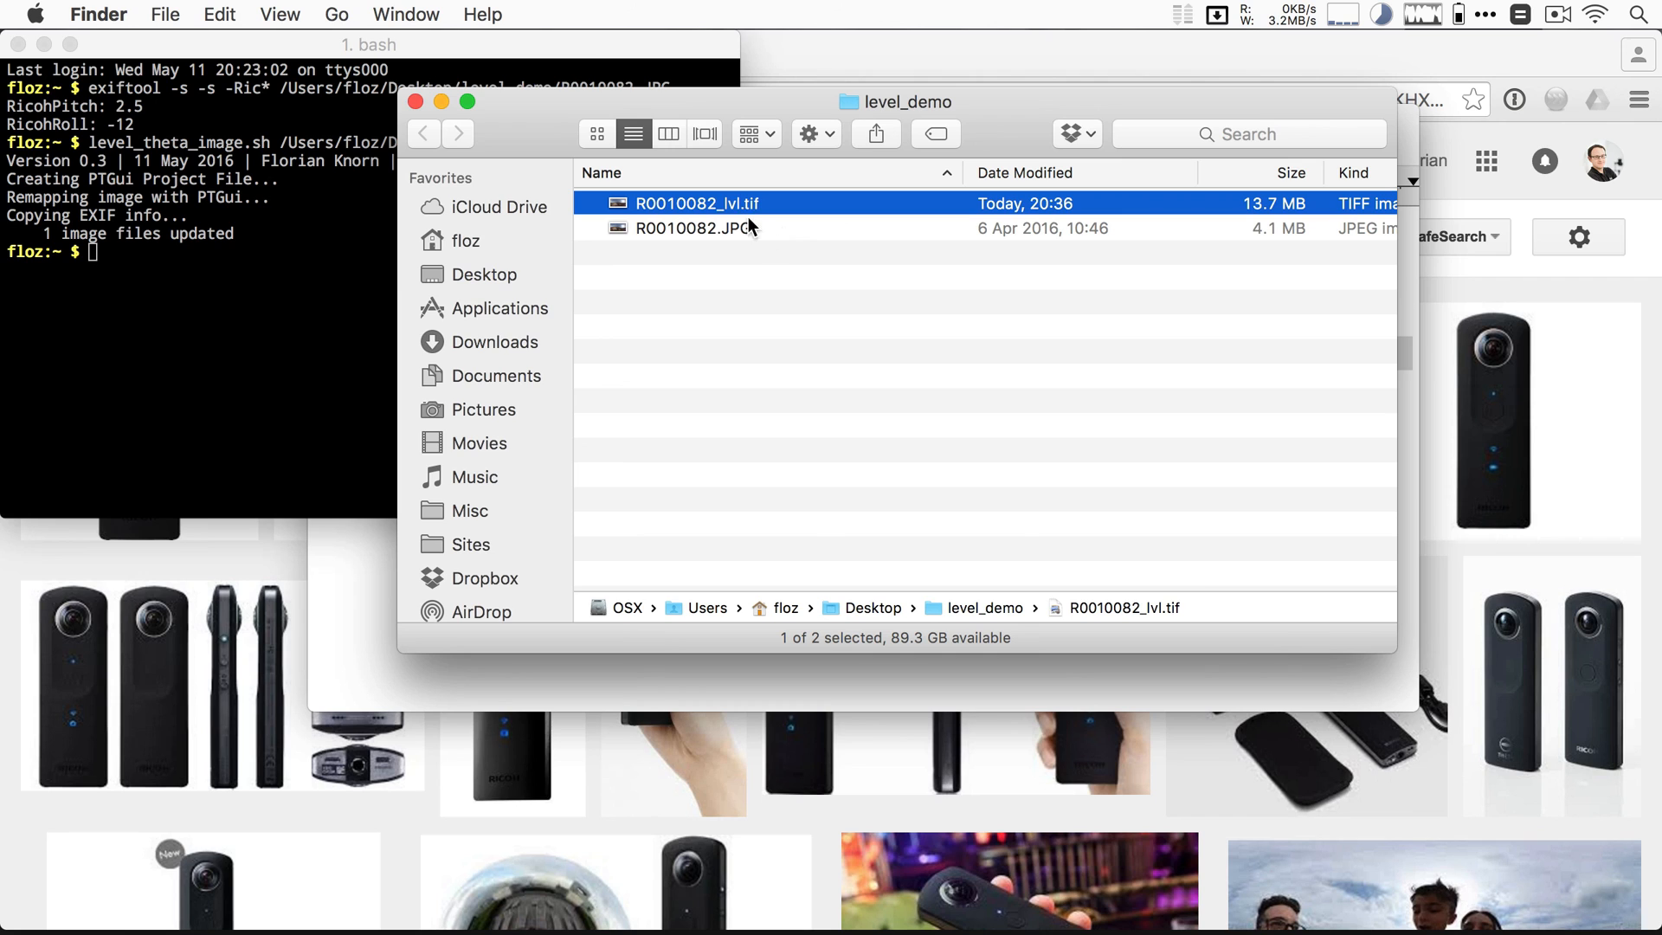
mouse_move(826, 301)
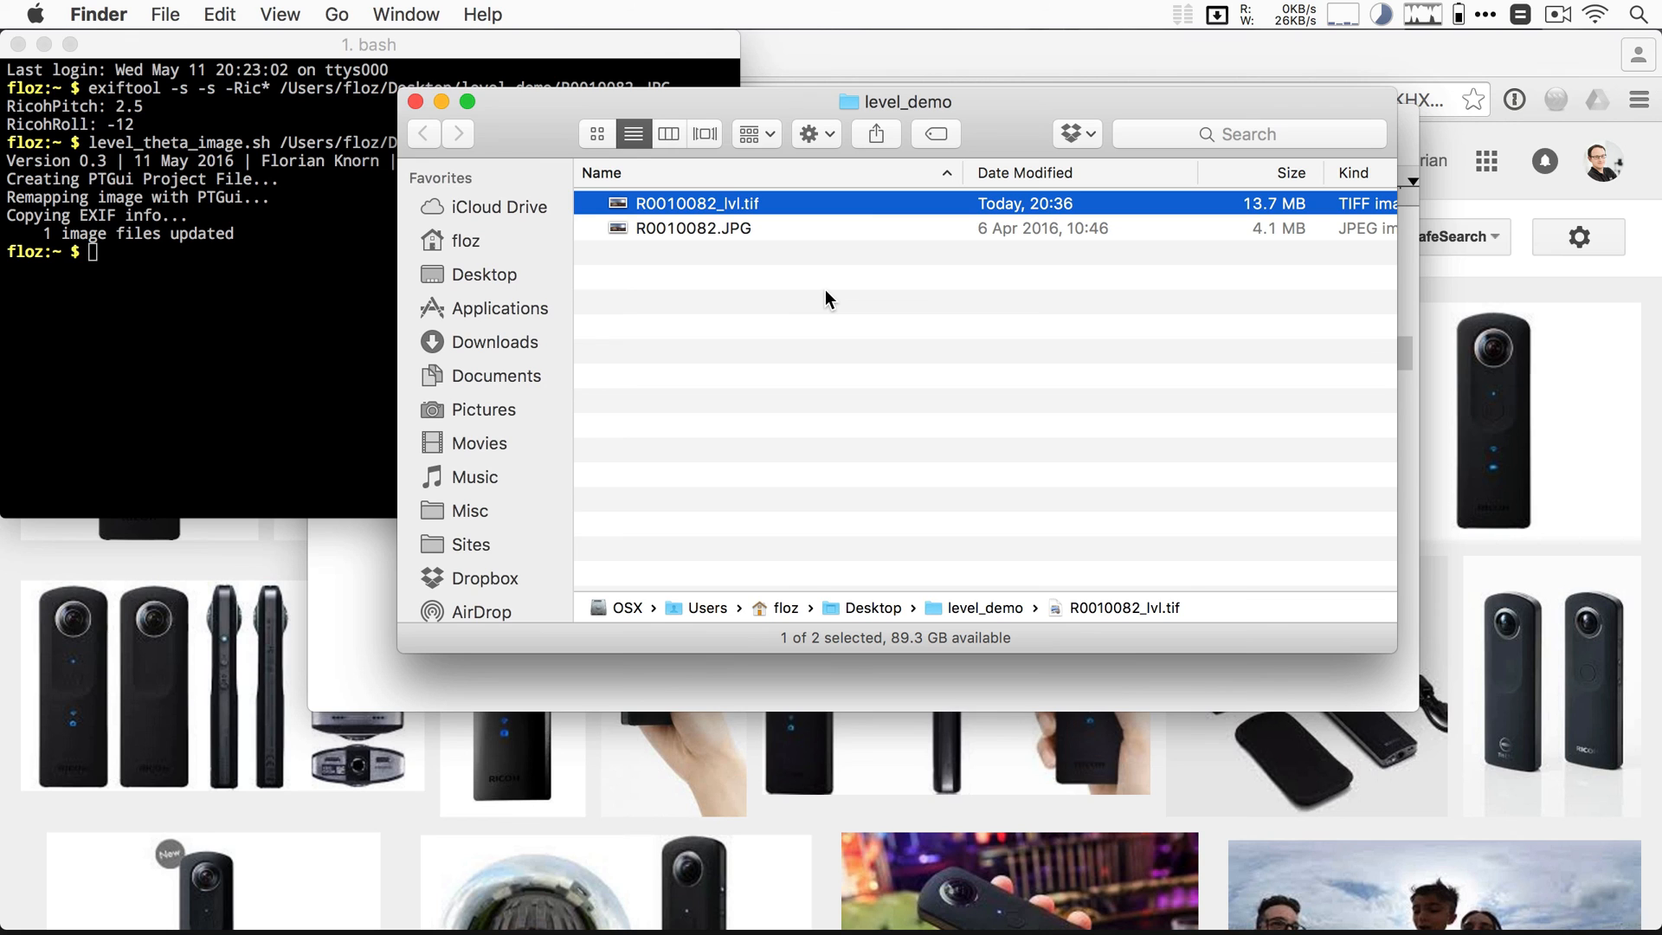
mouse_move(662, 263)
type("level_theta_image.sh /Users/floz/Desktop/level_demo/R0010082.JPG -r")
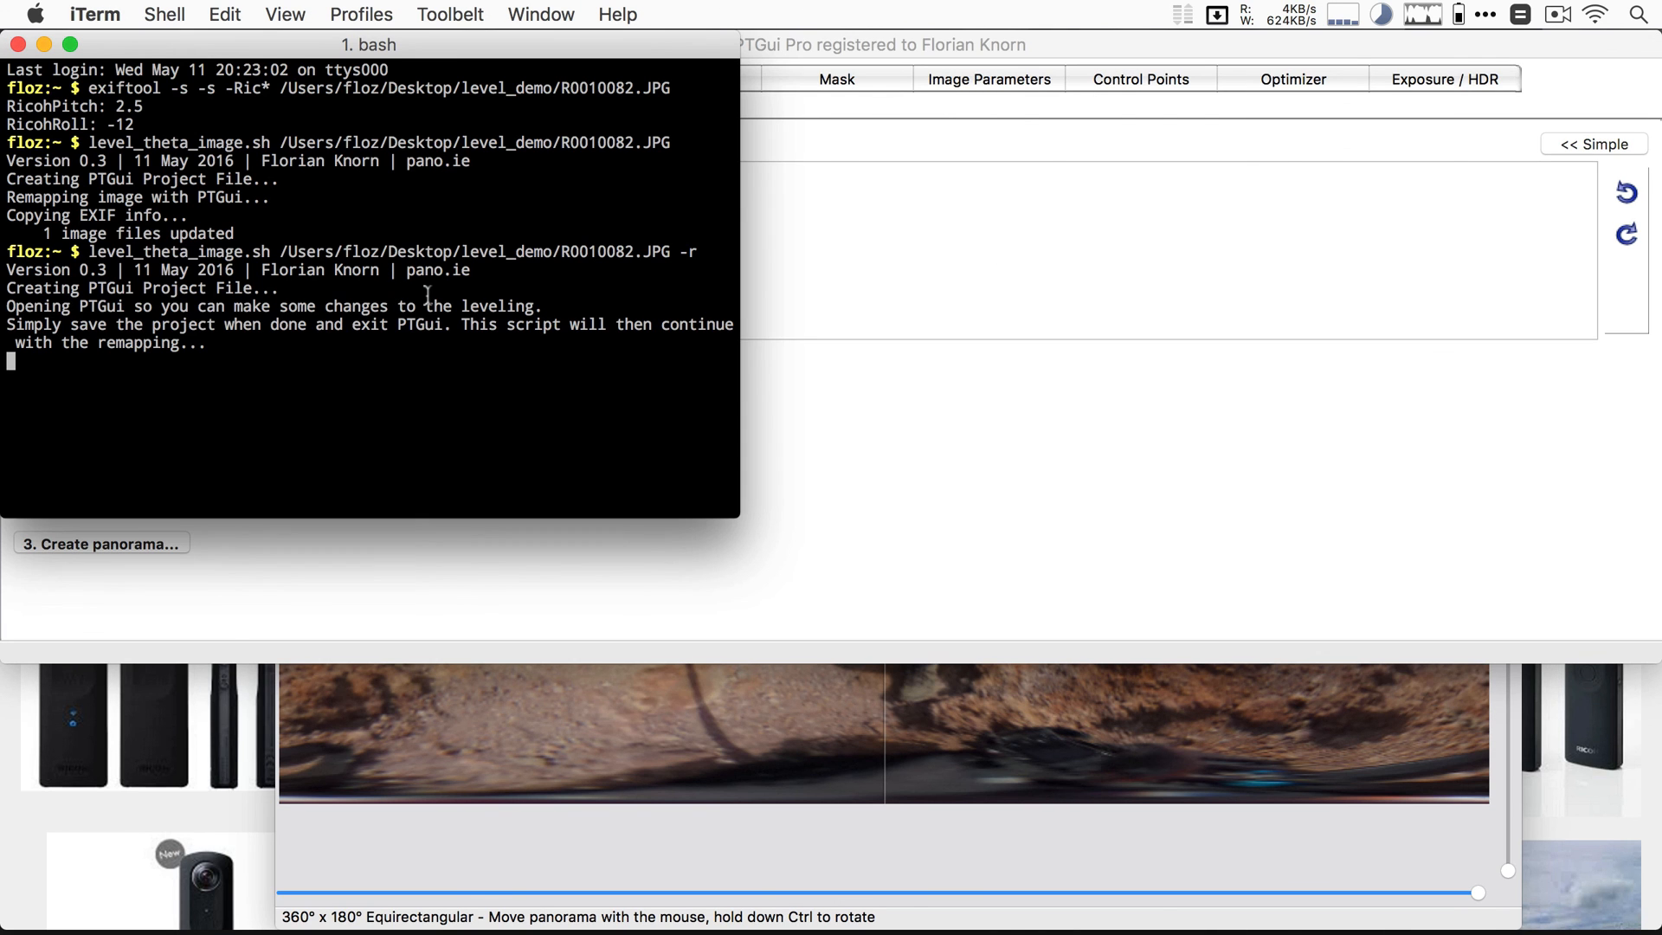
mouse_move(704, 288)
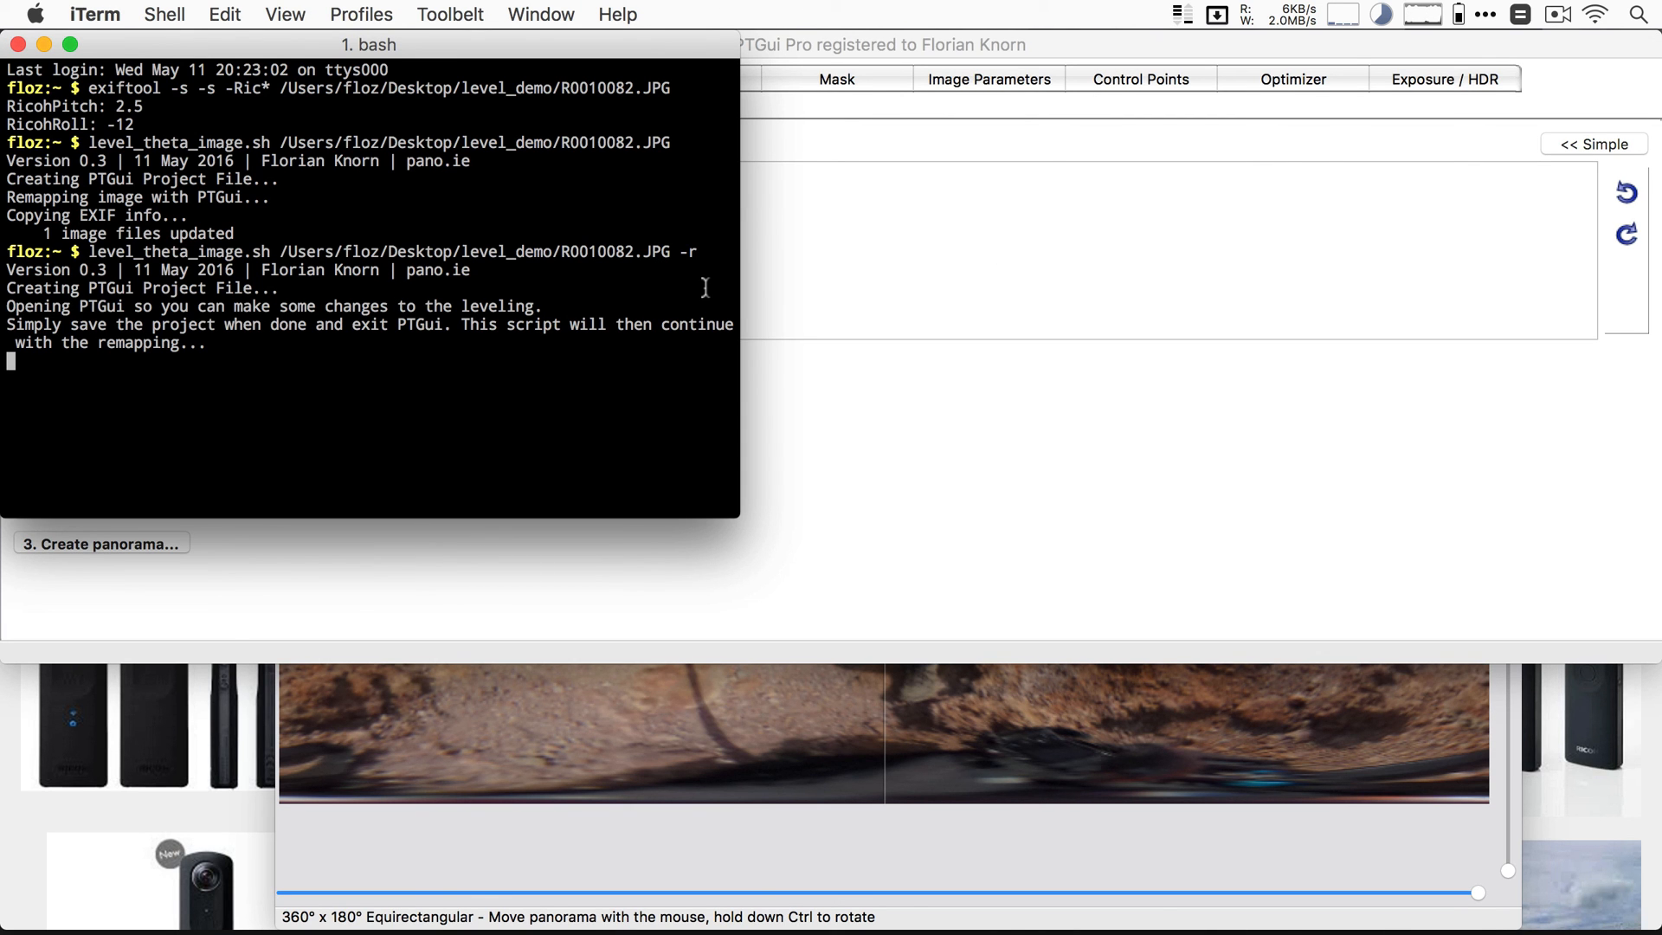
mouse_move(382, 337)
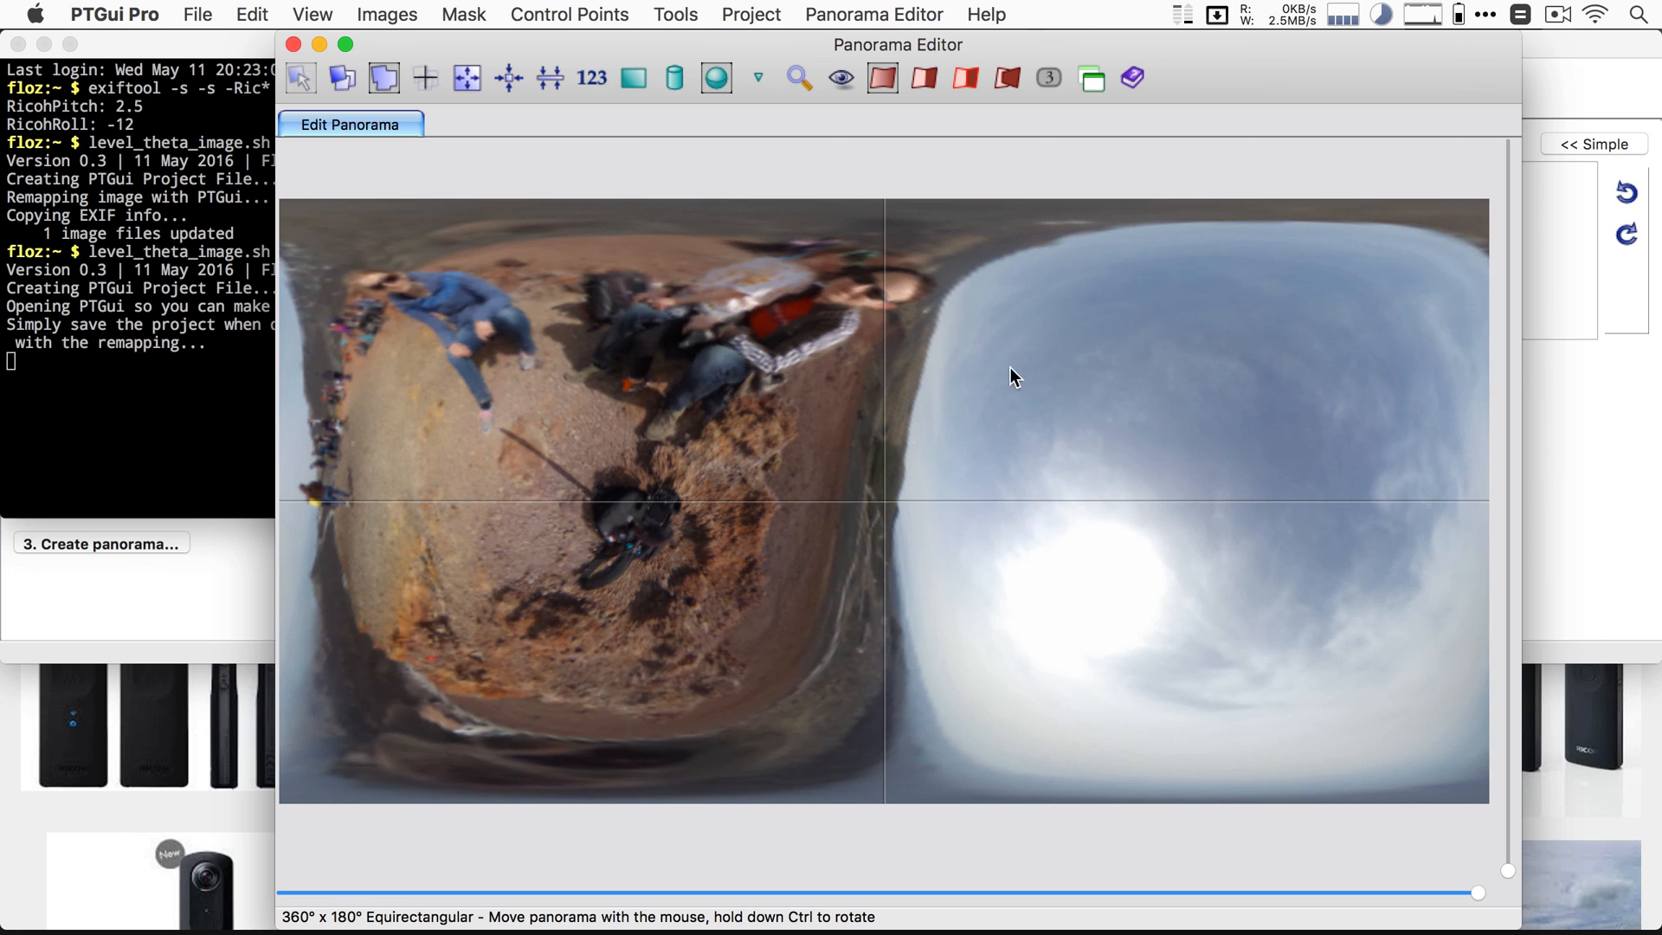
Step: Save the re-oriented PTGui project and quit so the script finishes remapping
key("cmd")
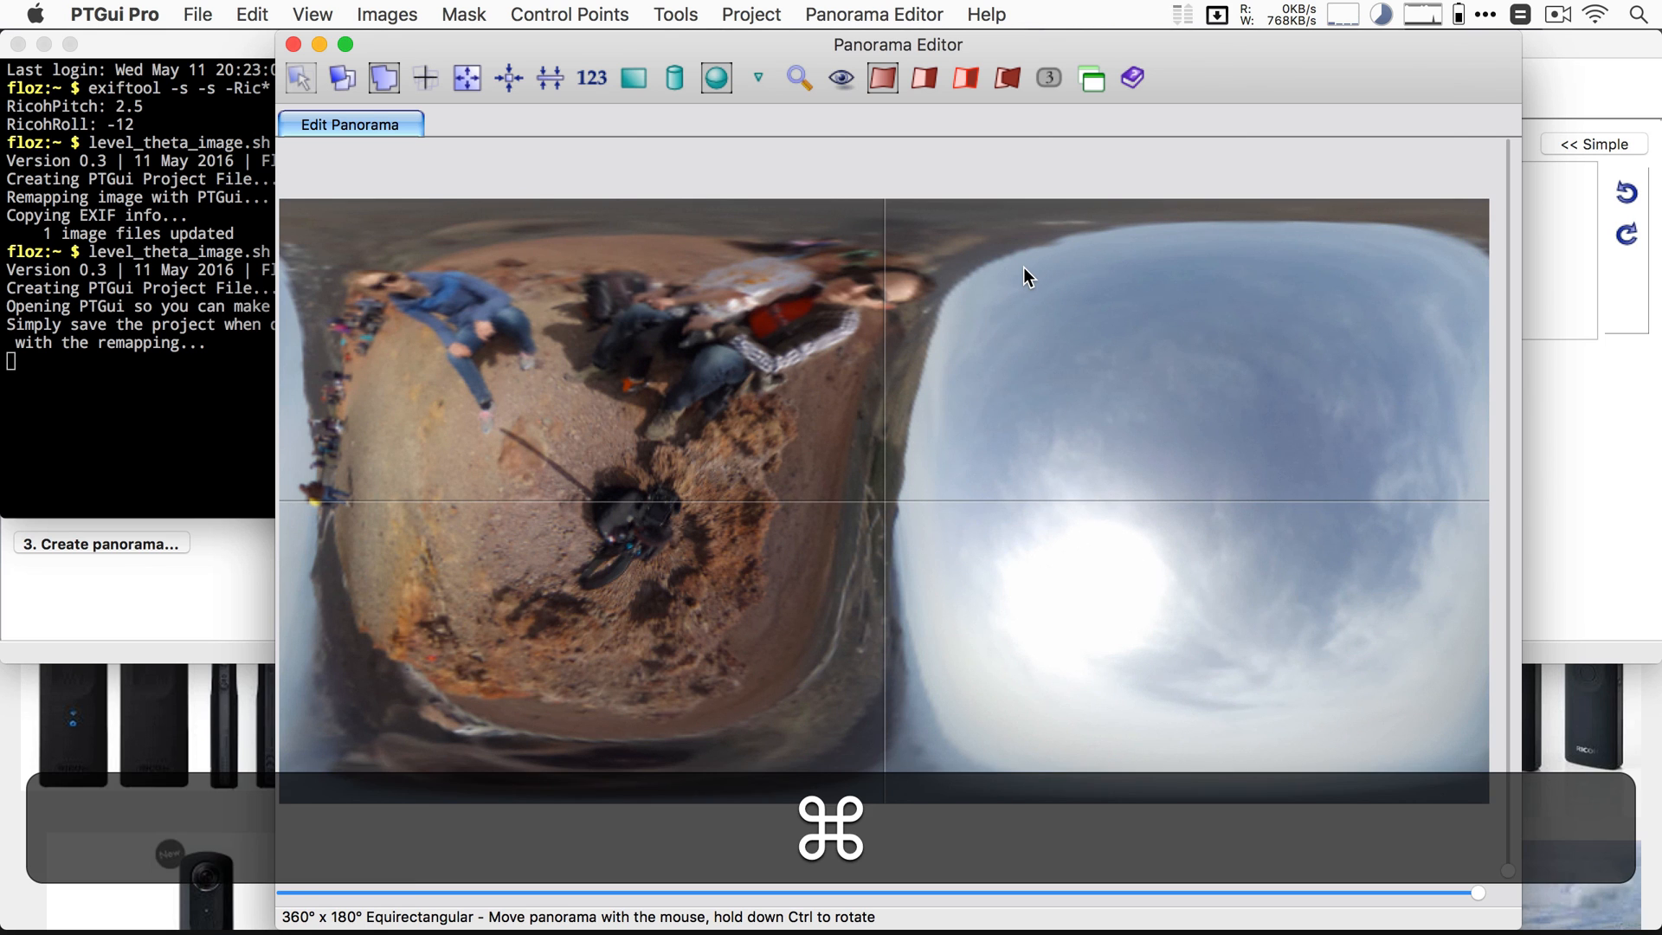
key("cmd+q")
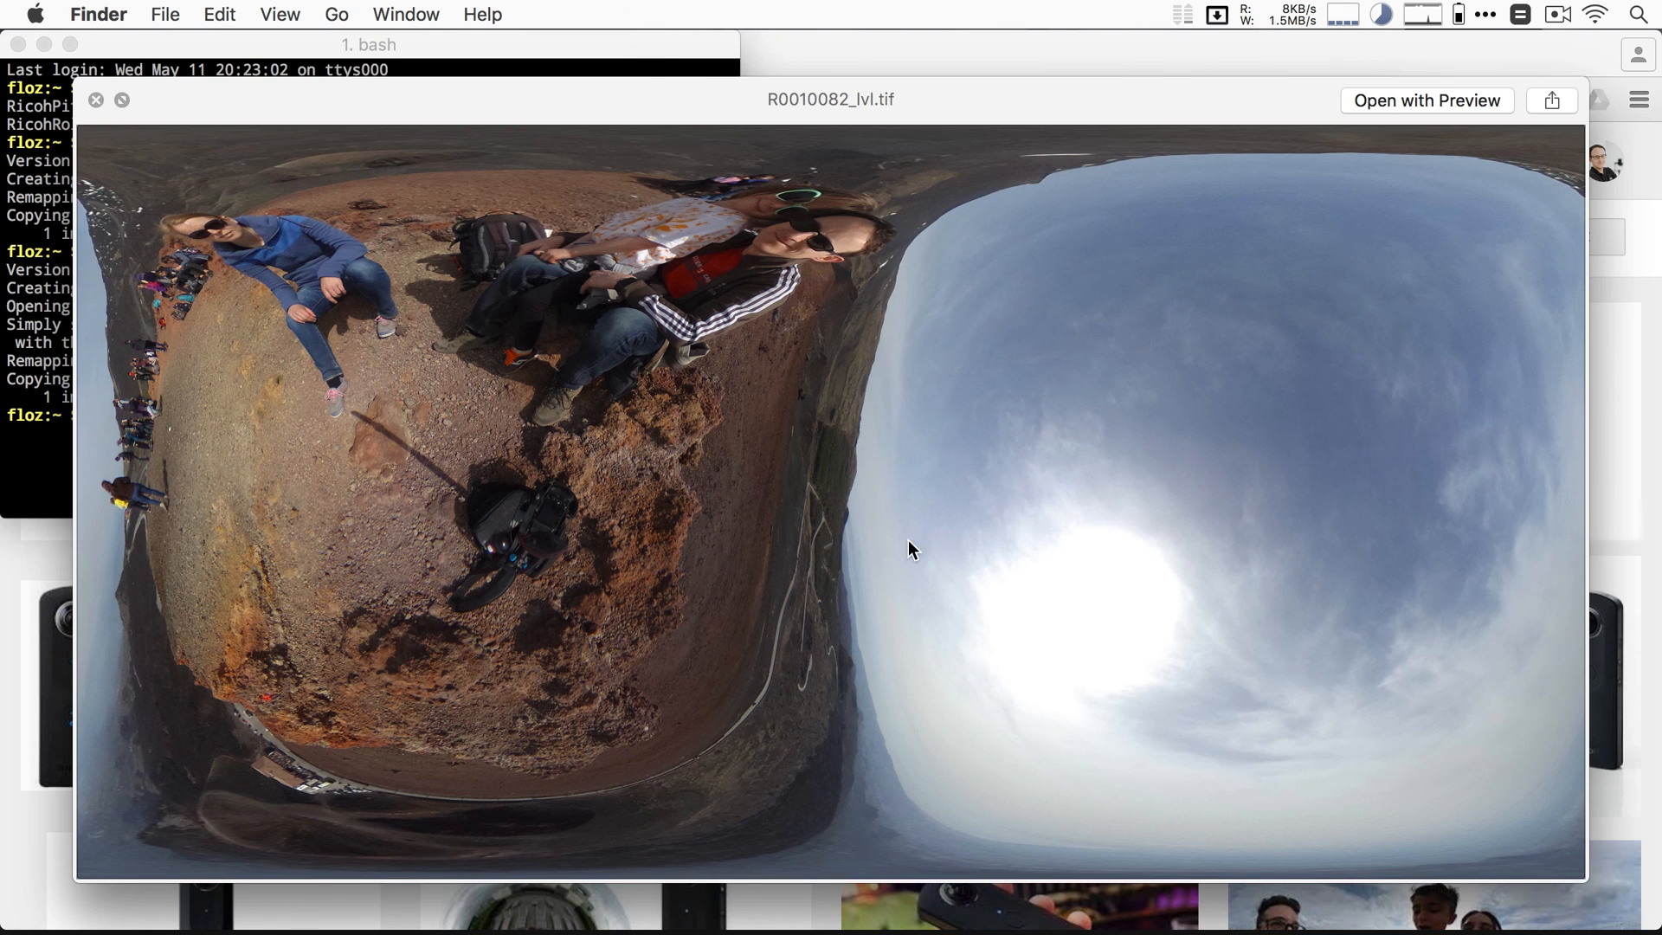
mouse_move(900, 546)
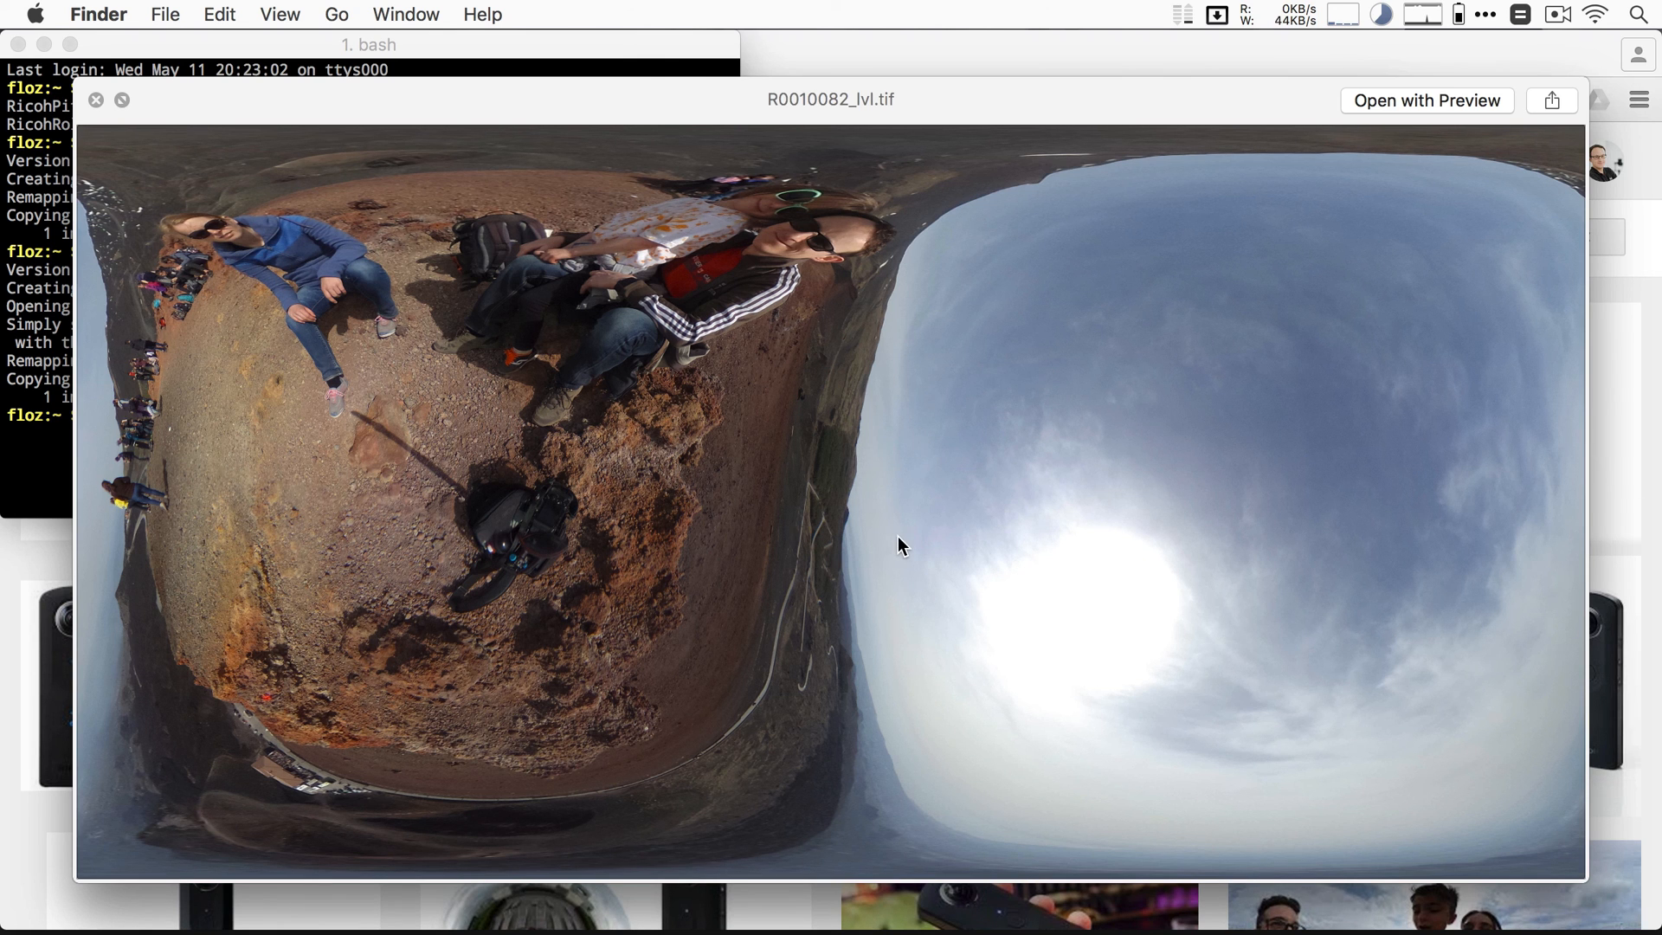
mouse_move(461, 482)
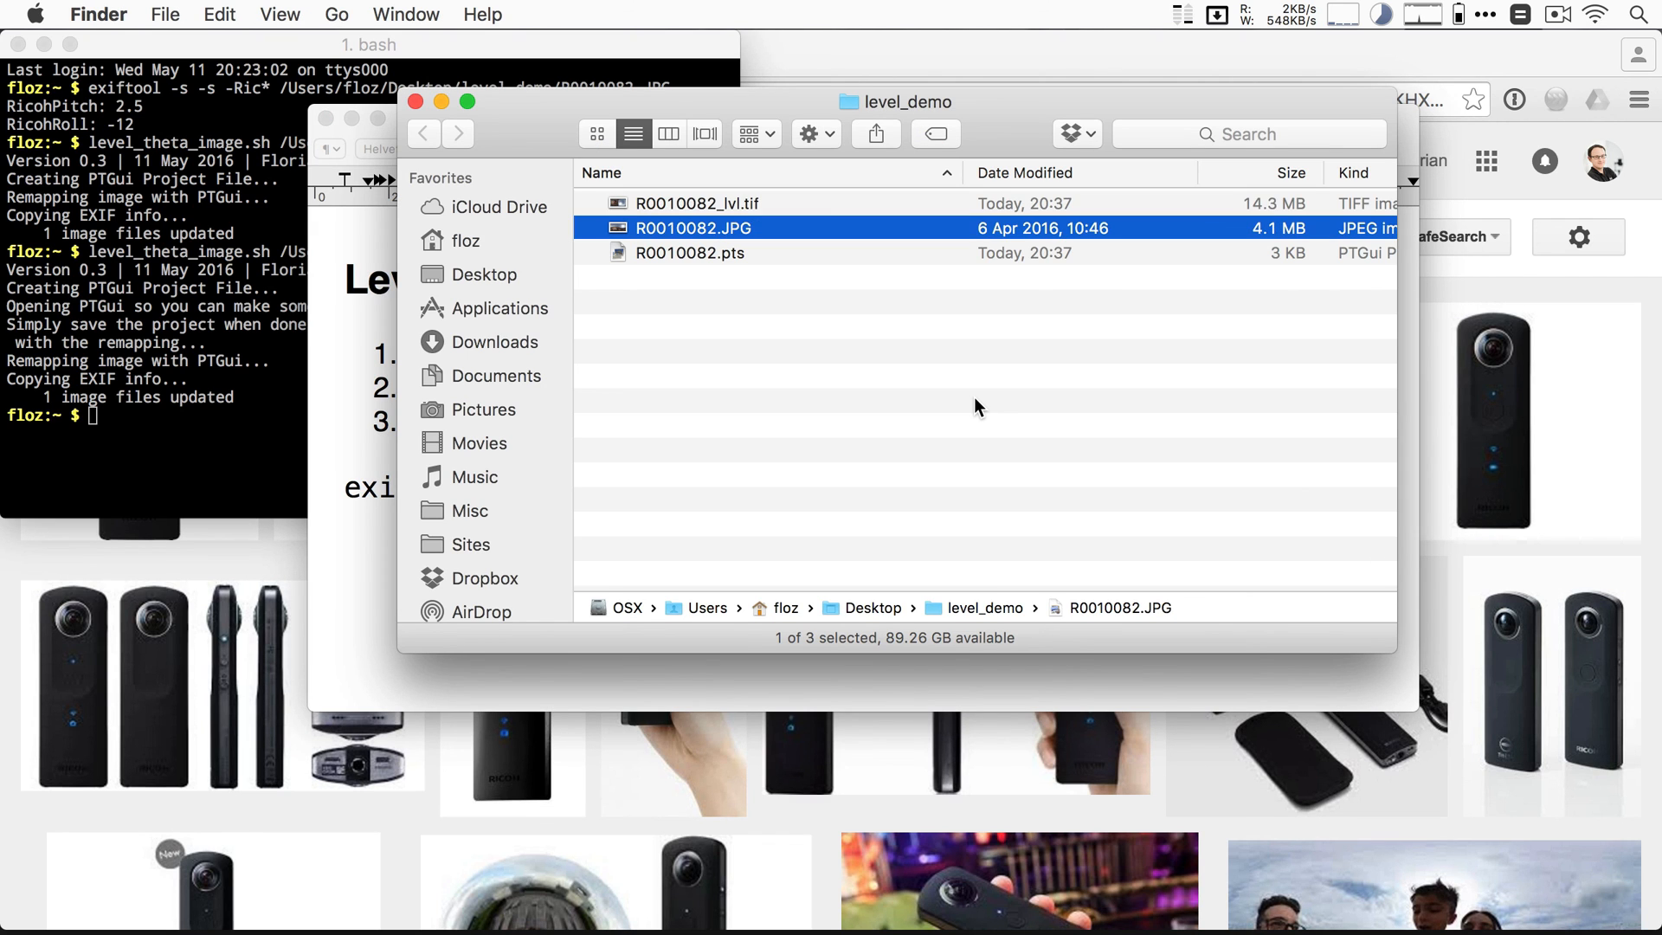
Step: Preview the original tilted R0010082.JPG to compare against R0010082_lvl.tif
key("space")
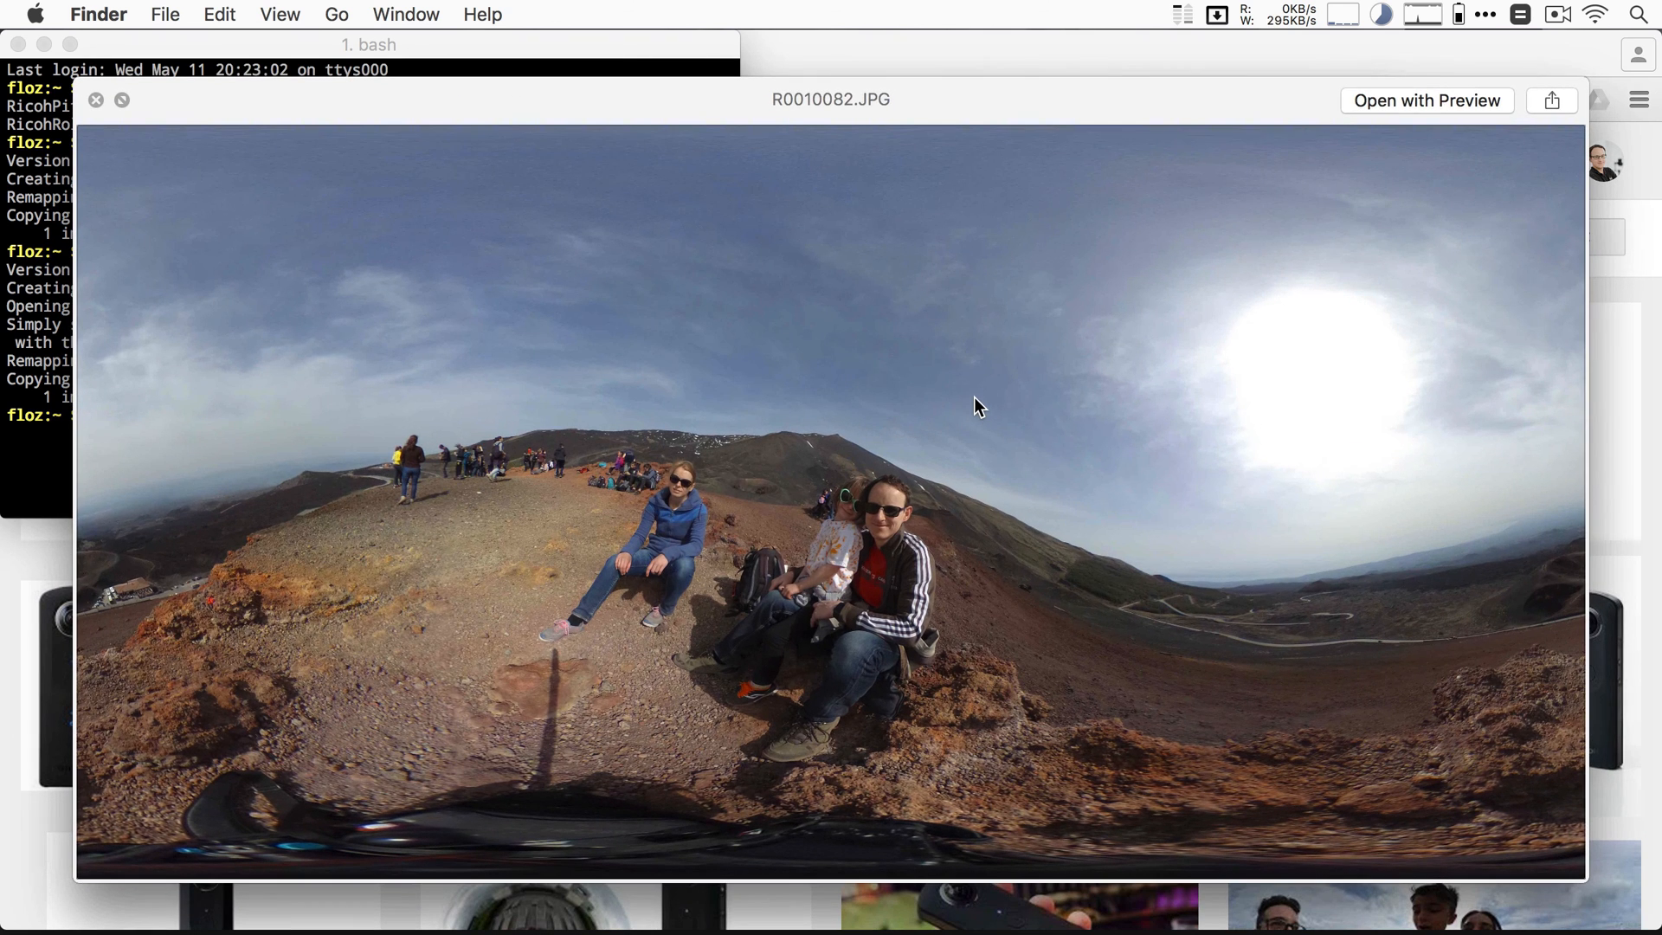
mouse_move(623, 800)
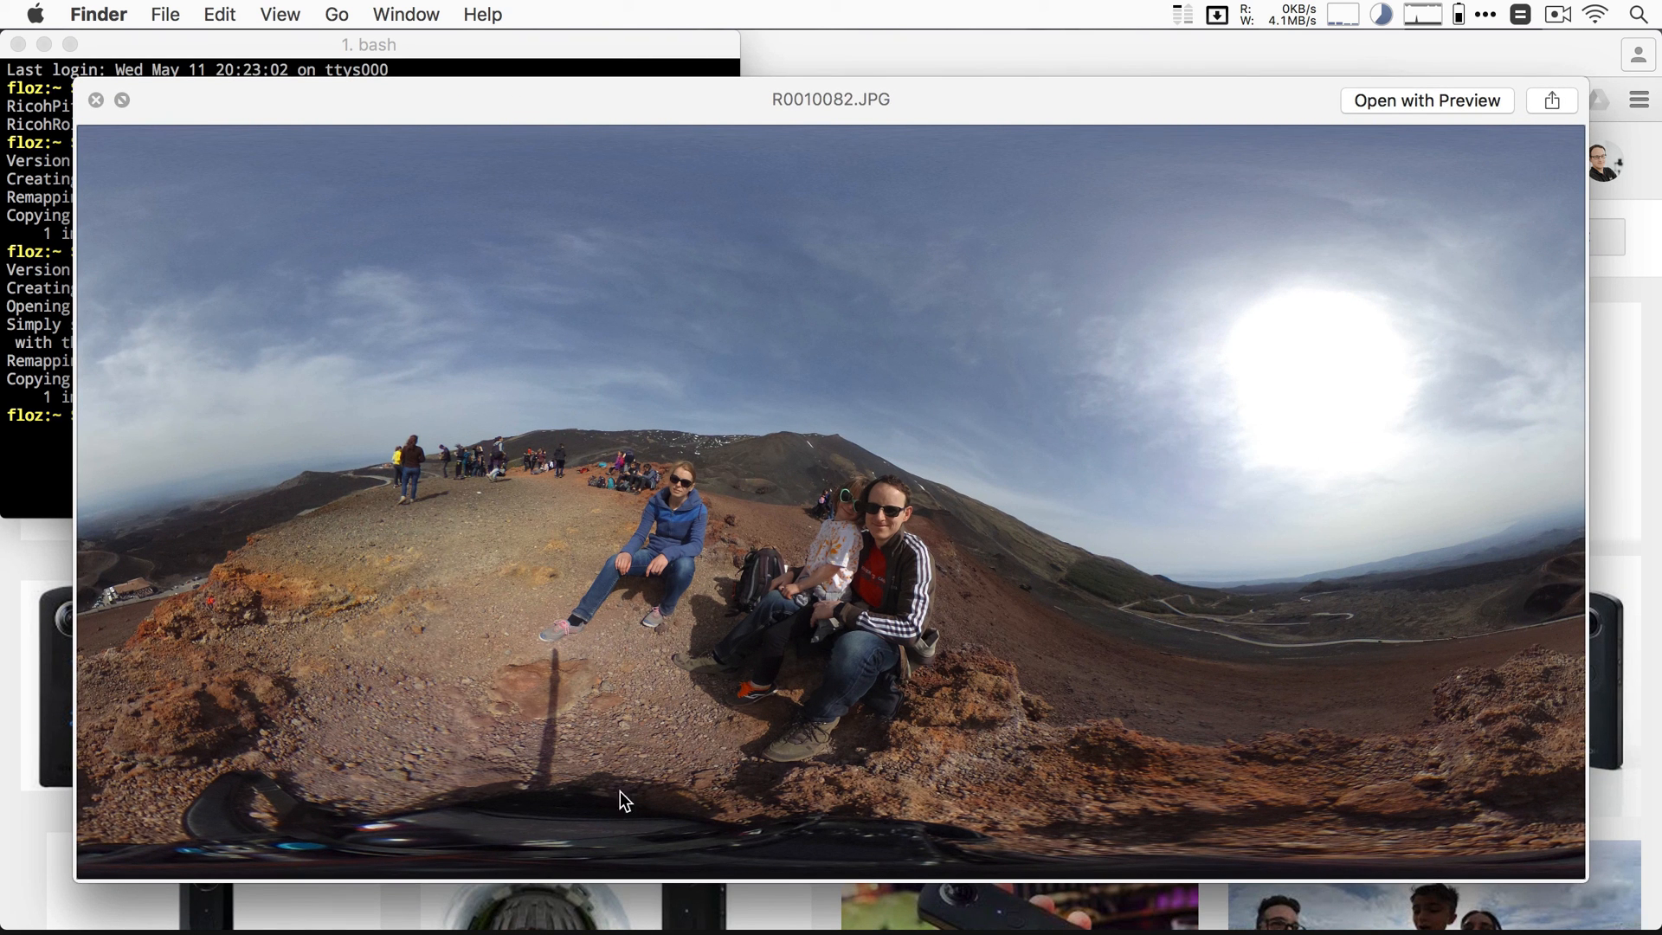
mouse_move(609, 697)
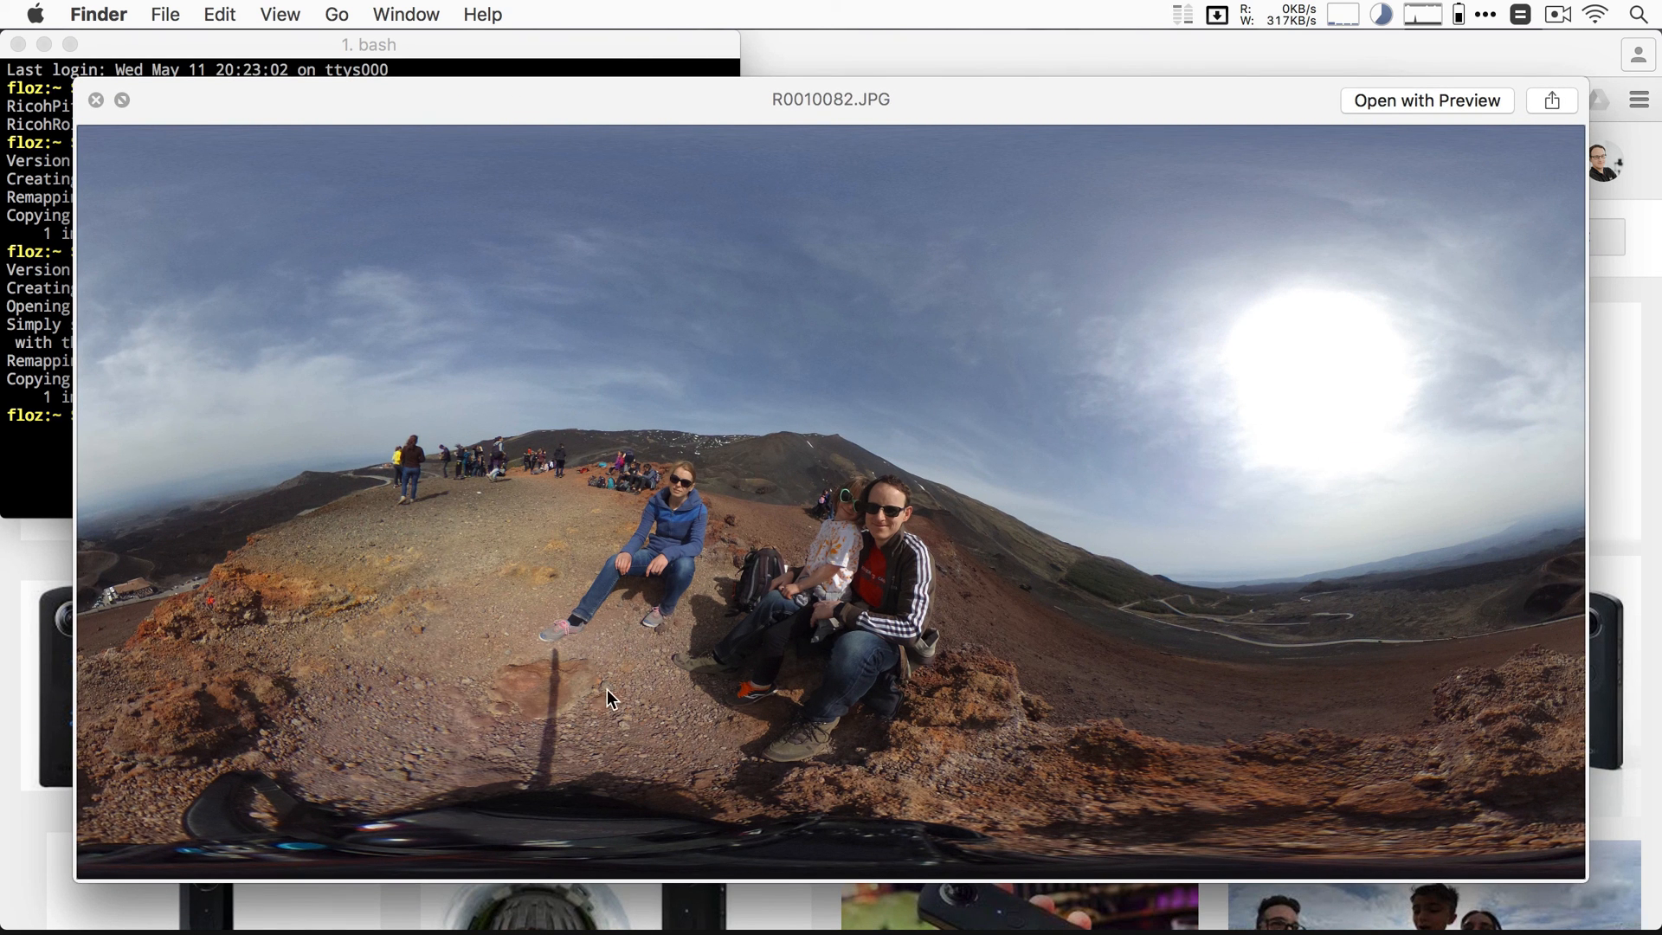
mouse_move(774, 641)
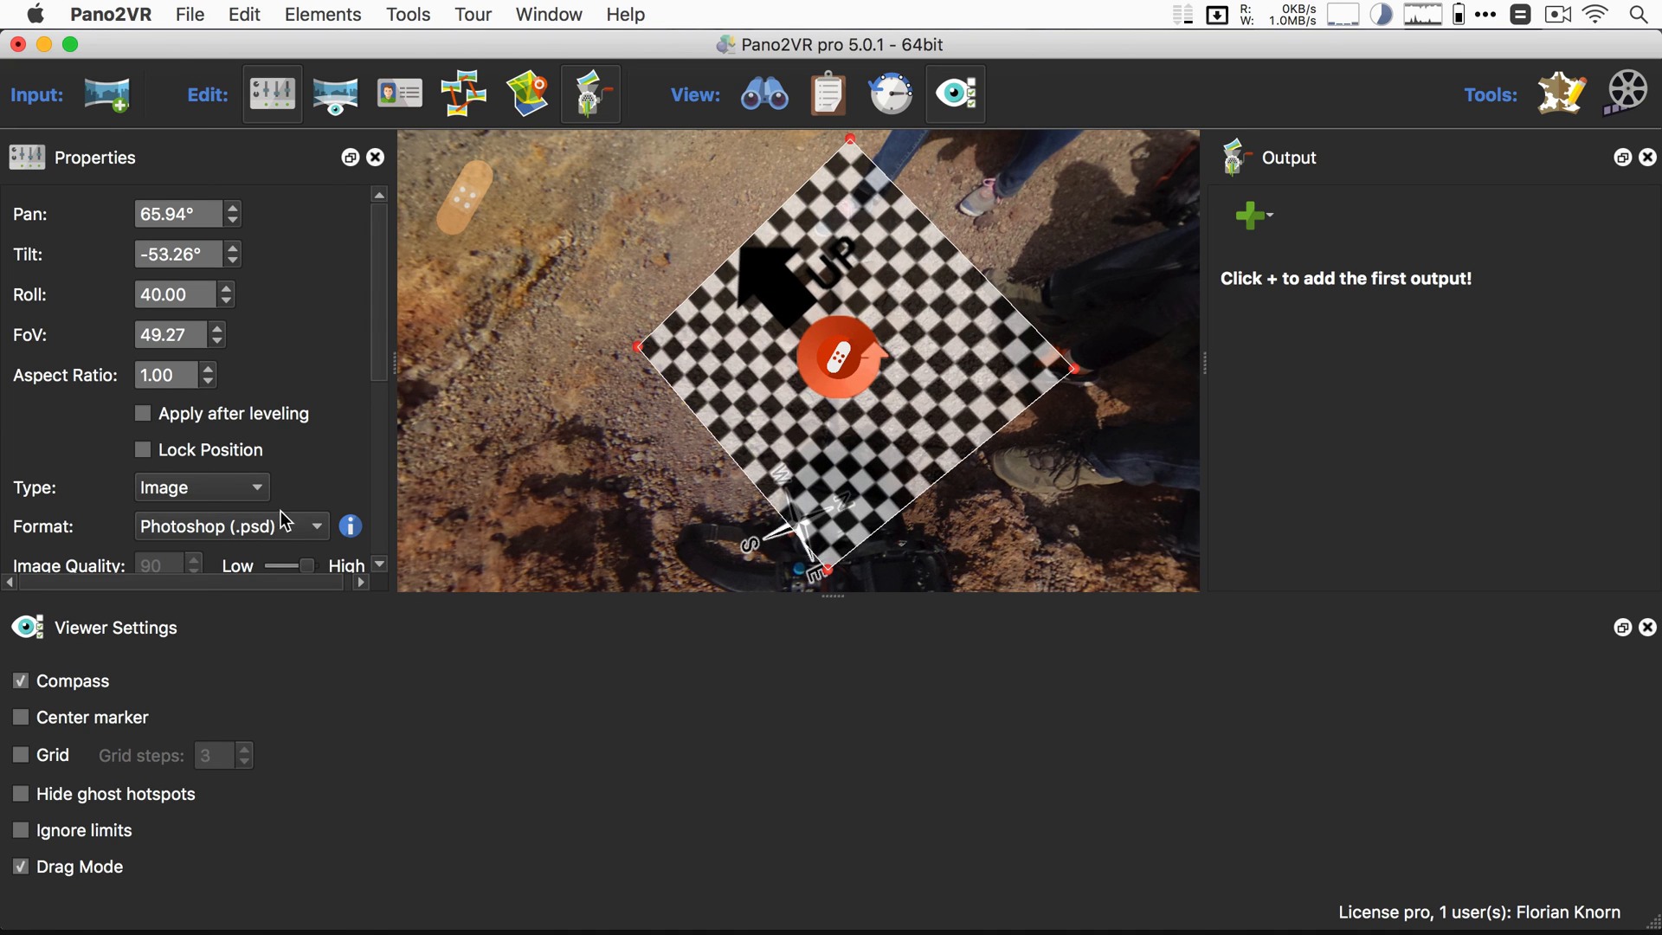
Step: Select the patch covering the ground at pan 65.94° and tilt -53.26°
scroll("down", 3)
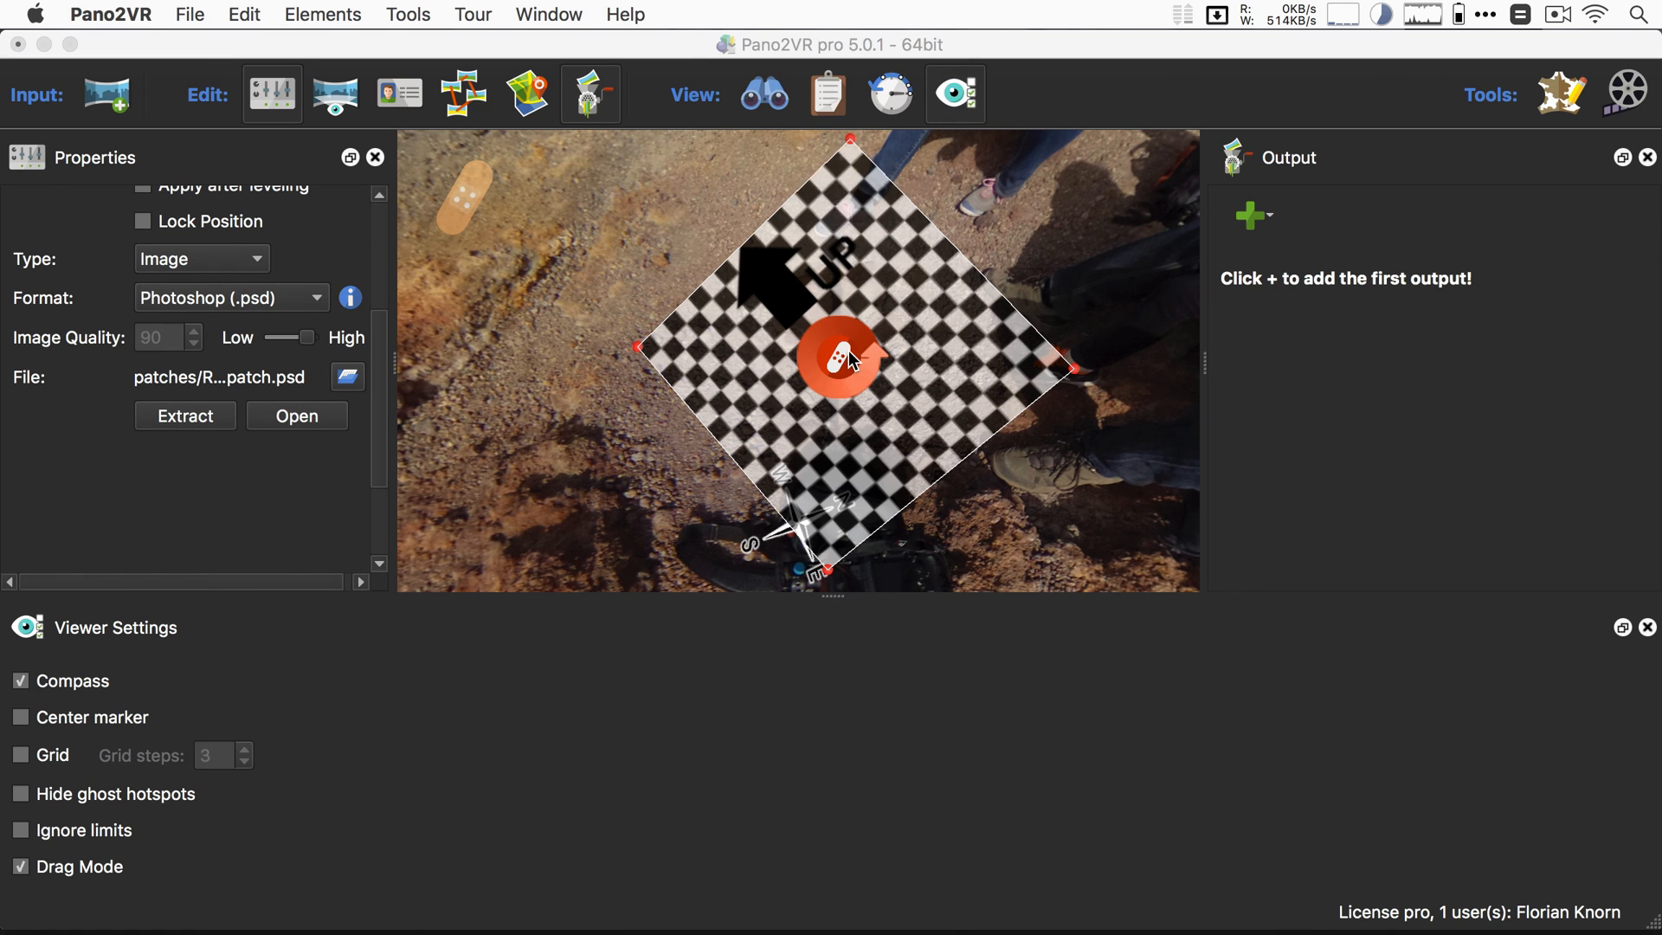
left_click(142, 220)
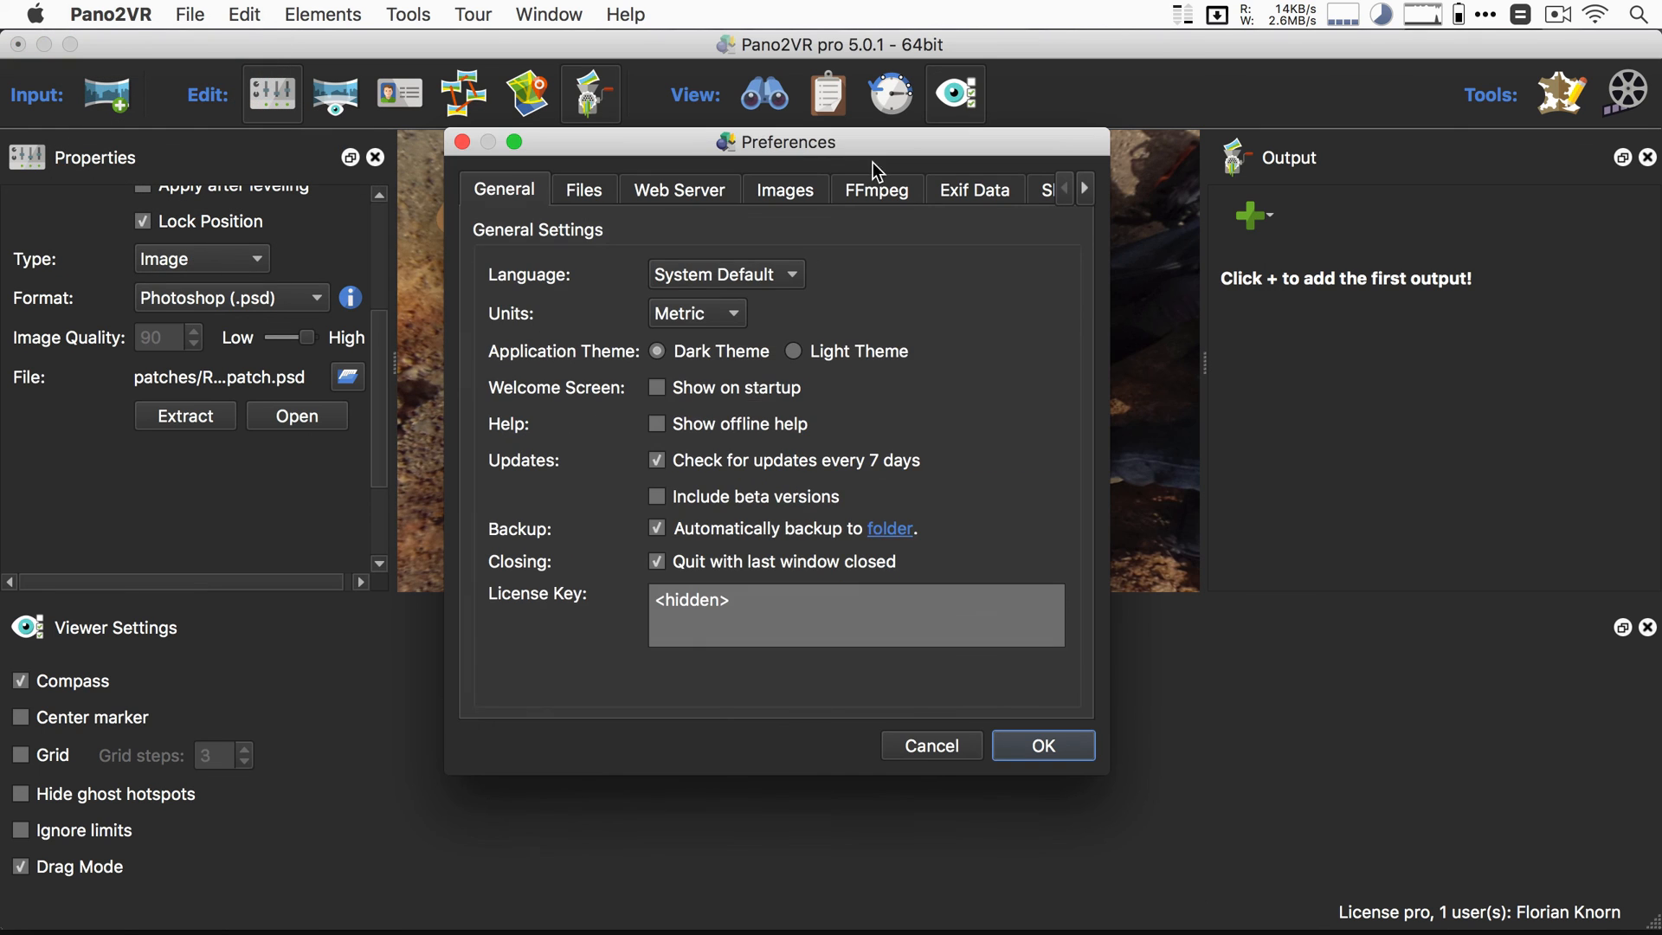
Step: Browse the Images, Files and Advanced preference pages, then cancel without changes
left_click(784, 188)
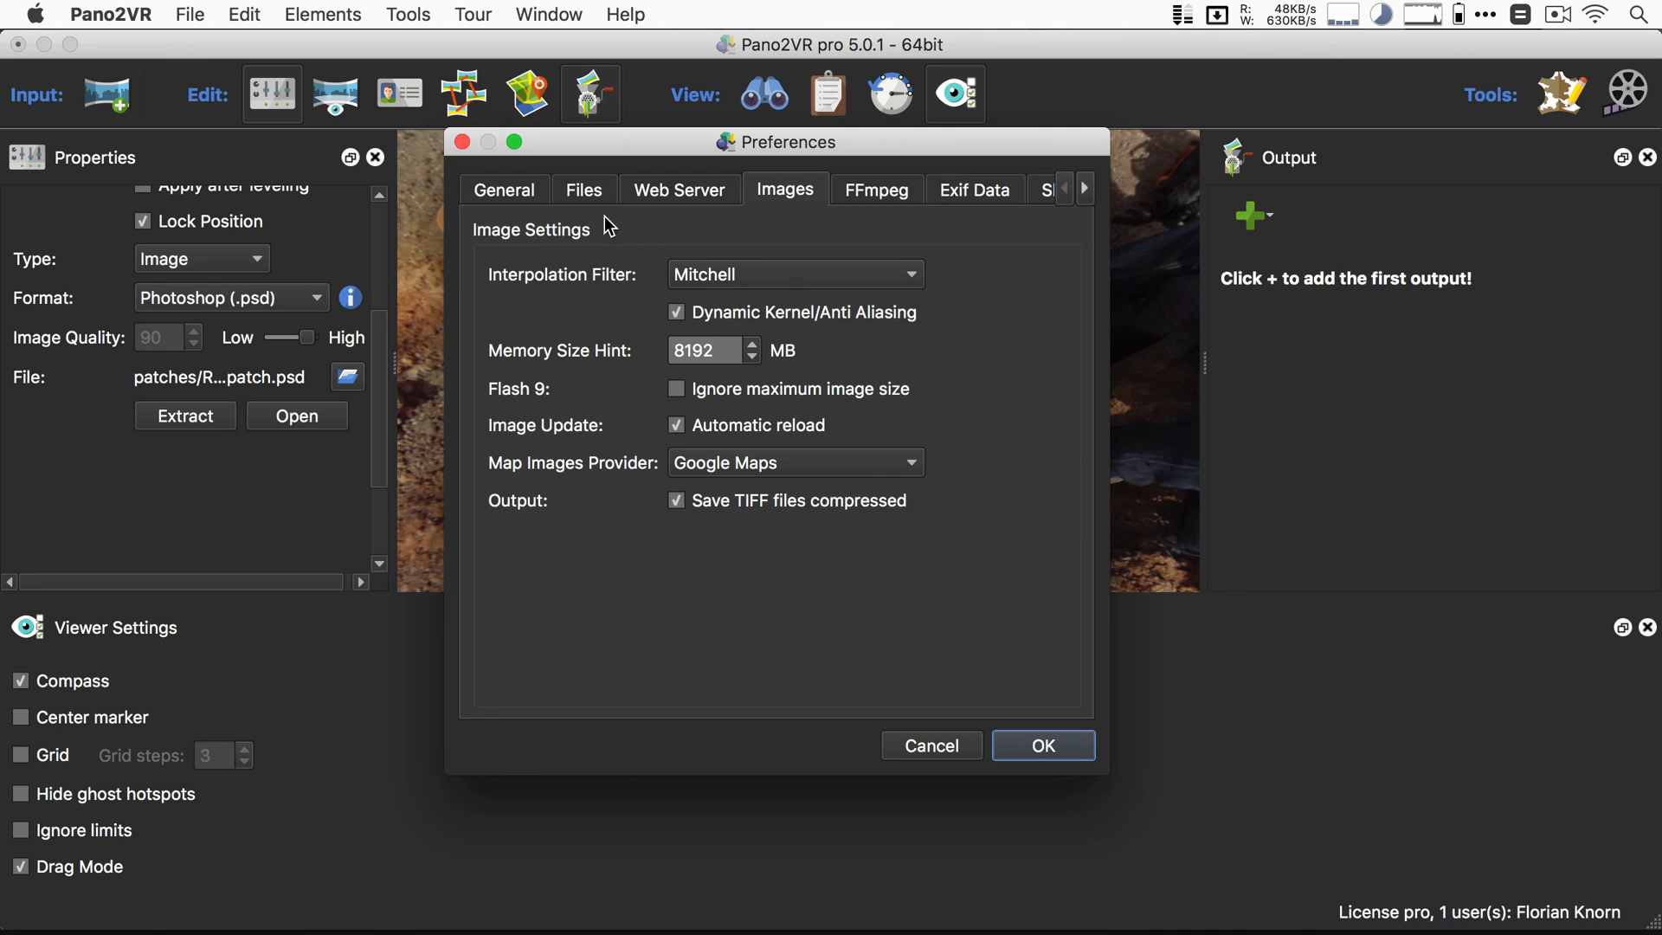
mouse_move(713, 293)
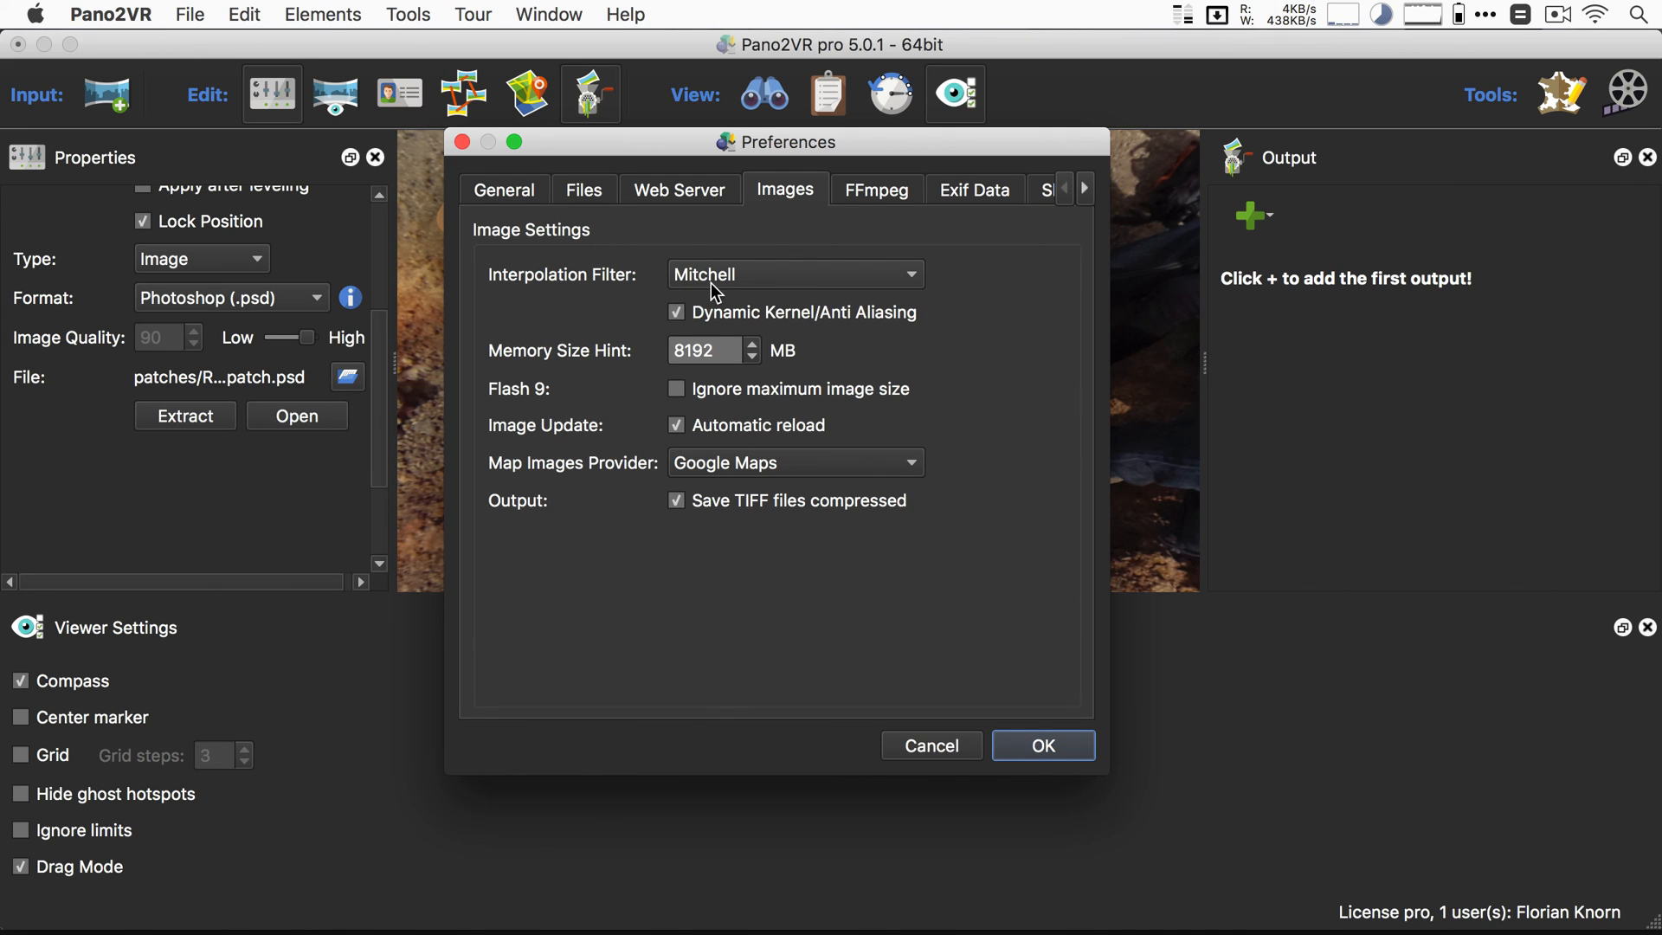
mouse_move(713, 488)
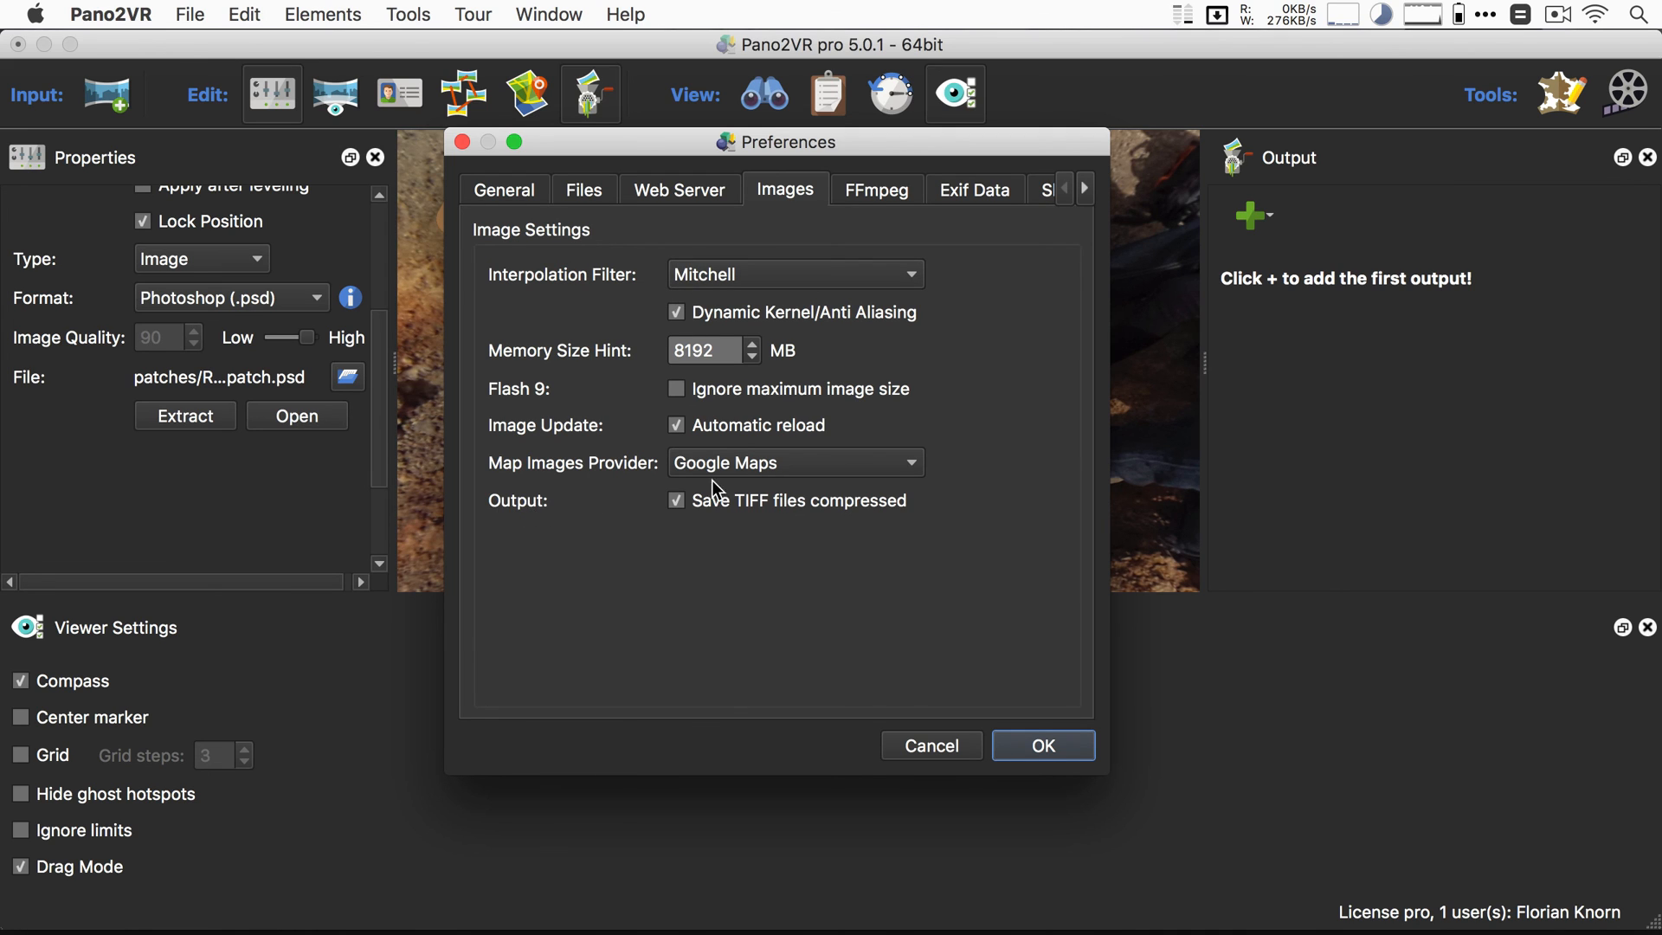
mouse_move(842, 505)
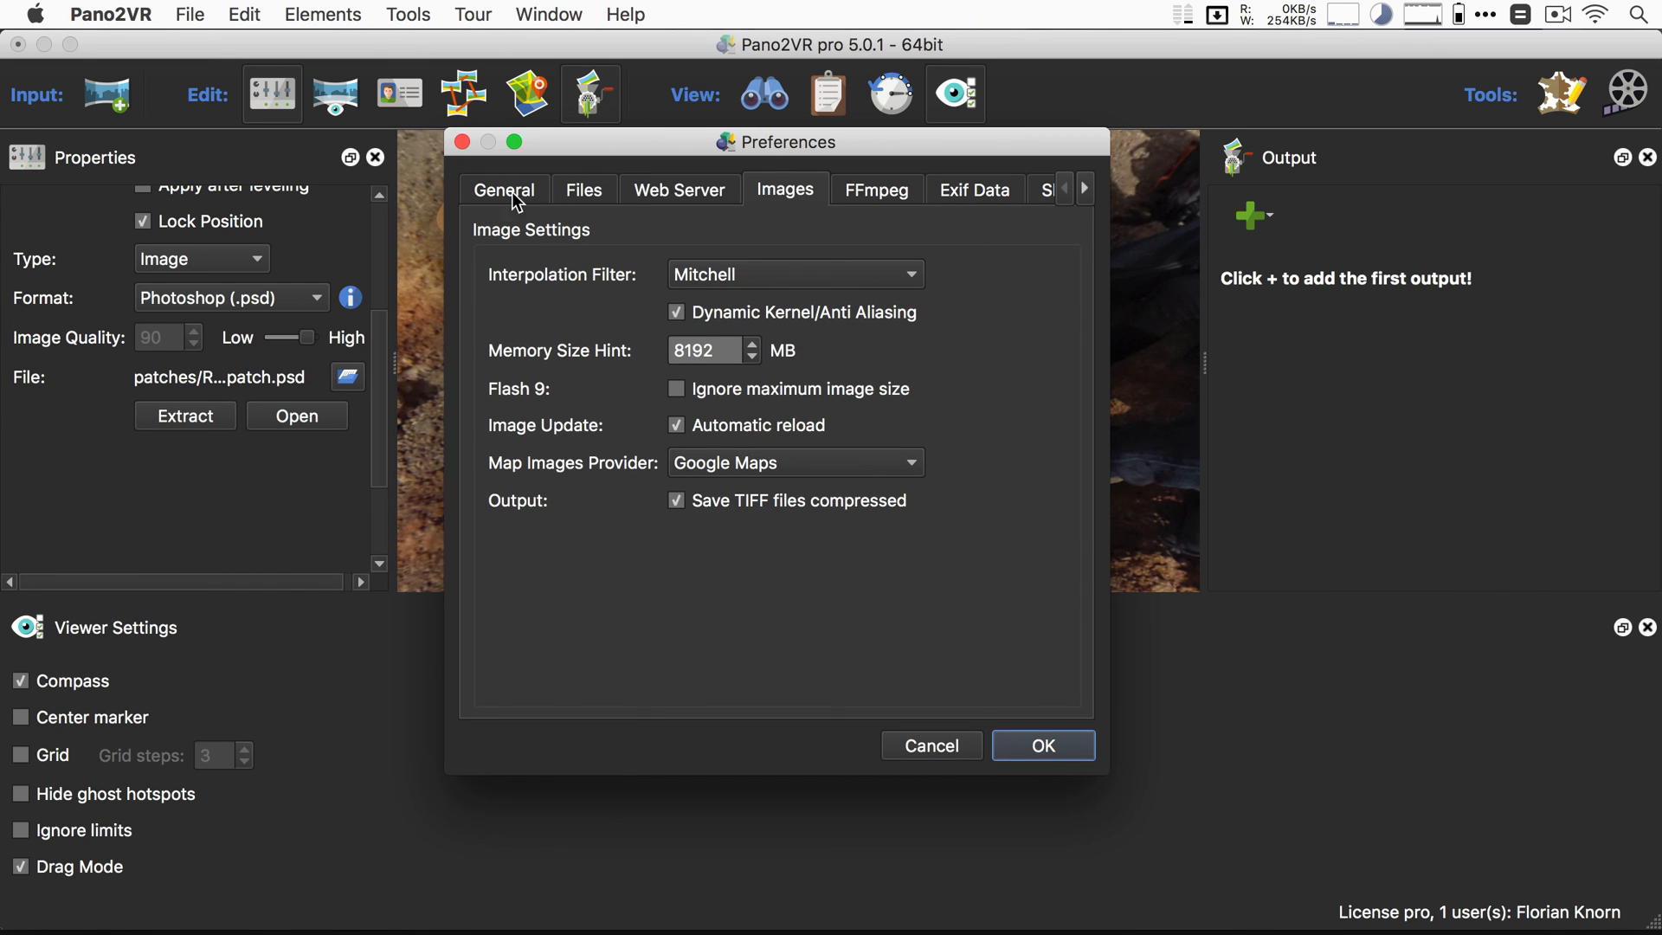
left_click(583, 189)
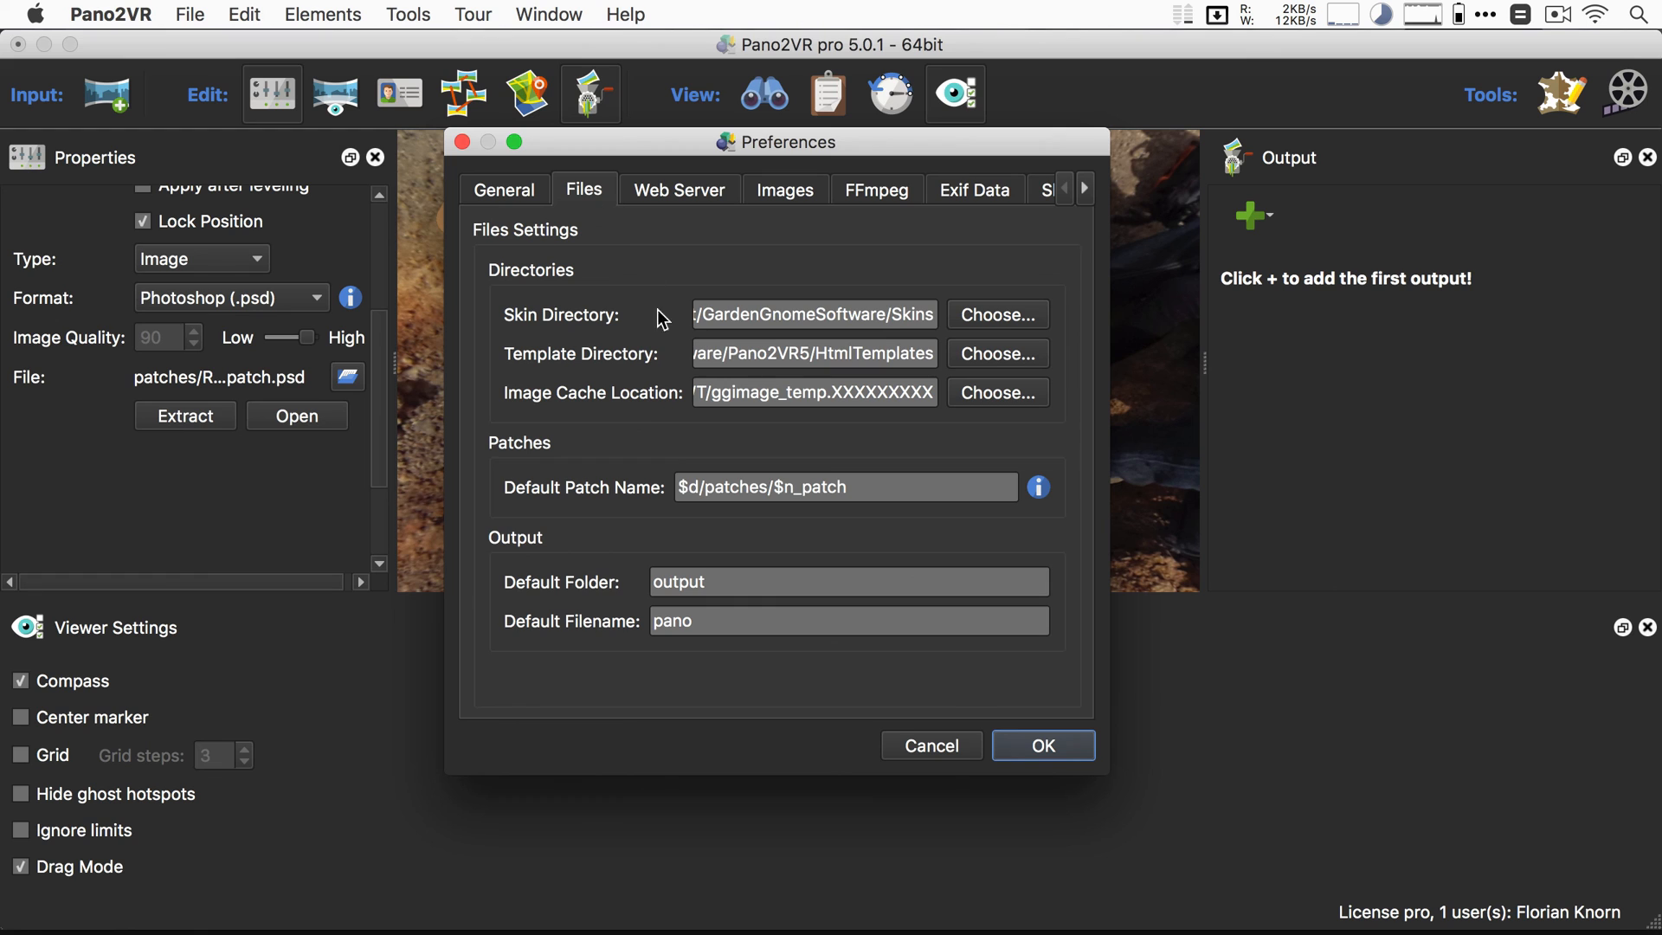
mouse_move(1053, 200)
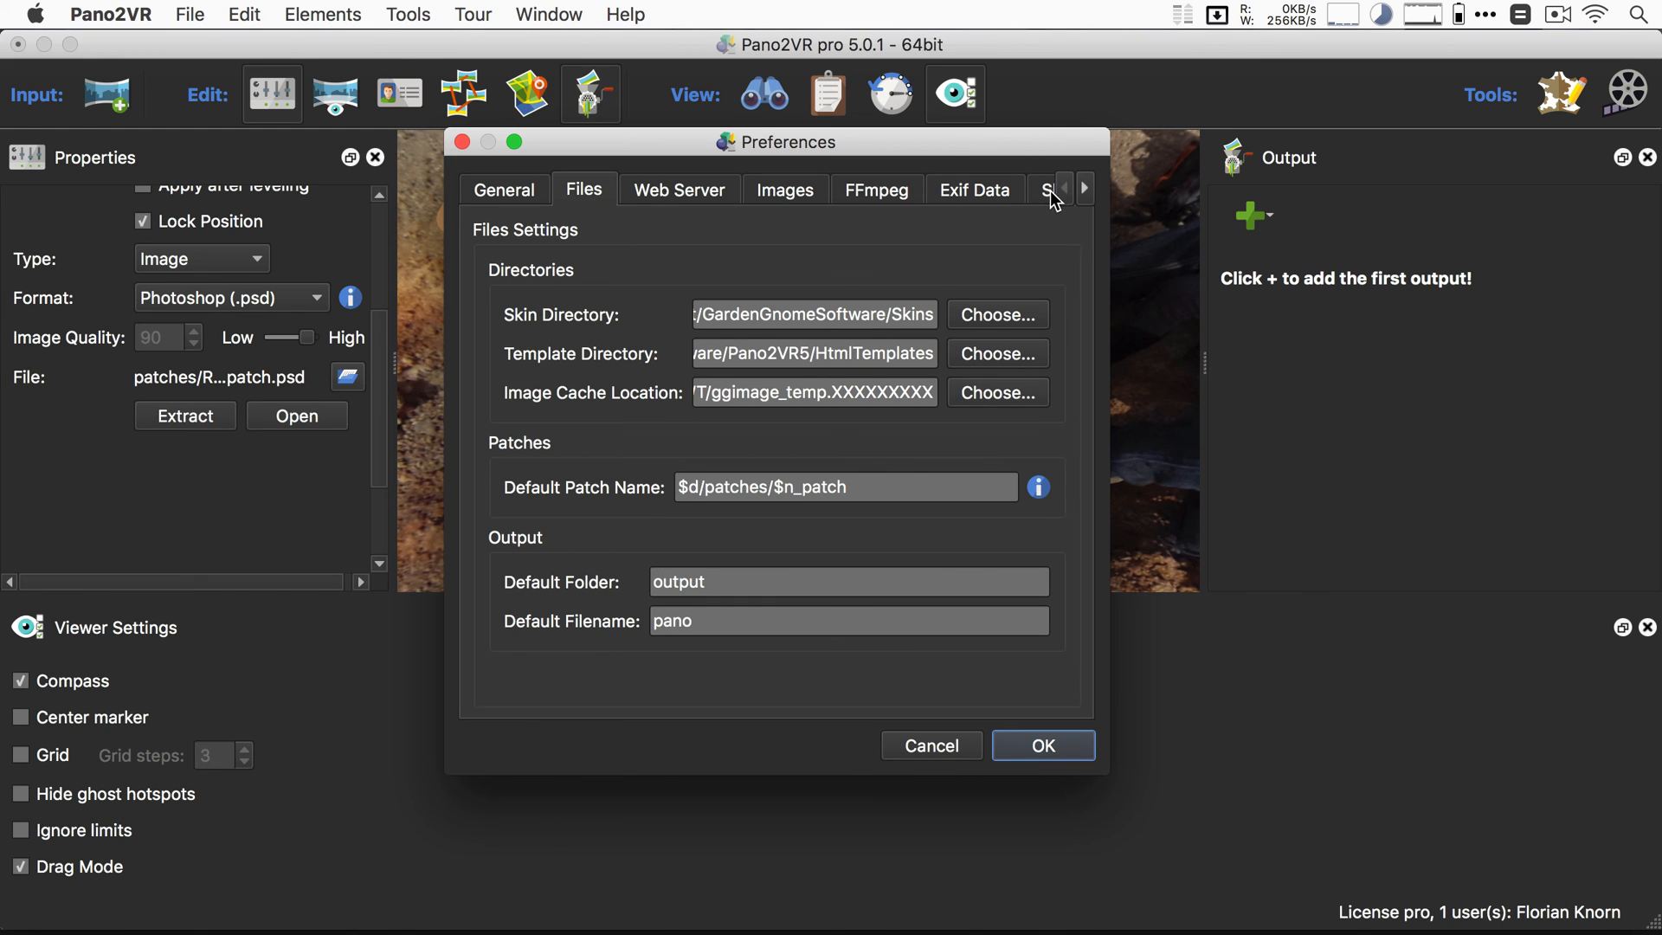
left_click(1085, 188)
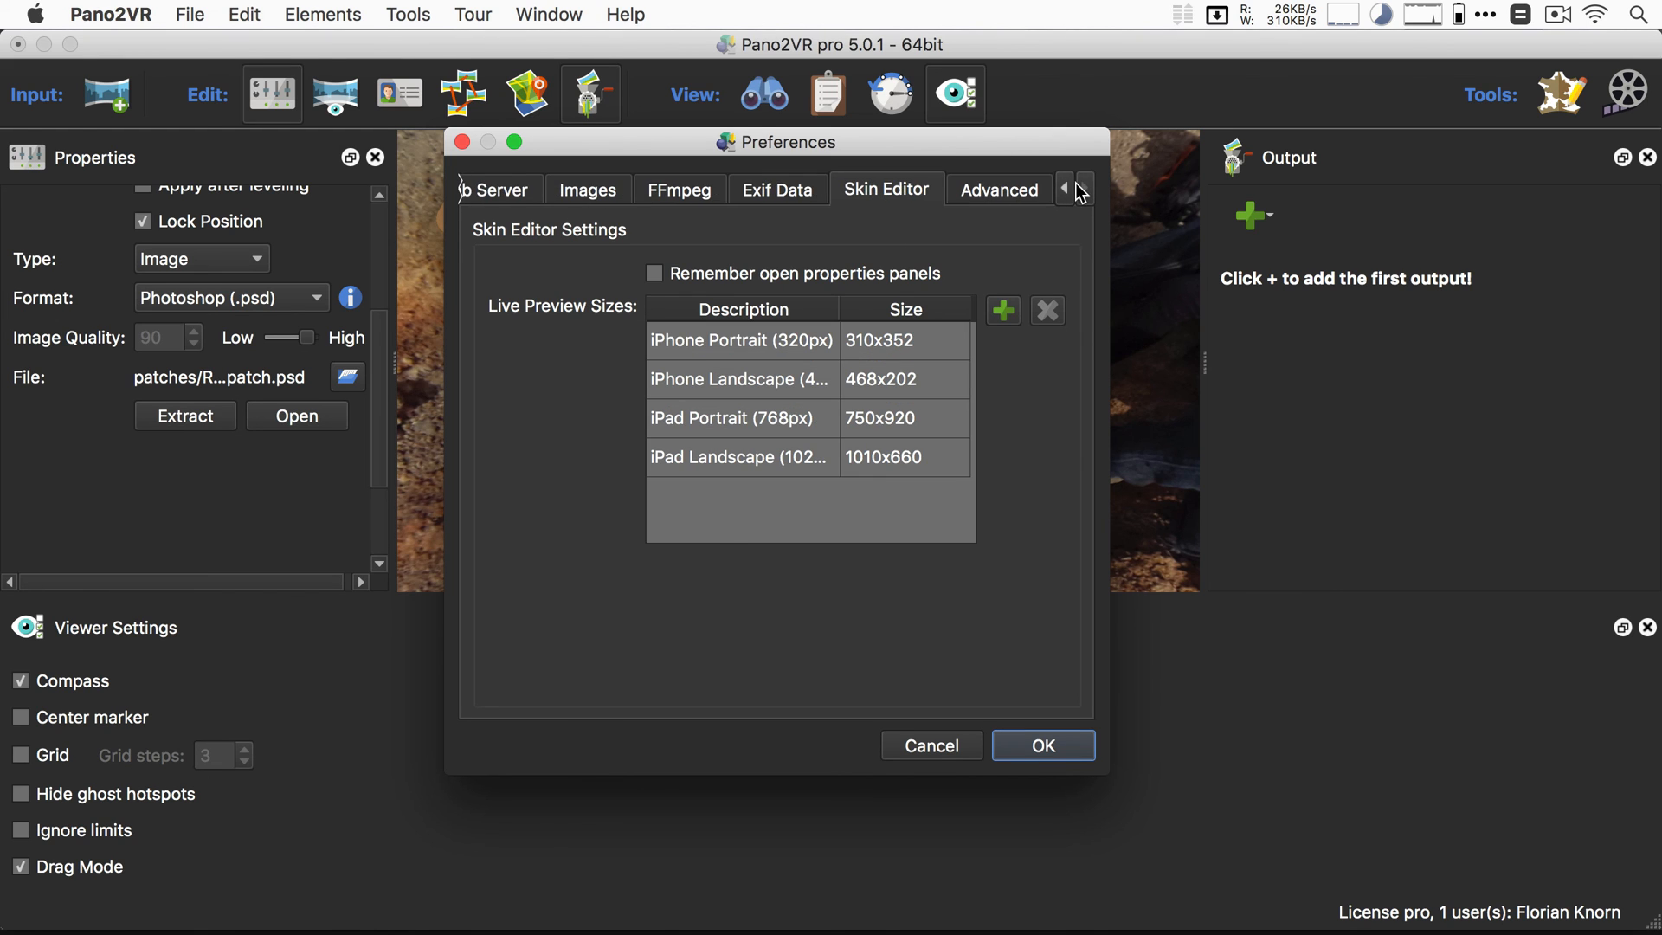
left_click(997, 189)
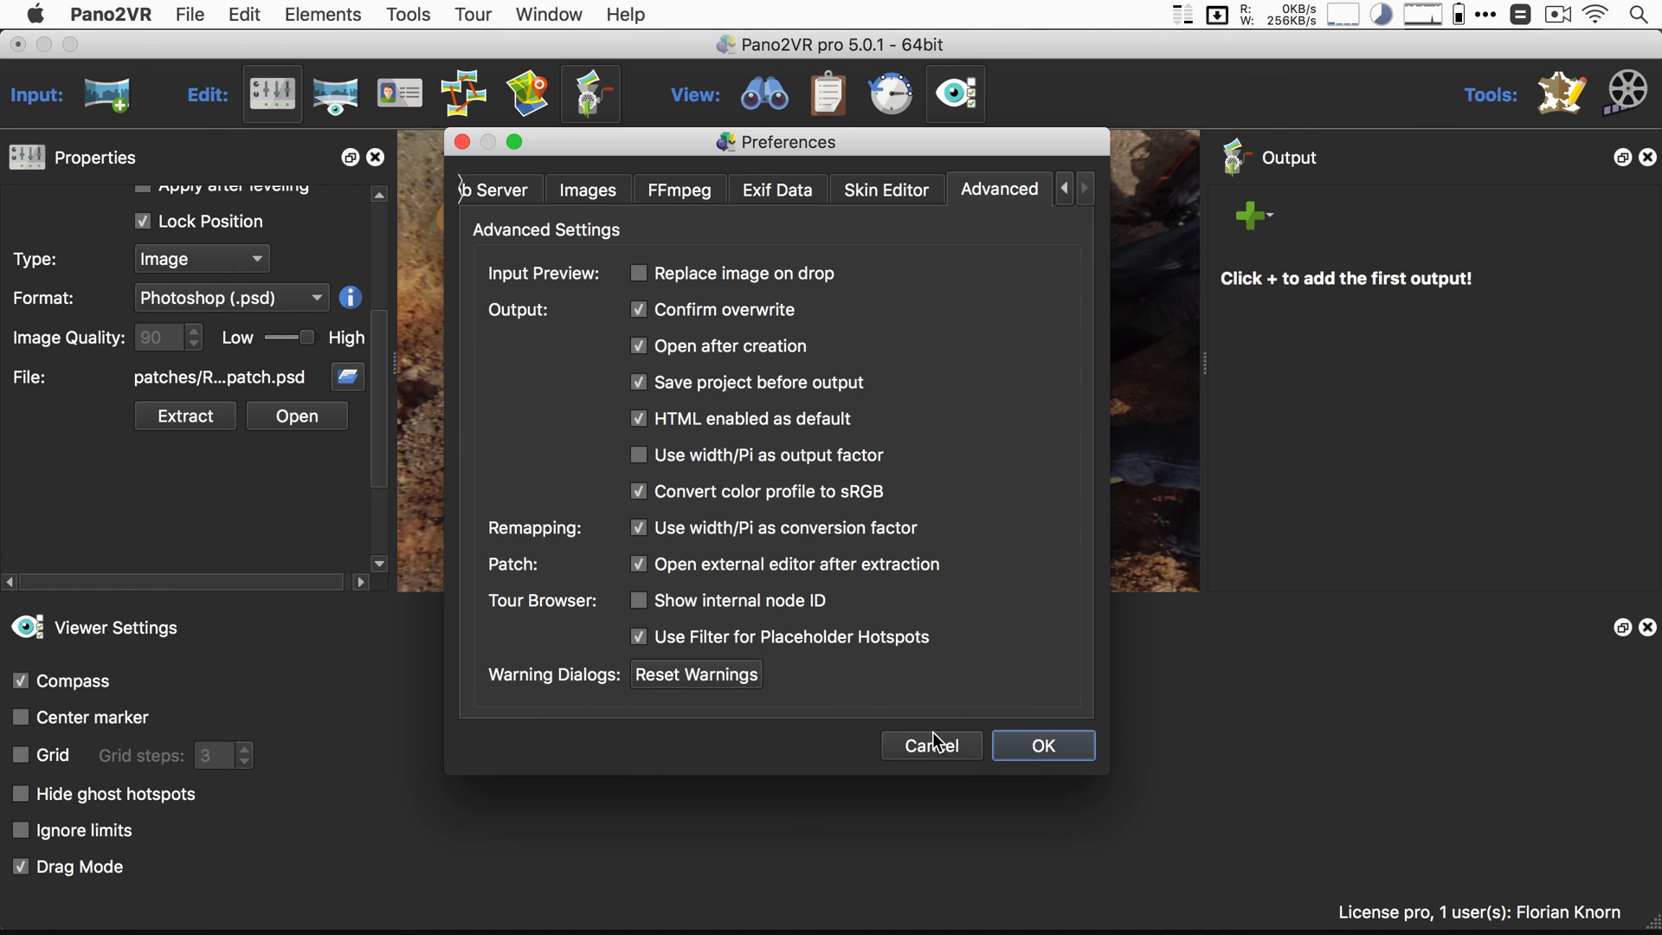
left_click(1040, 745)
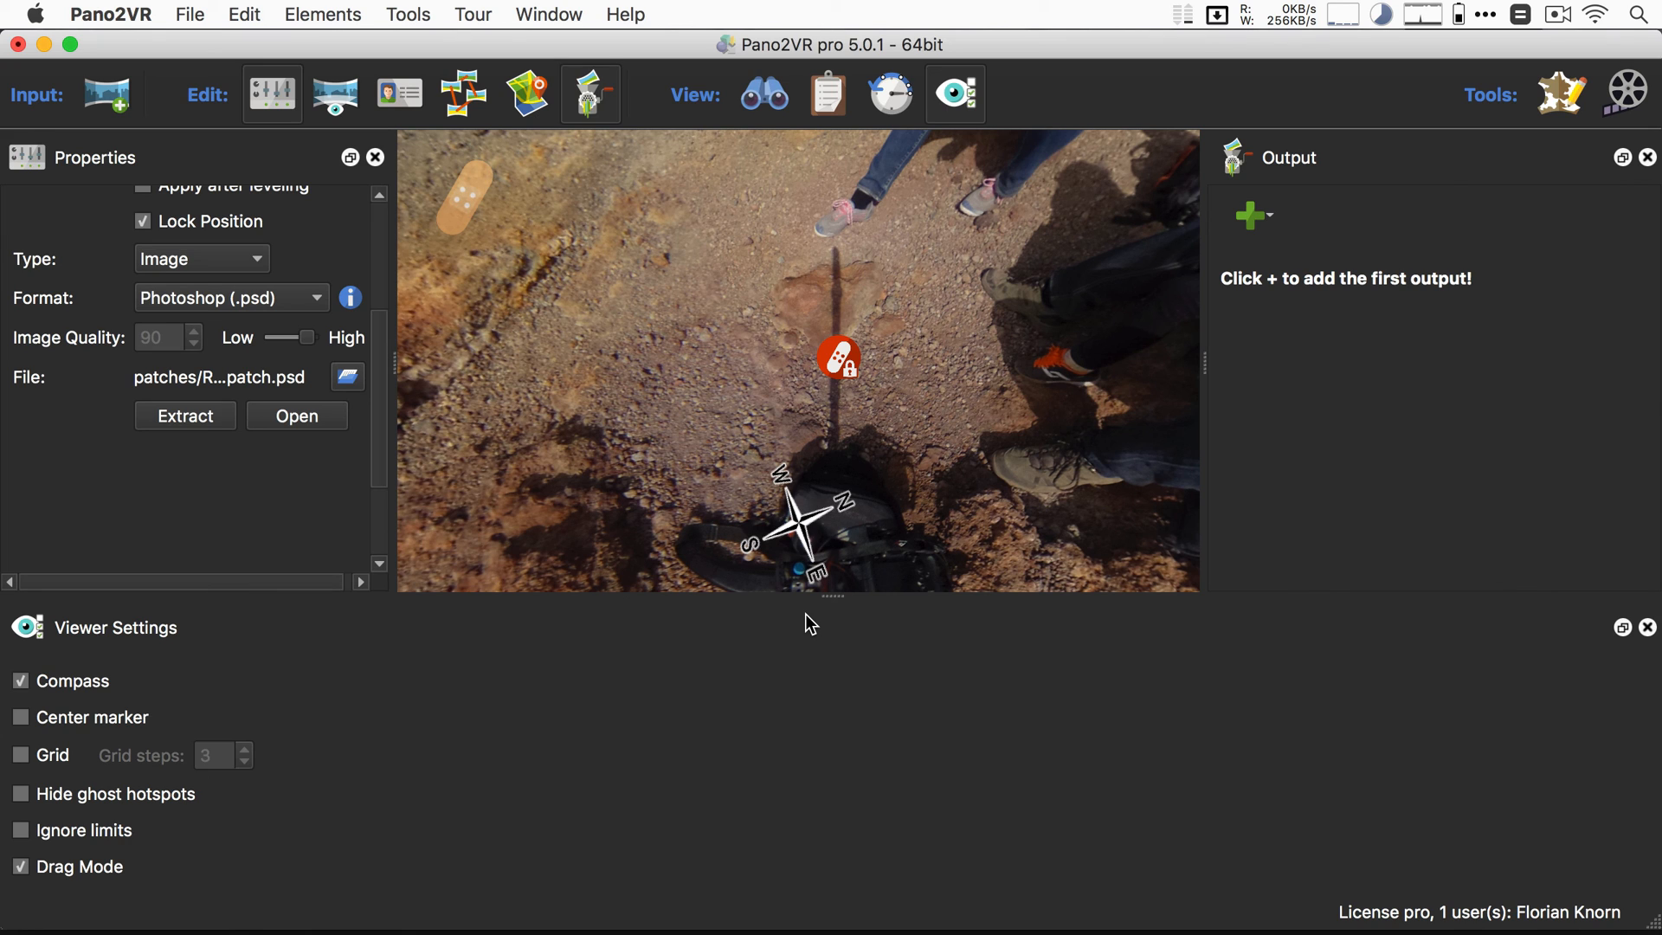
mouse_move(874, 377)
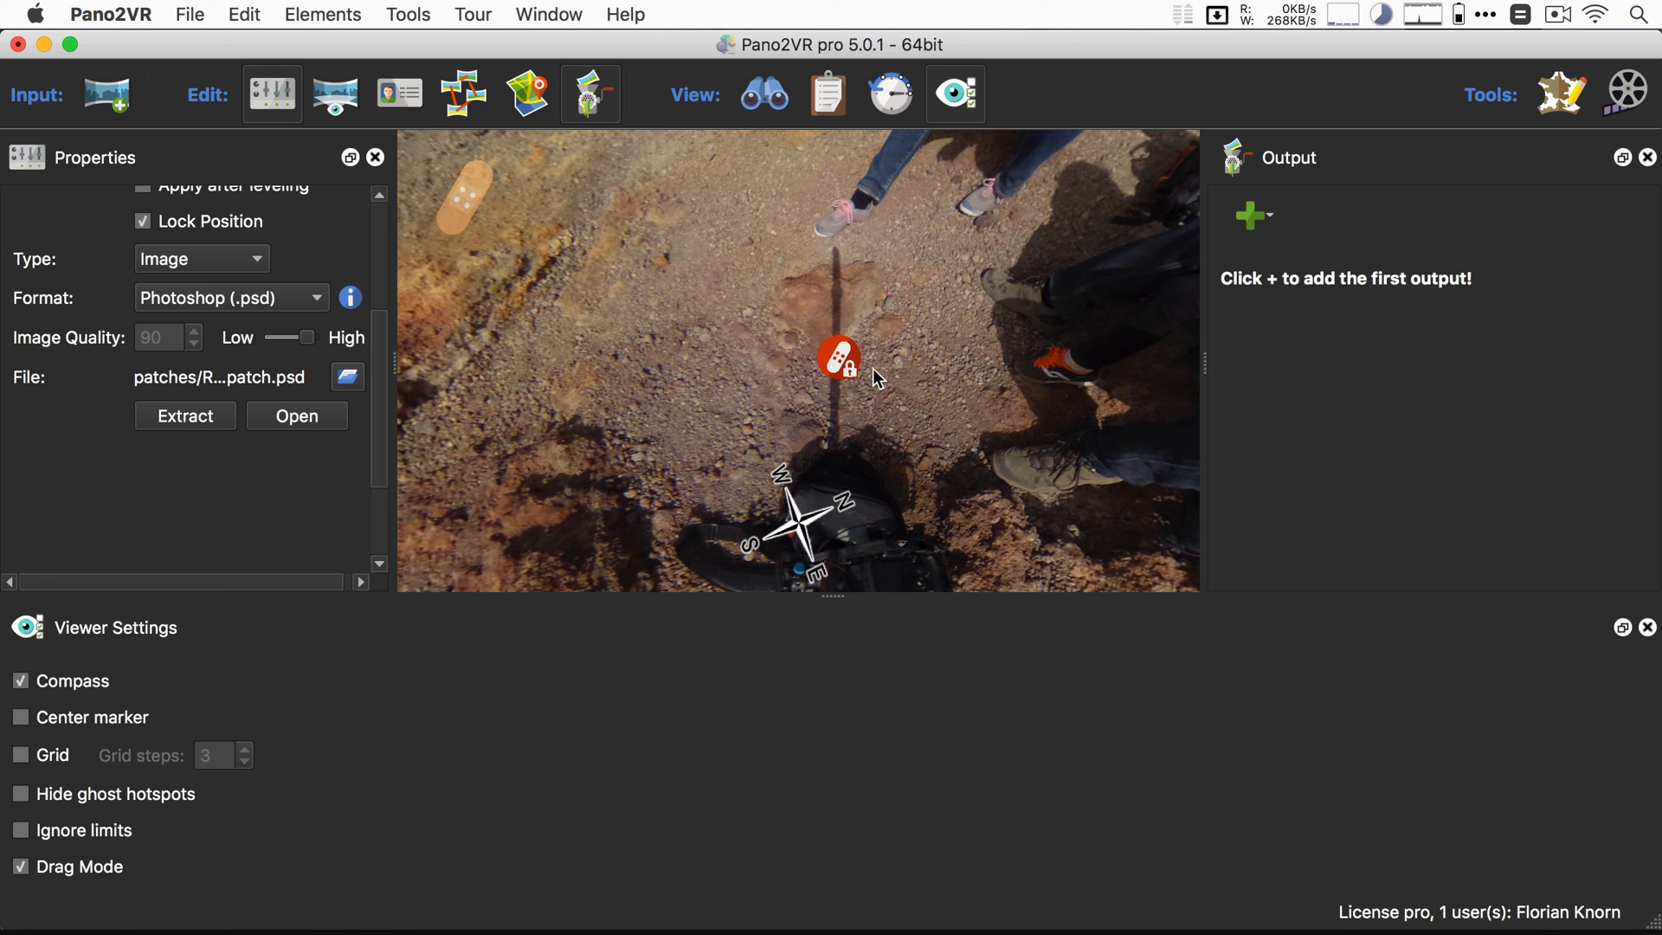
Step: Select the ground patch hotspot and open R0010082_patch.psd in Photoshop, then save
left_click(297, 415)
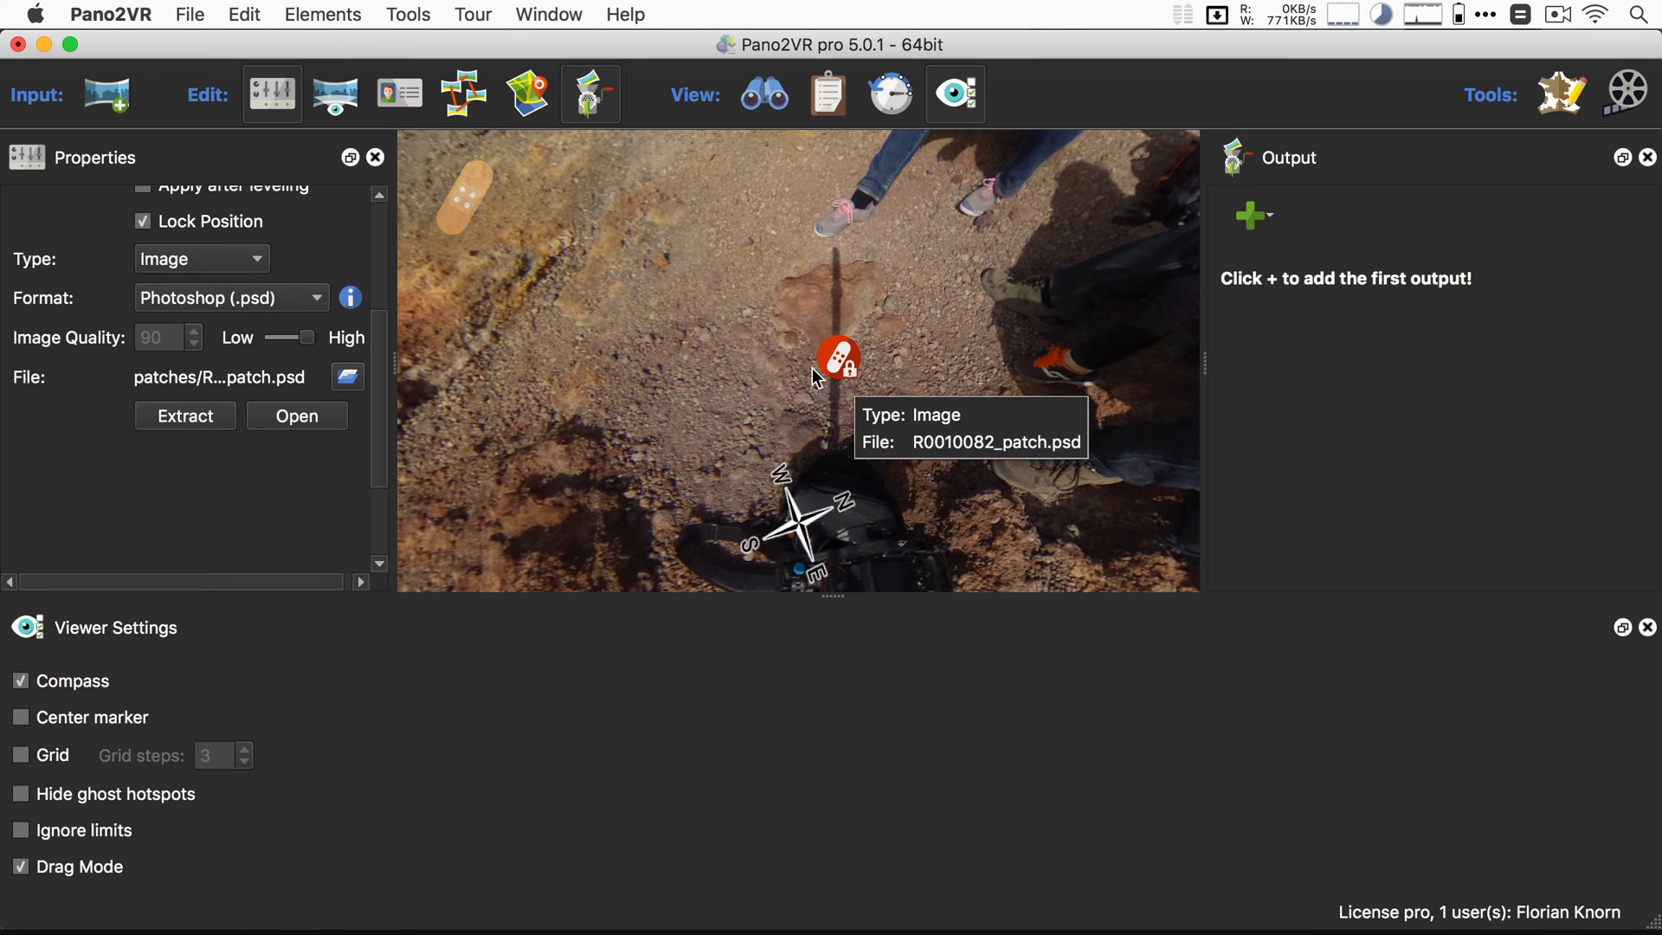
left_click(297, 414)
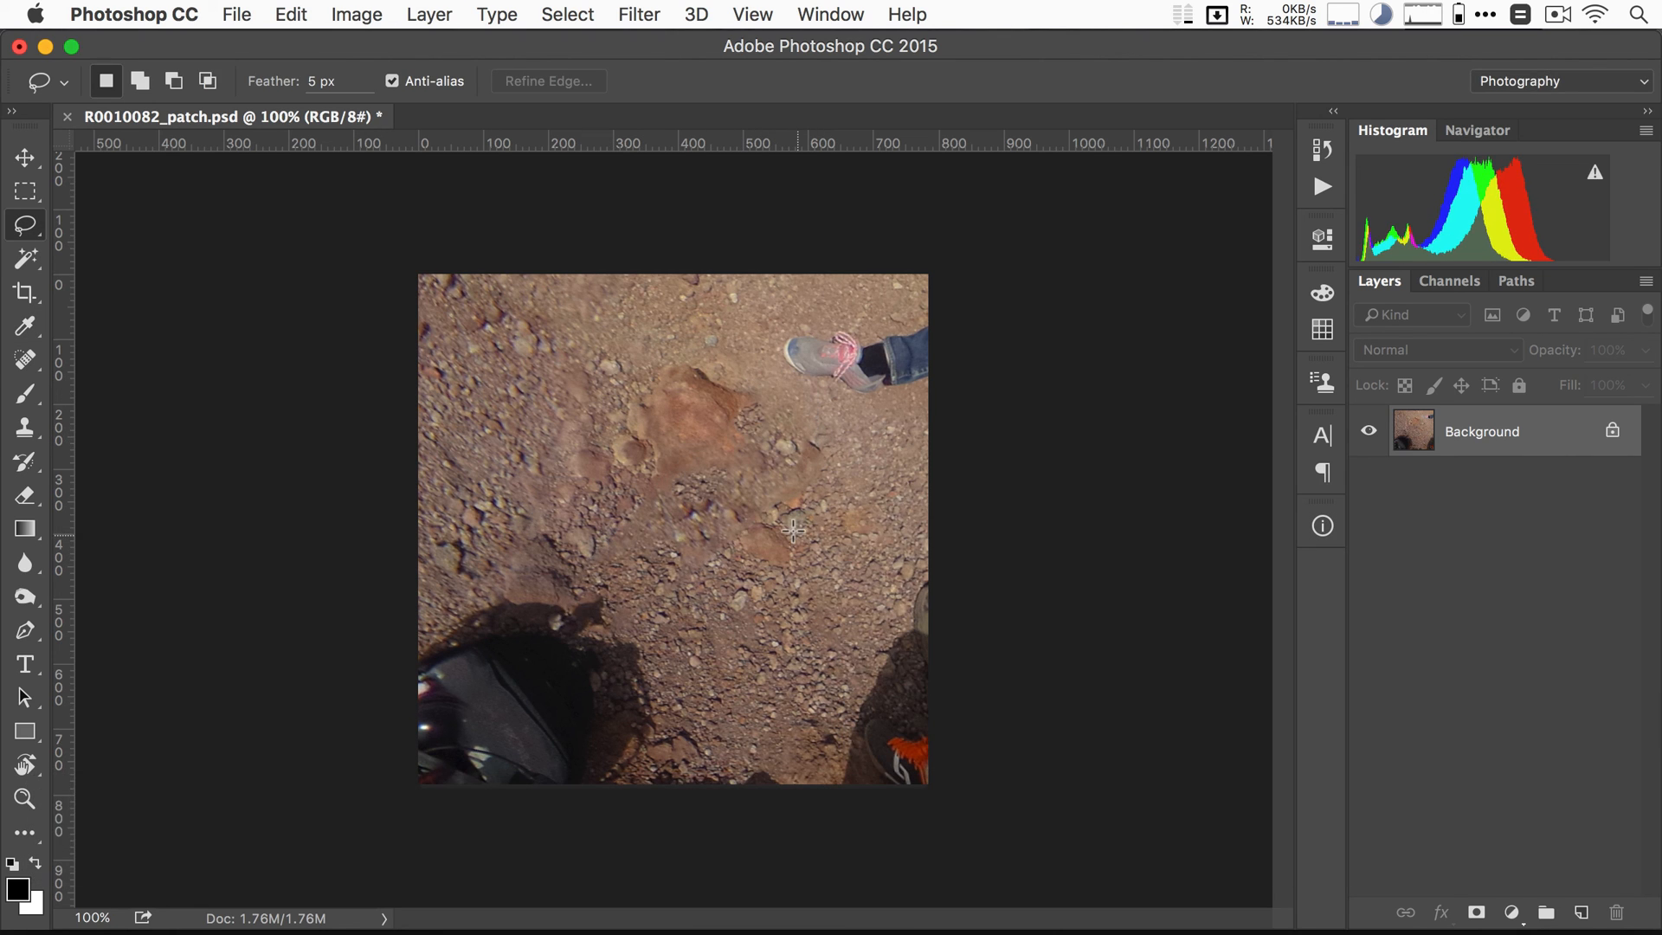
key("cmd+s")
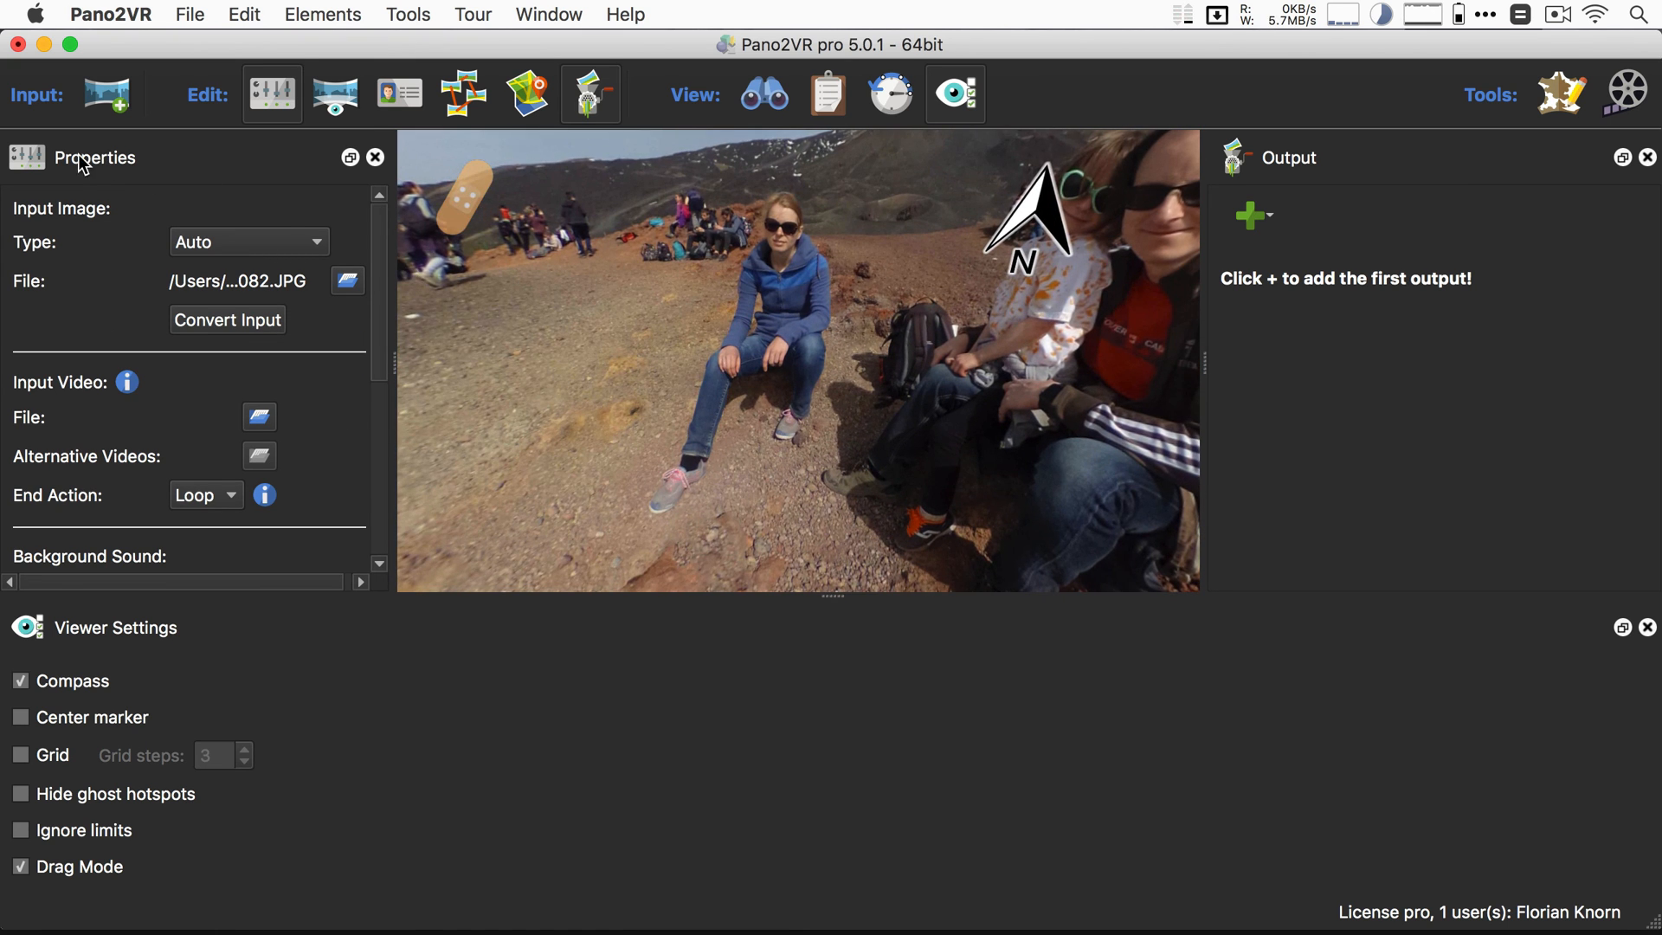
mouse_move(216, 329)
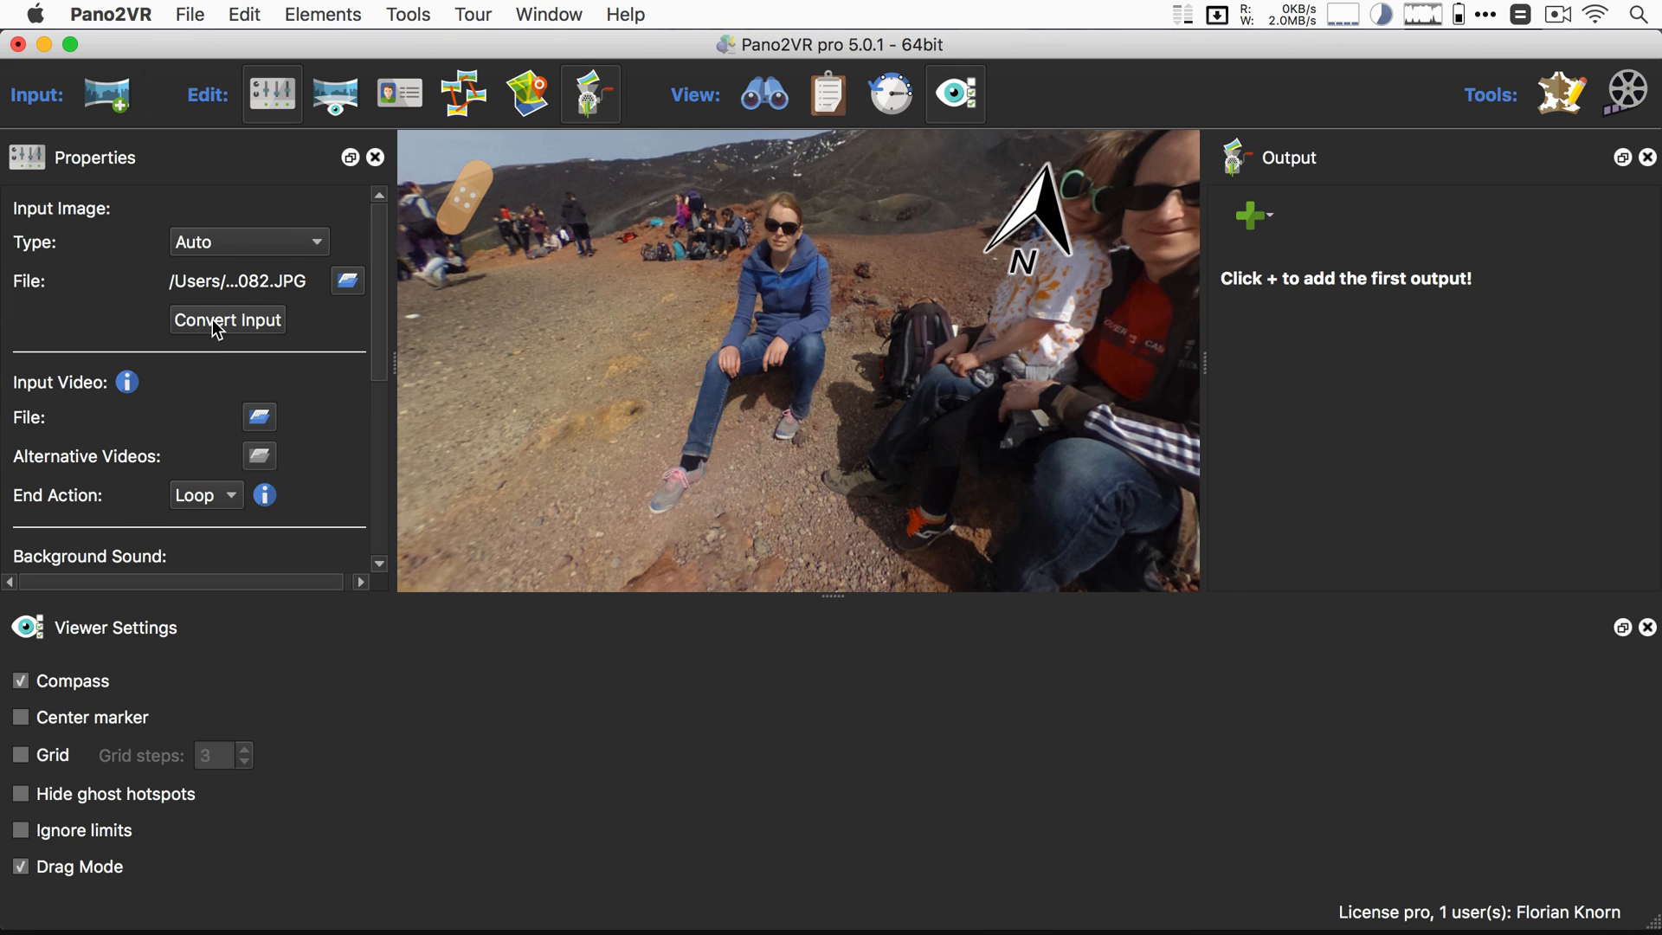
Step: Convert the input with all patches and leveling applied to an equirectangular R0010082_equi.tif
left_click(226, 319)
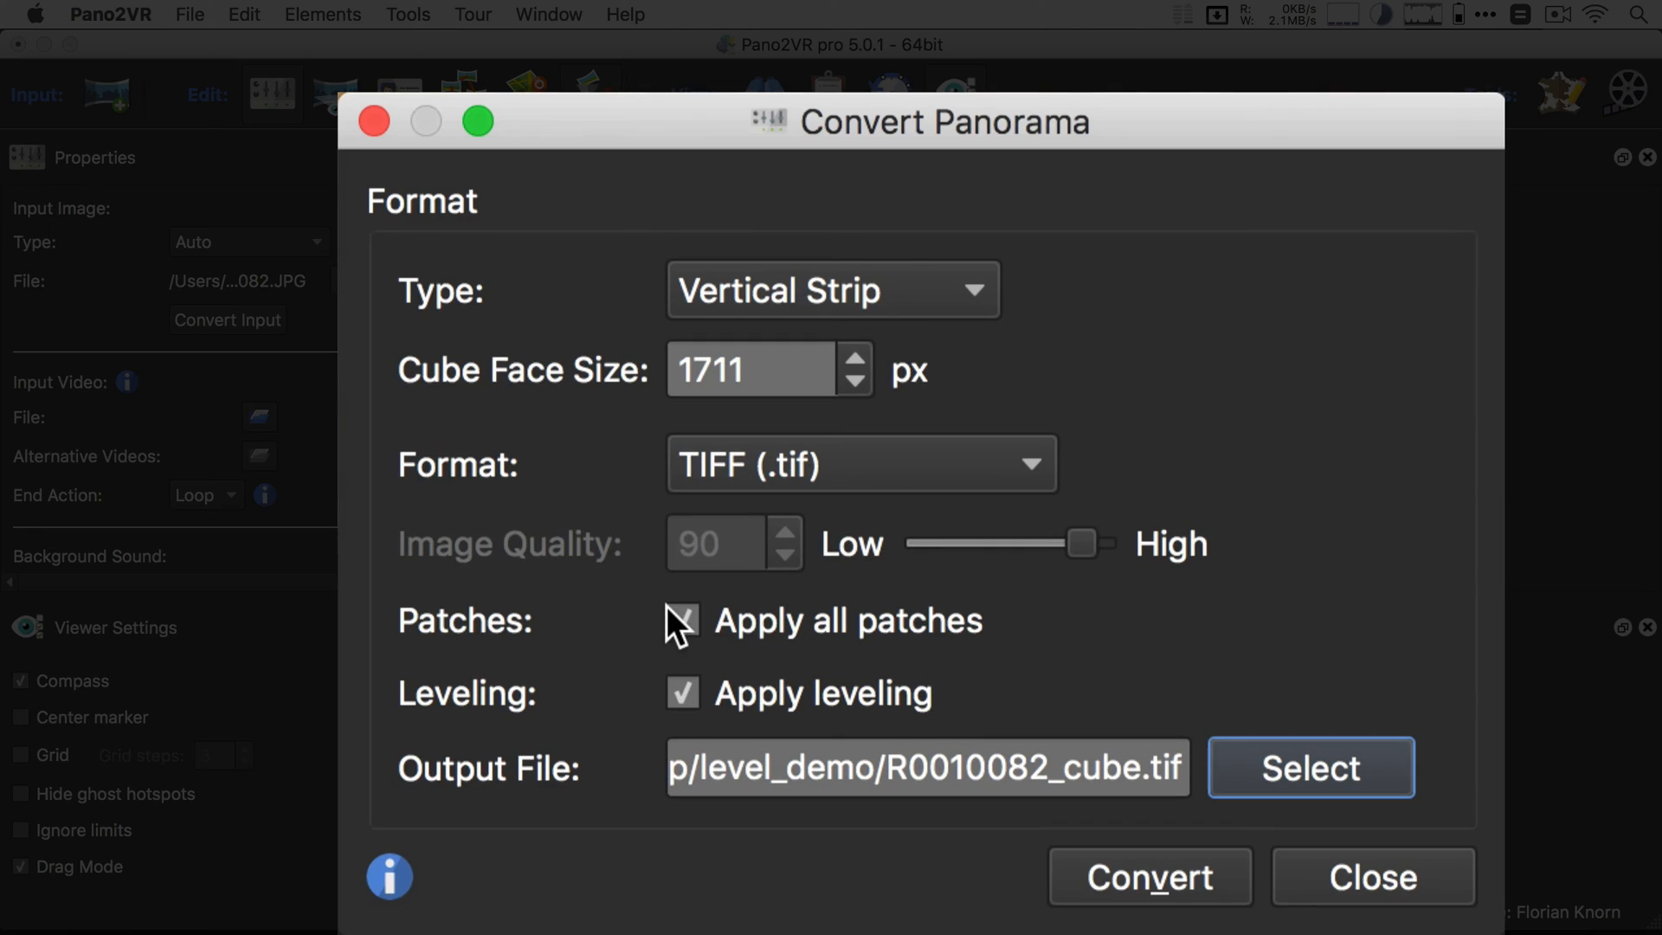
left_click(681, 619)
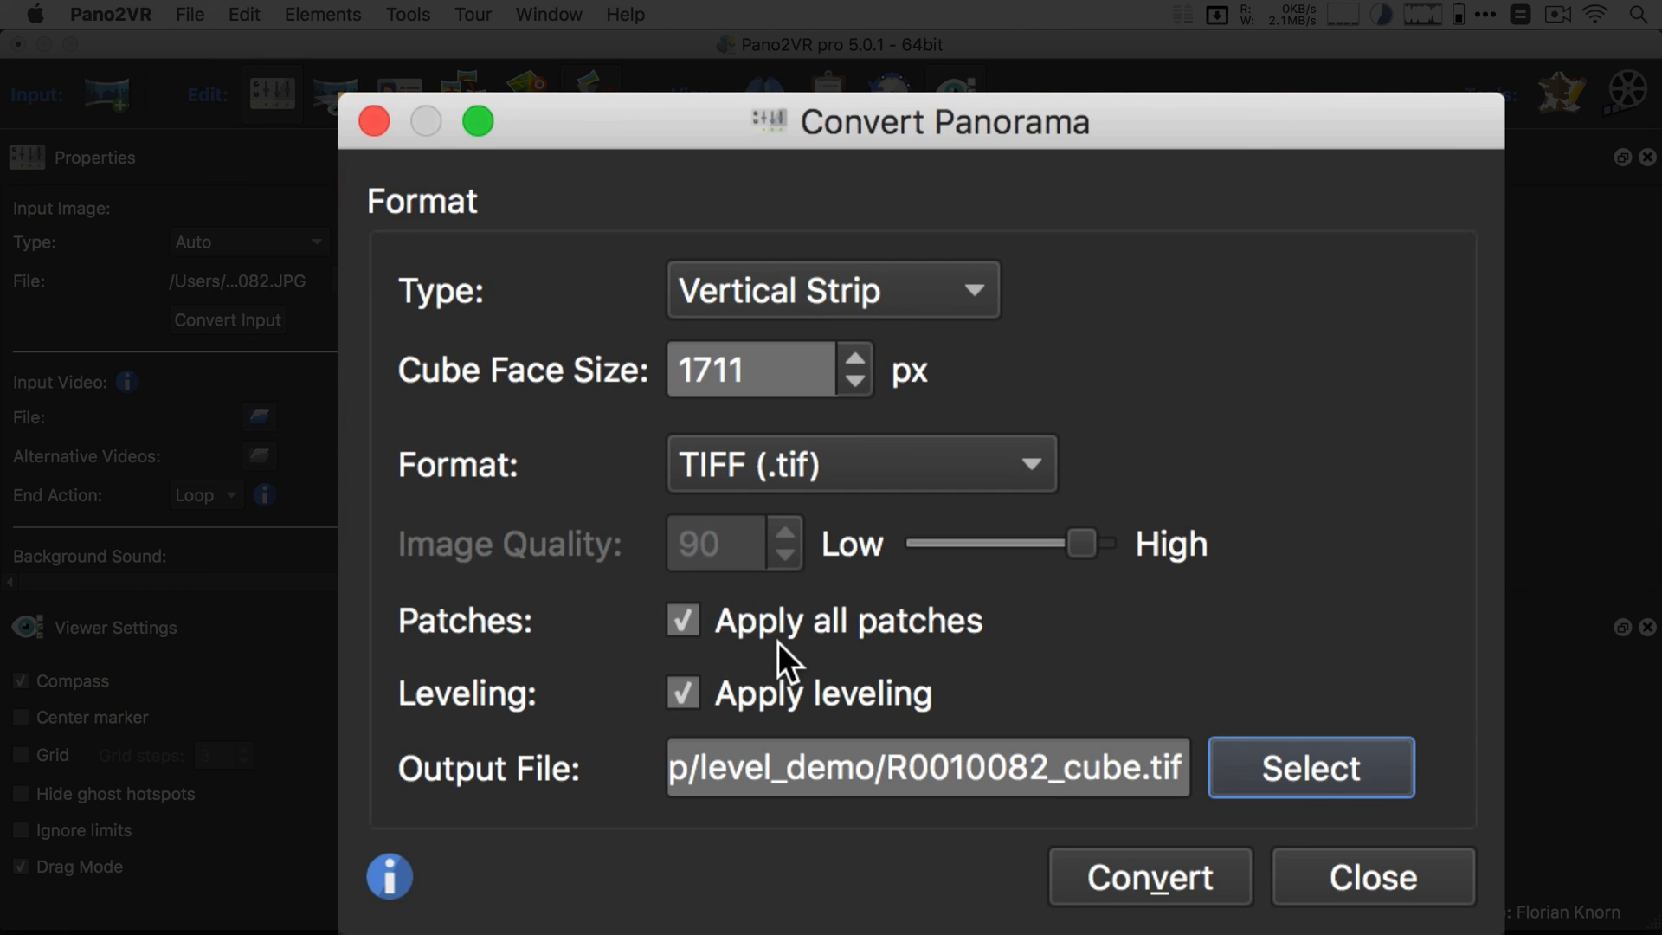
mouse_move(878, 335)
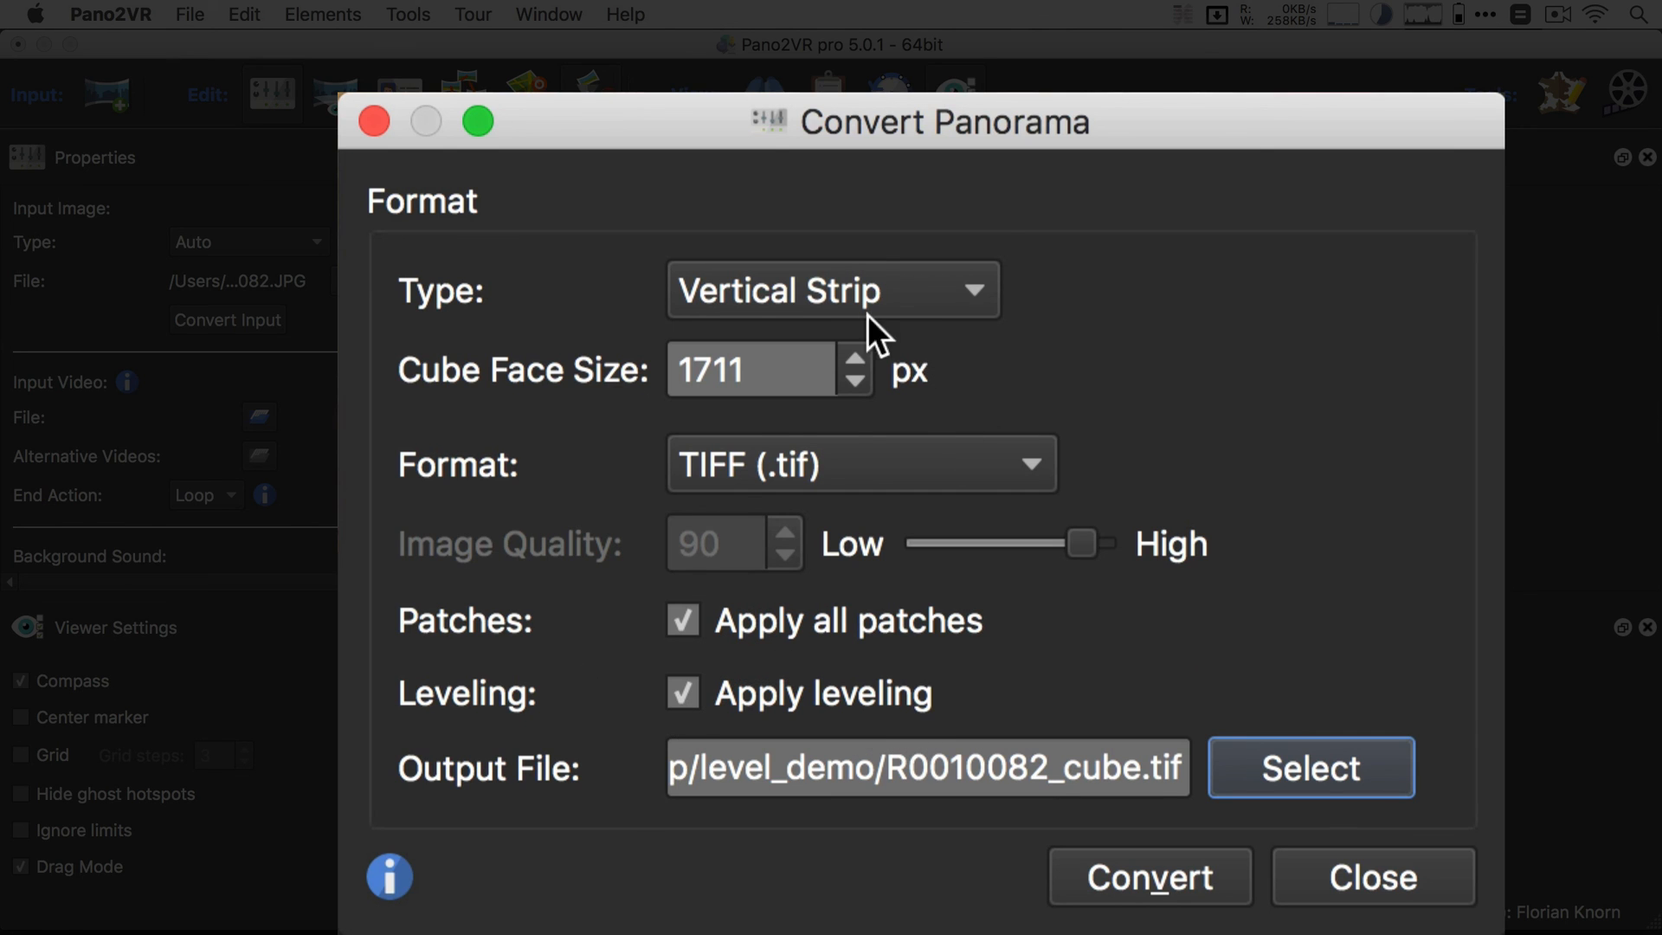
left_click(832, 288)
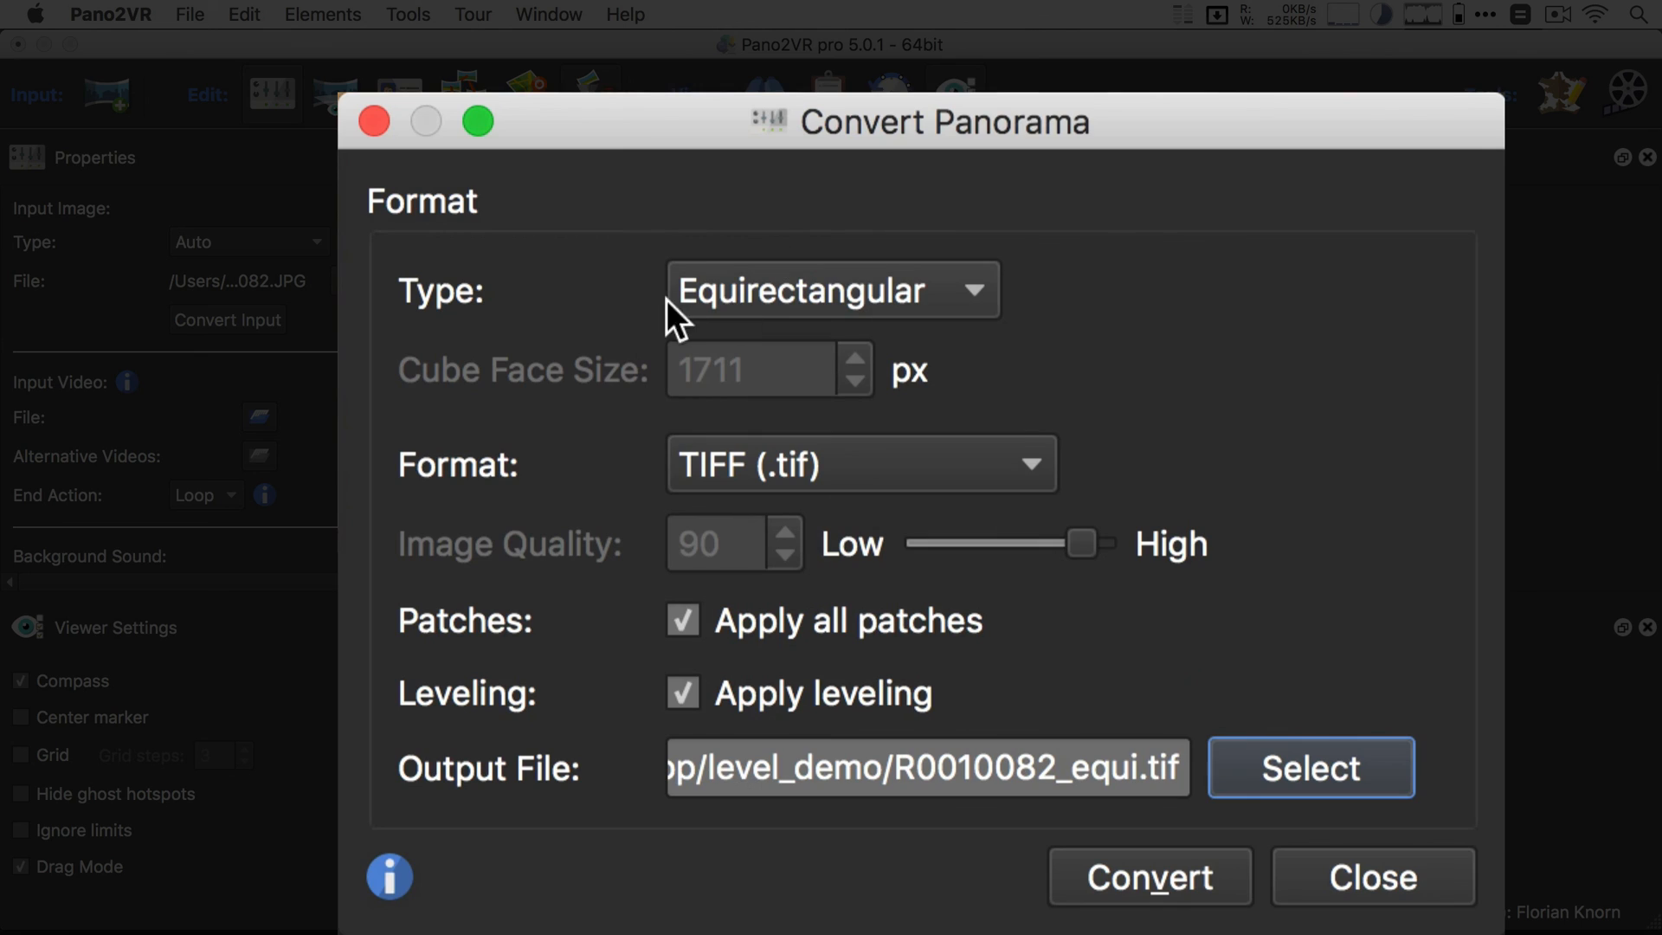
left_click(1147, 877)
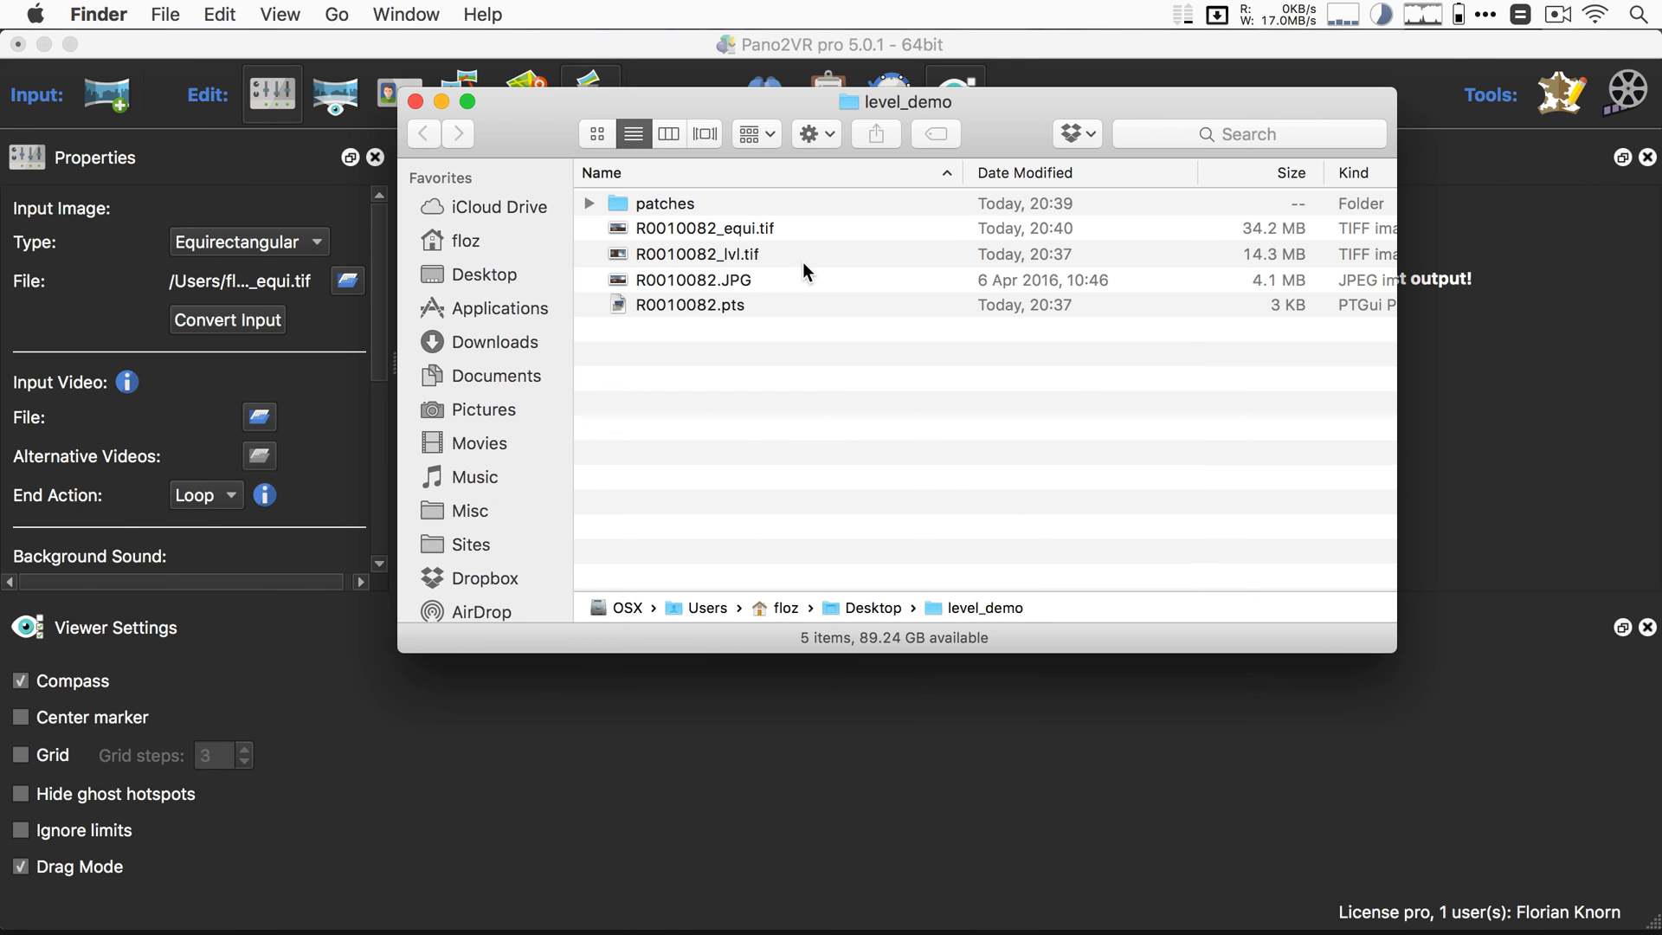
Step: Preview R0010082_equi.tif from the level_demo folder in Finder
left_click(703, 227)
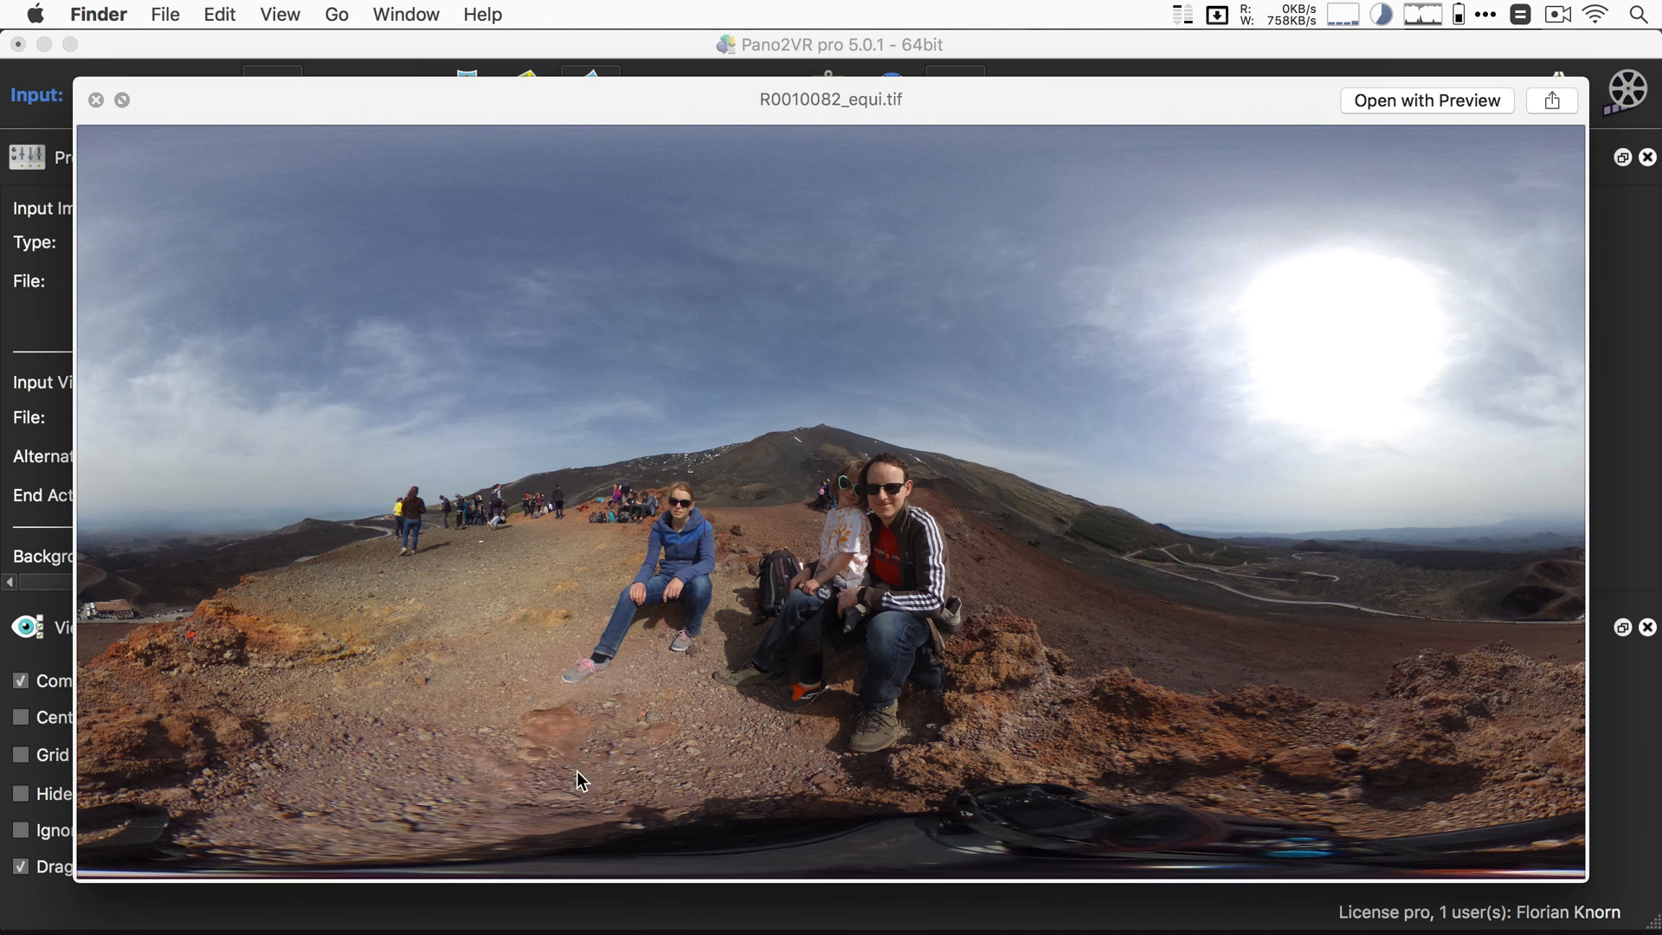
mouse_move(551, 654)
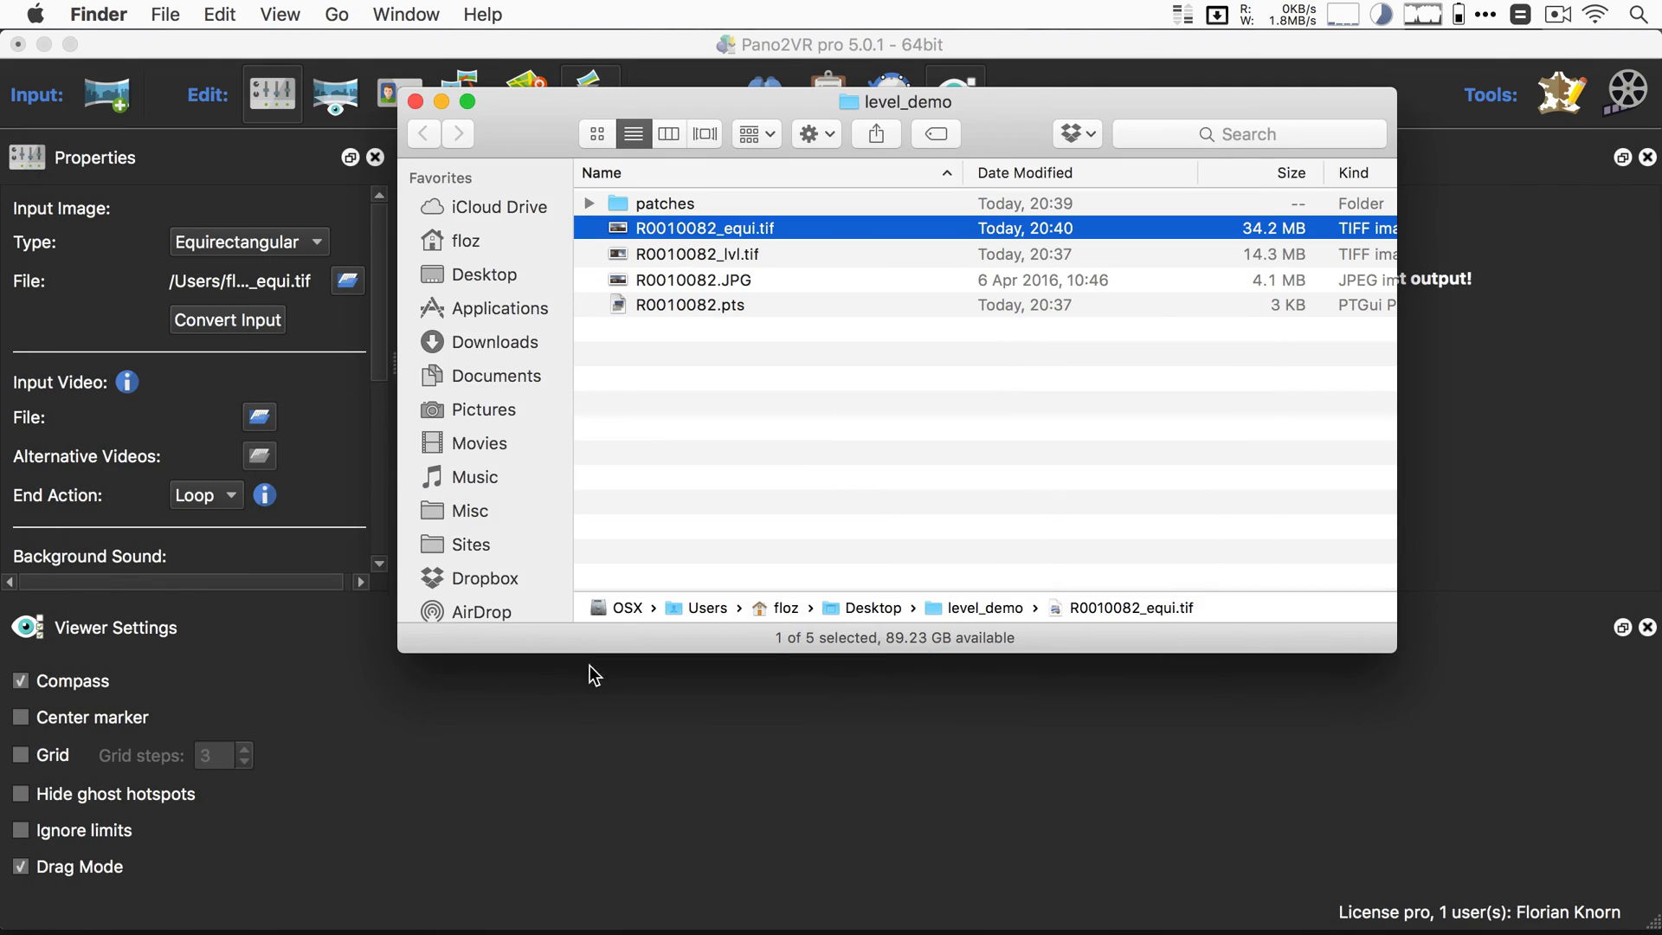
mouse_move(772, 644)
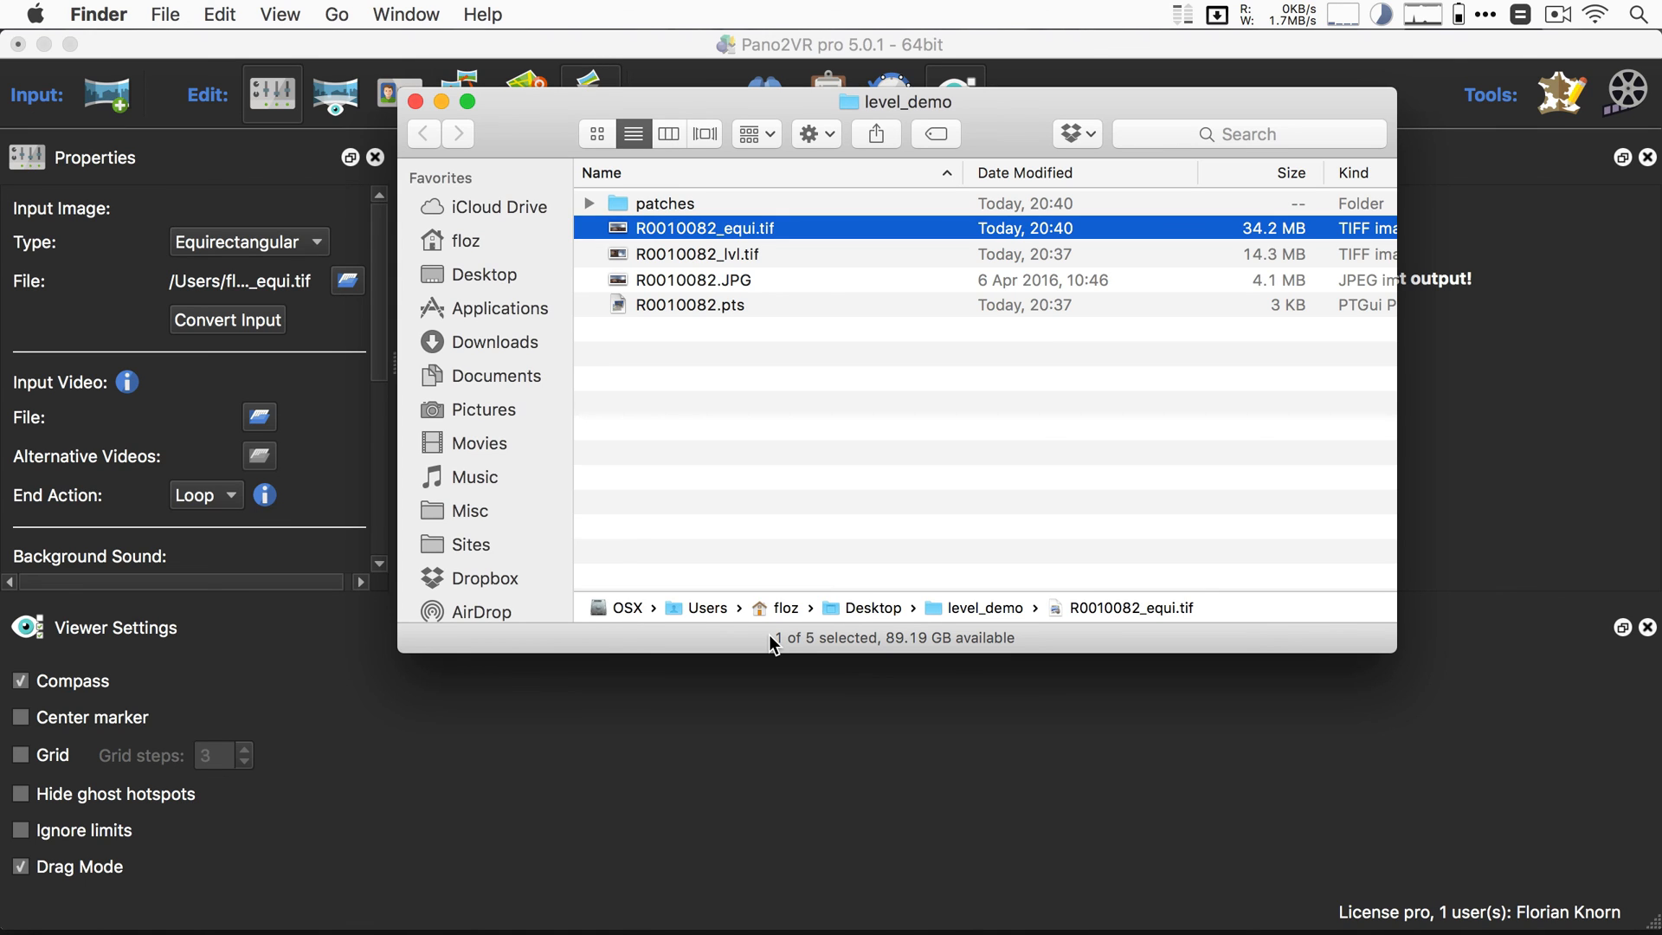